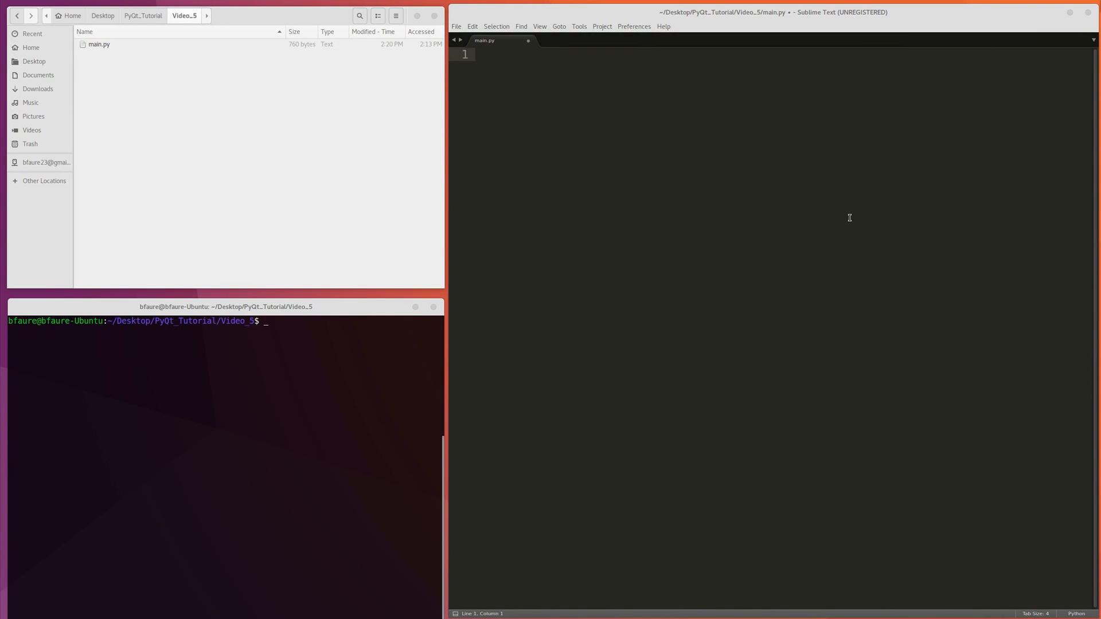
mouse_move(819, 214)
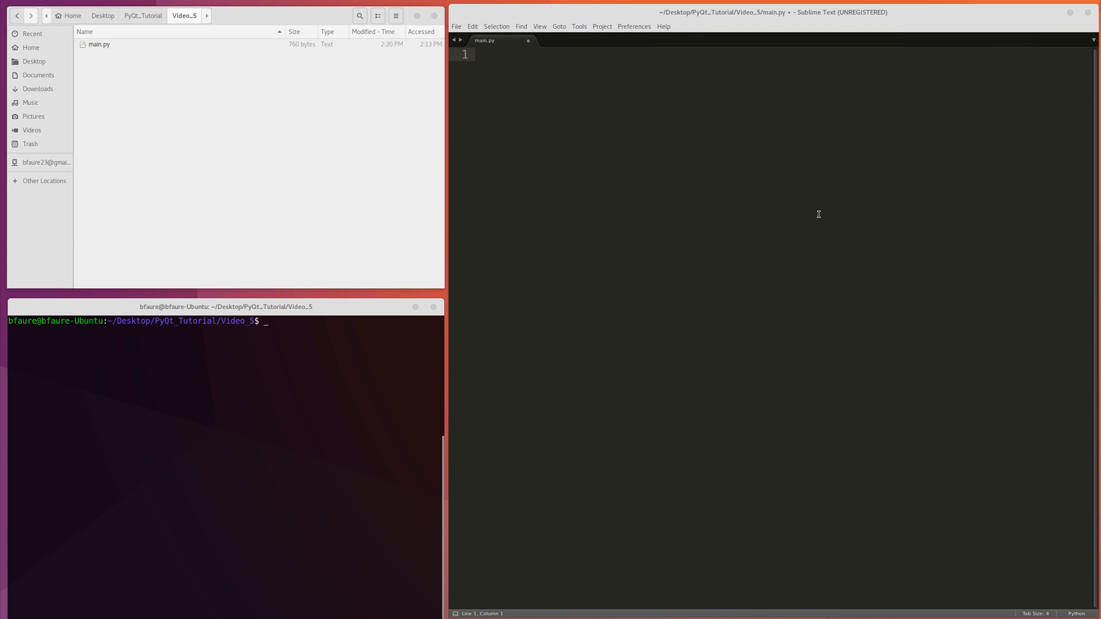
mouse_move(767, 219)
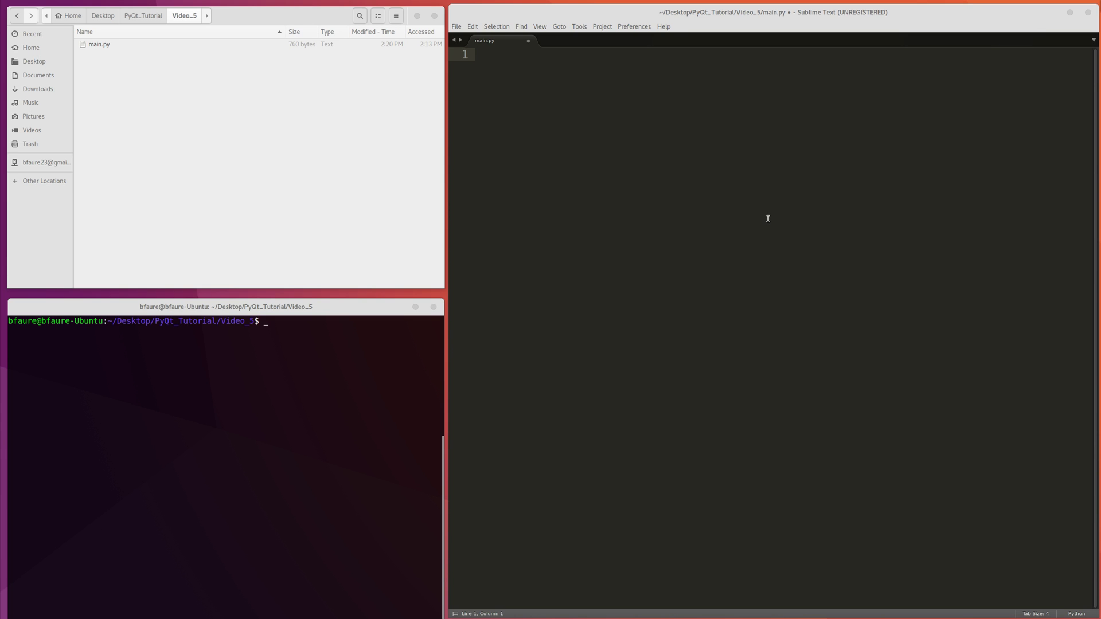
mouse_move(753, 235)
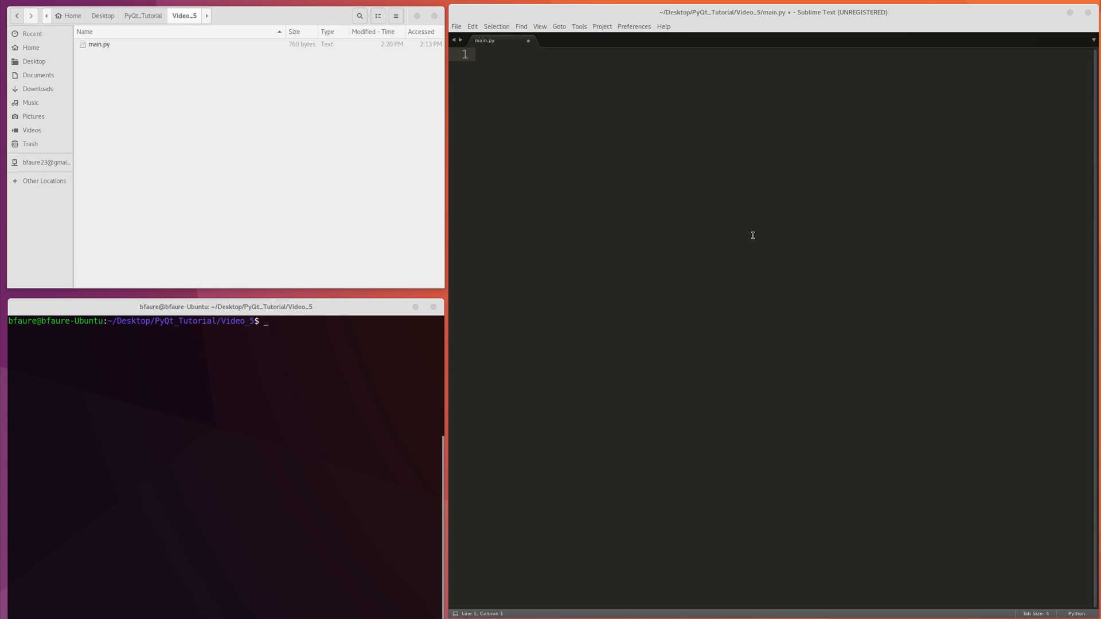
mouse_move(747, 235)
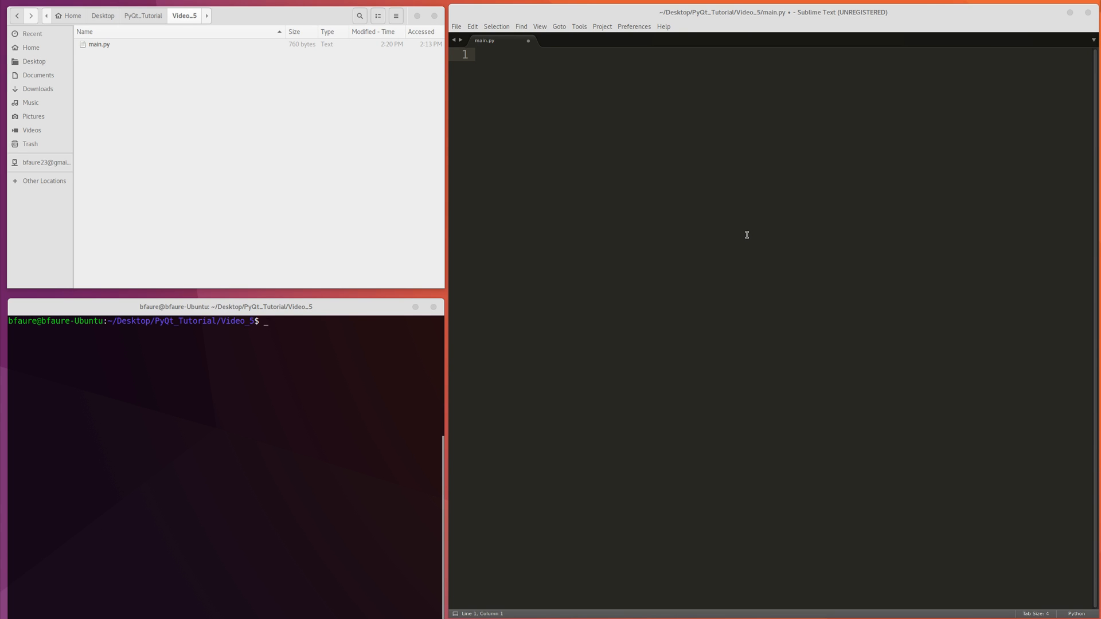
mouse_move(499, 204)
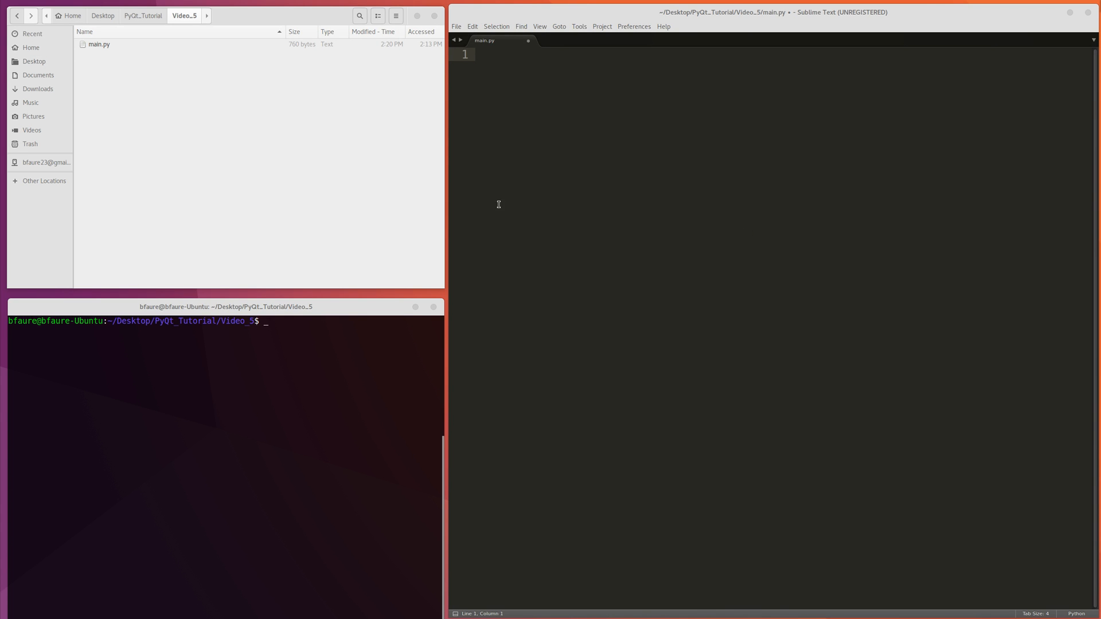
mouse_move(516, 190)
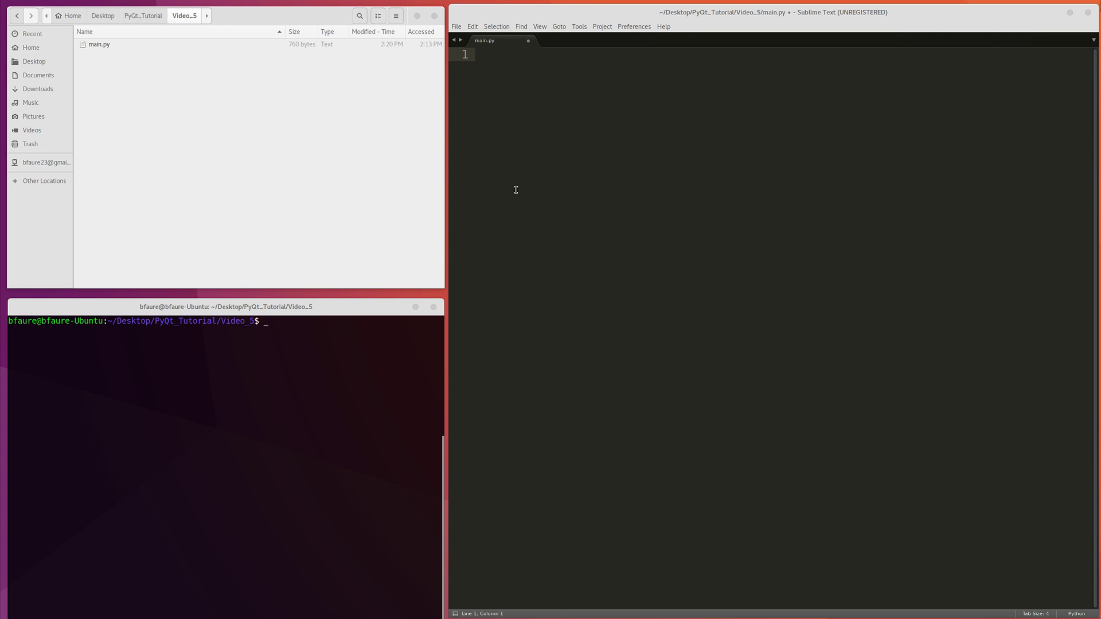
mouse_move(496, 197)
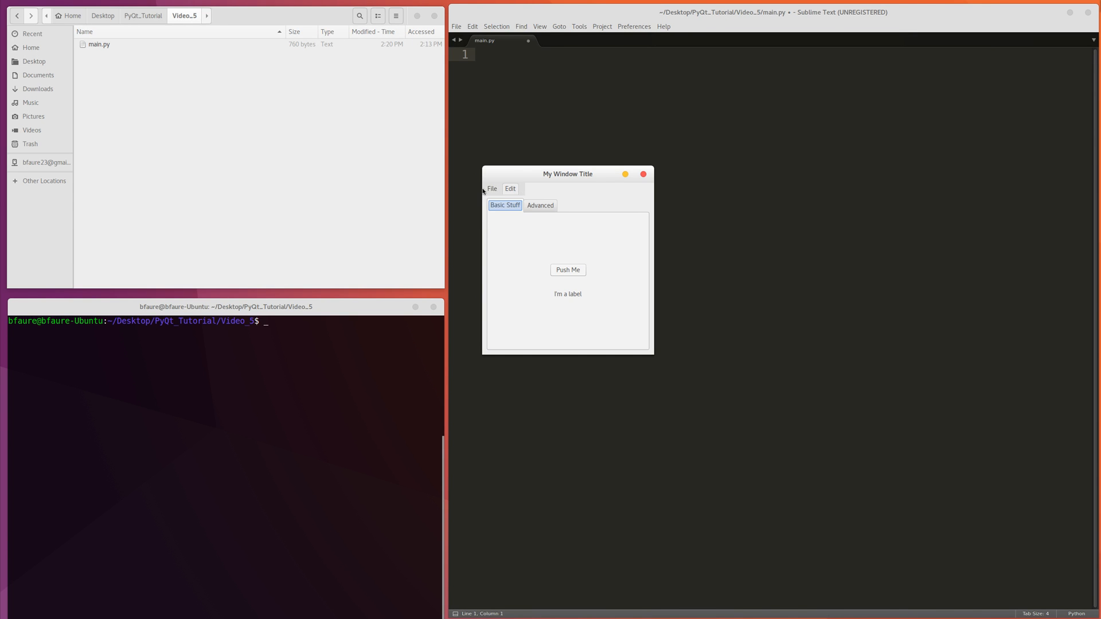
Browse the demo tabs, press Push Me so the label reads 'Button clicked', ending on Advanced.
click(491, 188)
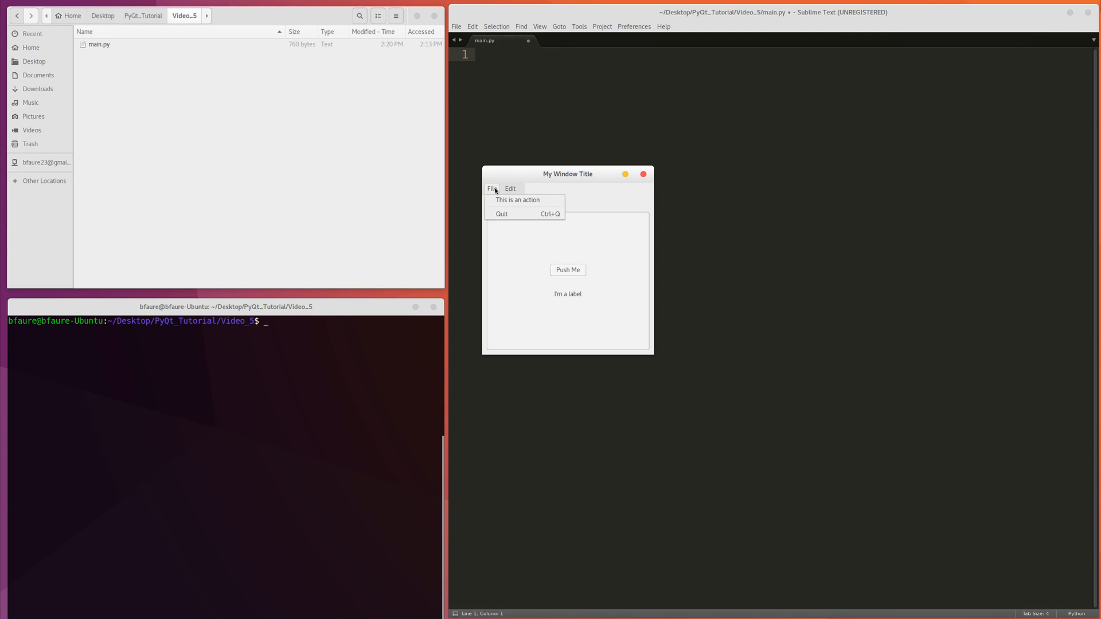
click(540, 206)
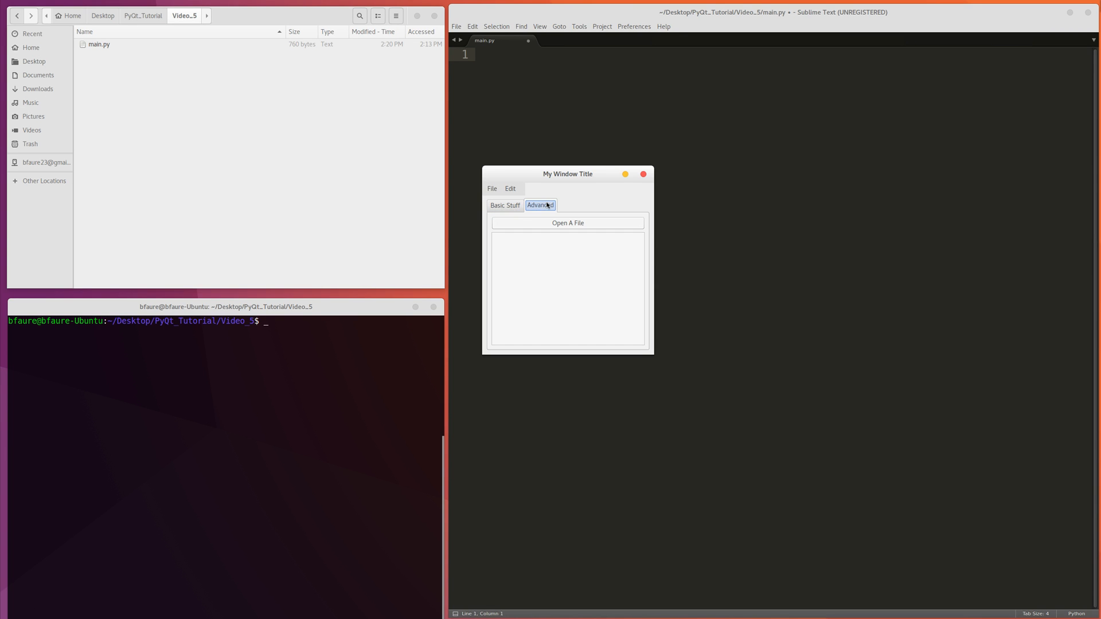
mouse_move(510, 206)
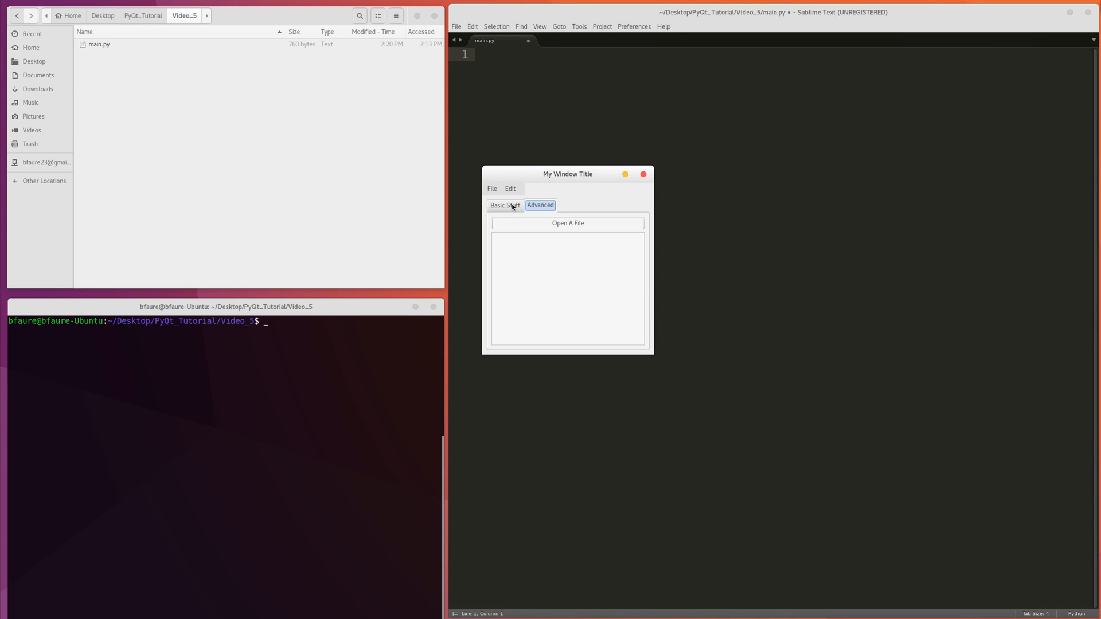
click(504, 205)
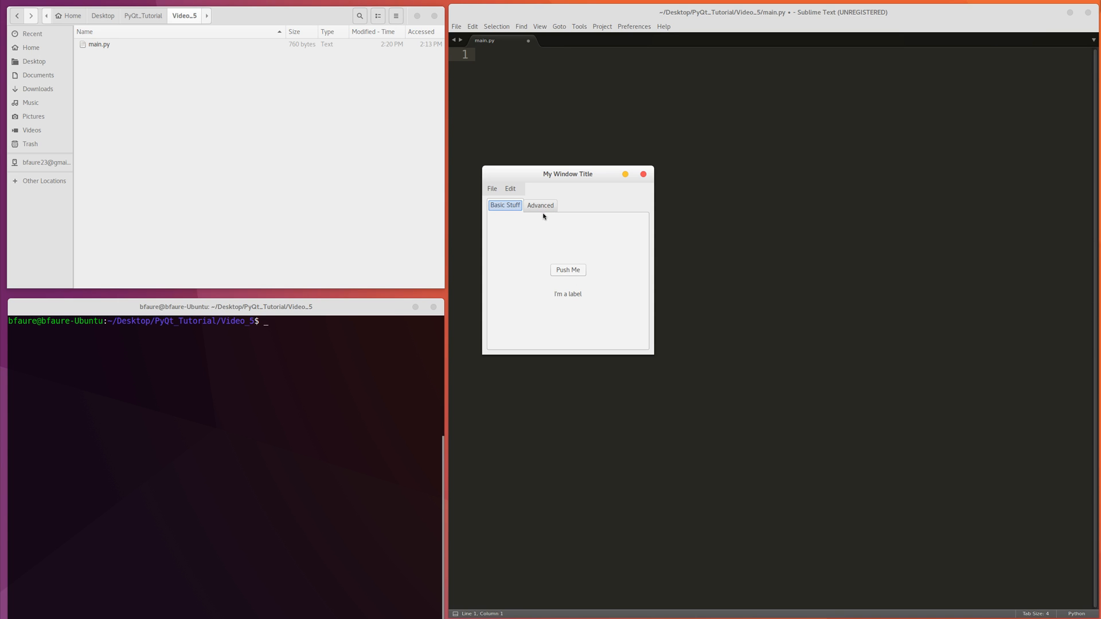
click(567, 270)
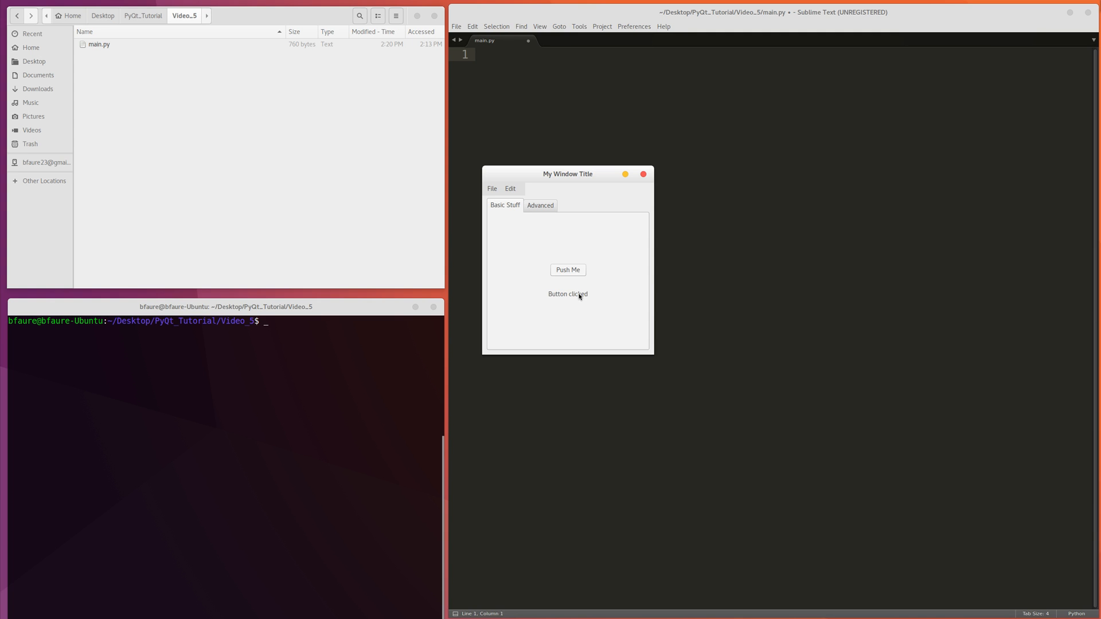
mouse_move(552, 295)
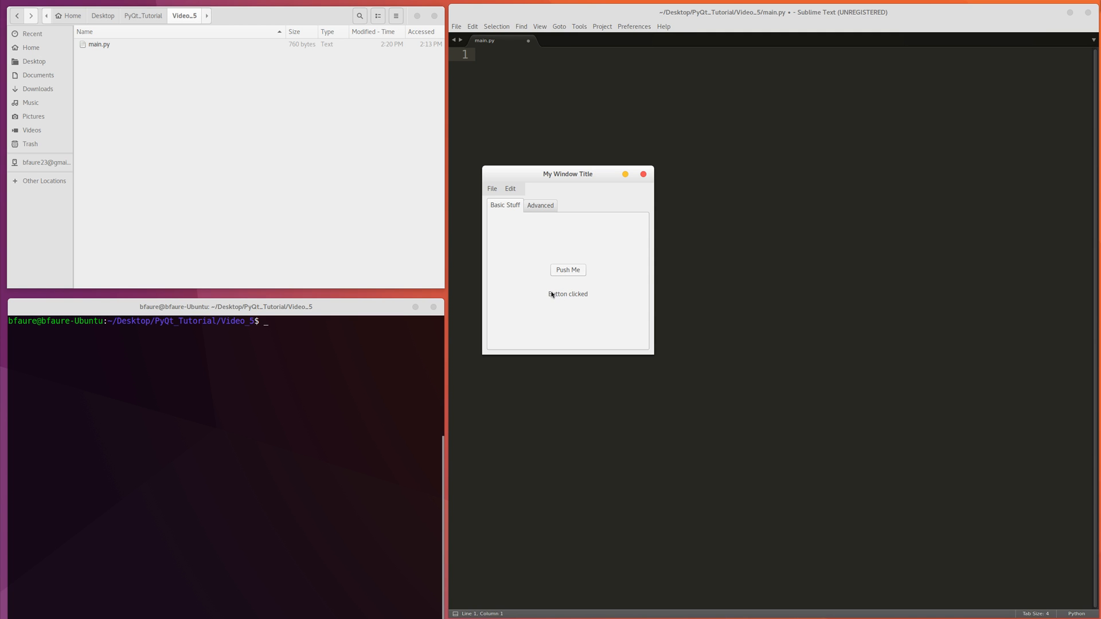
click(541, 205)
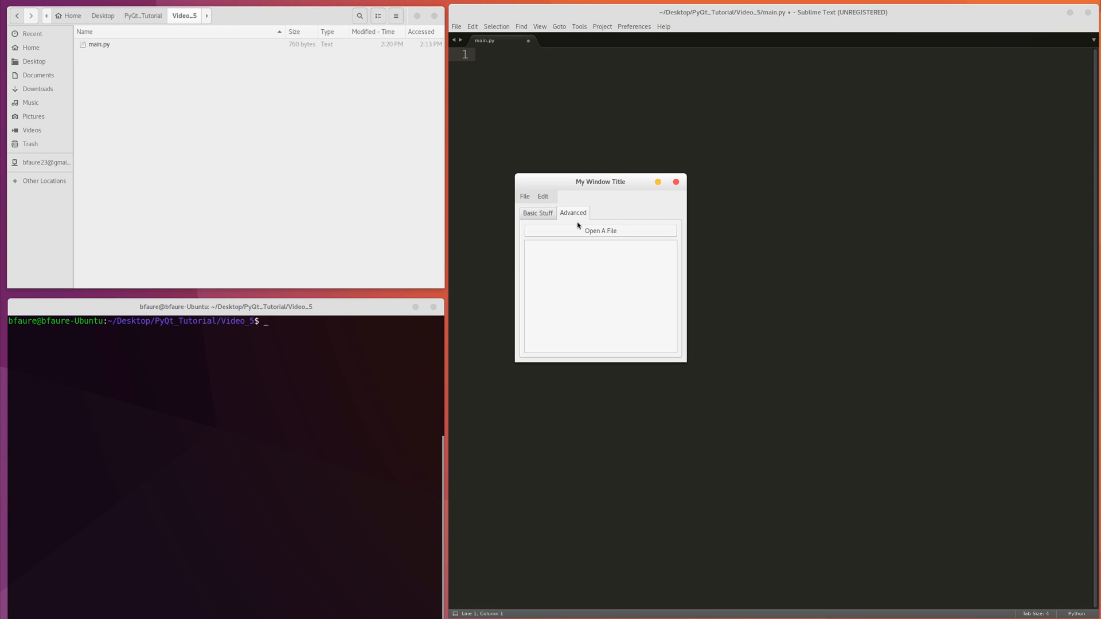
Load PyQt_Tutorial/Video_2/main.py into the demo's text area, then close the demo window.
click(598, 230)
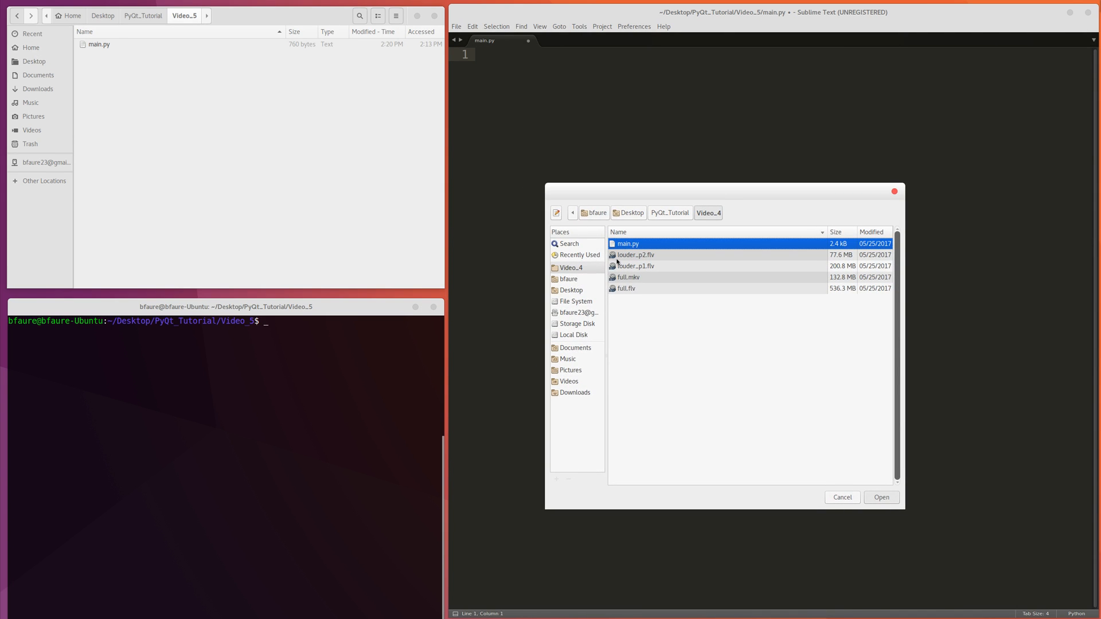
click(669, 213)
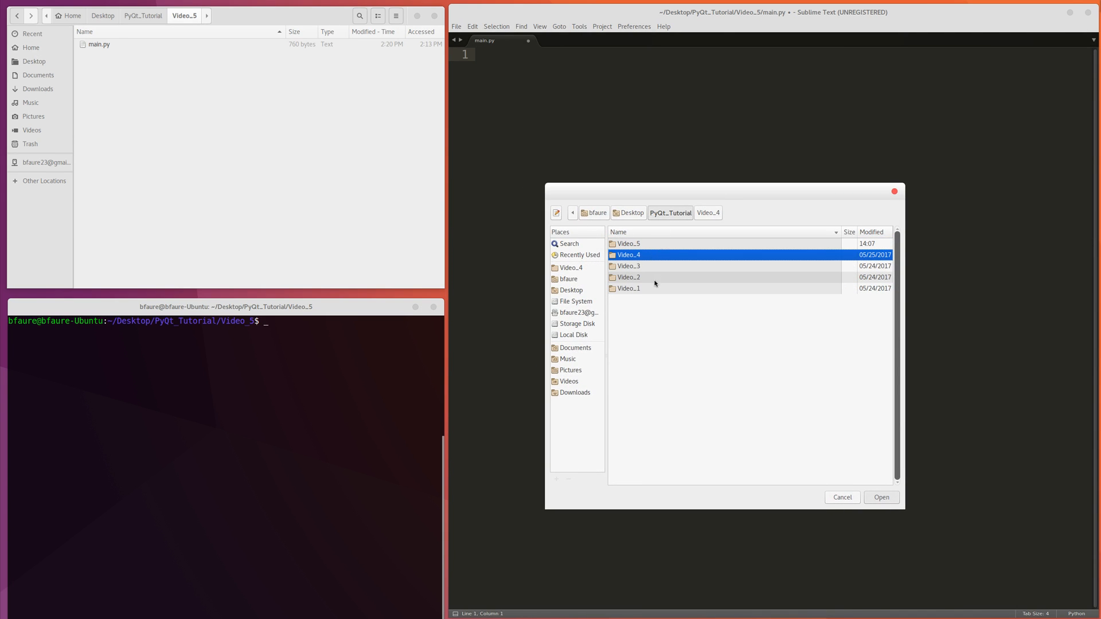
double_click(628, 277)
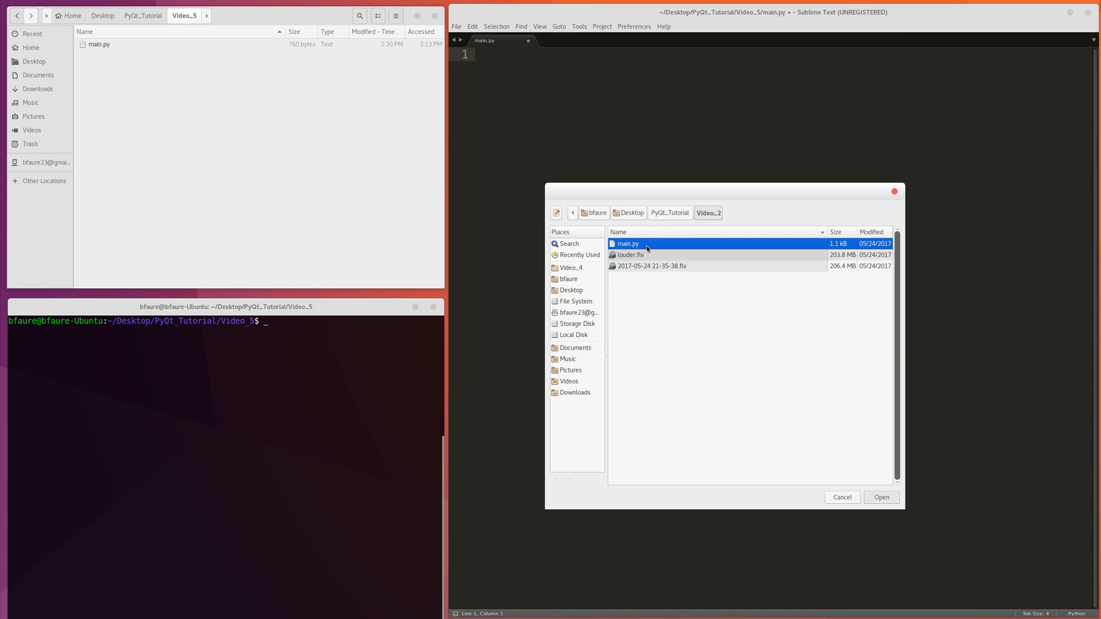
click(881, 497)
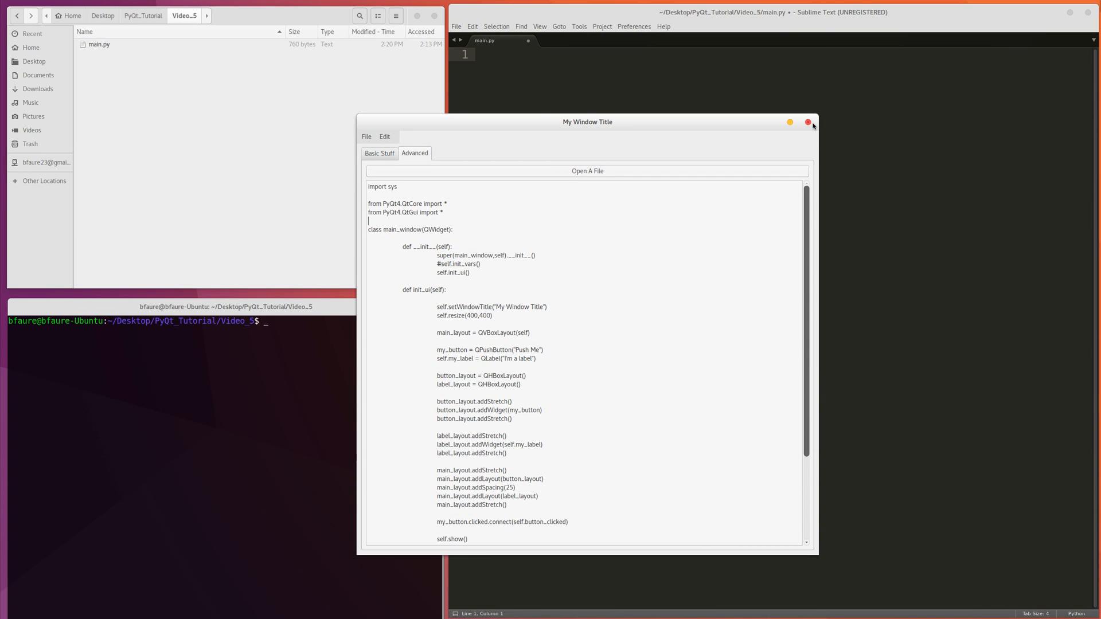
click(808, 122)
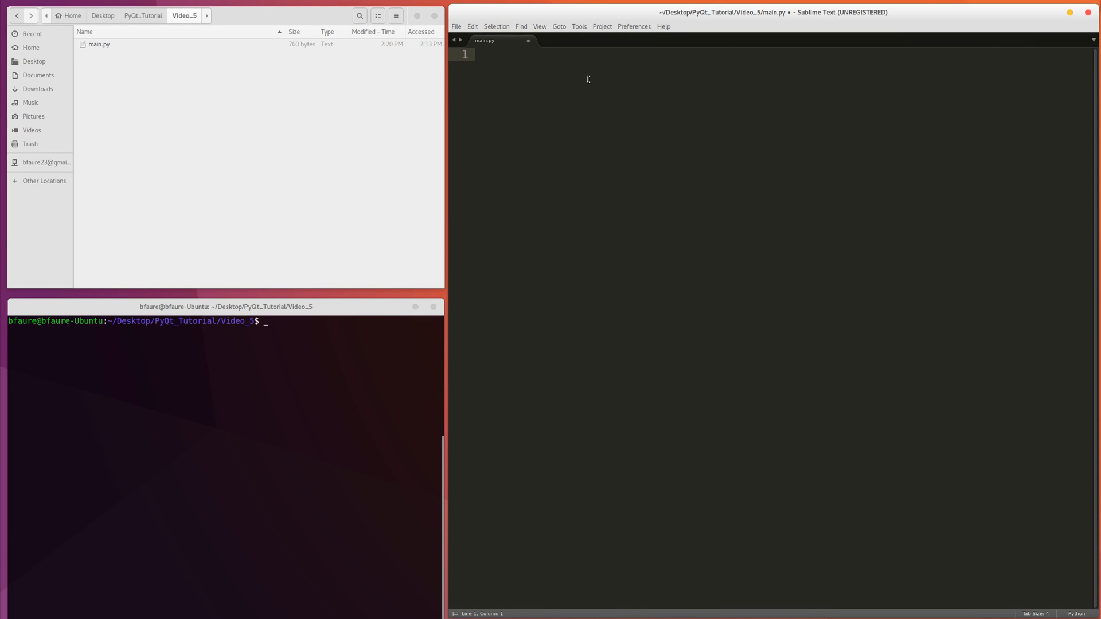
click(481, 55)
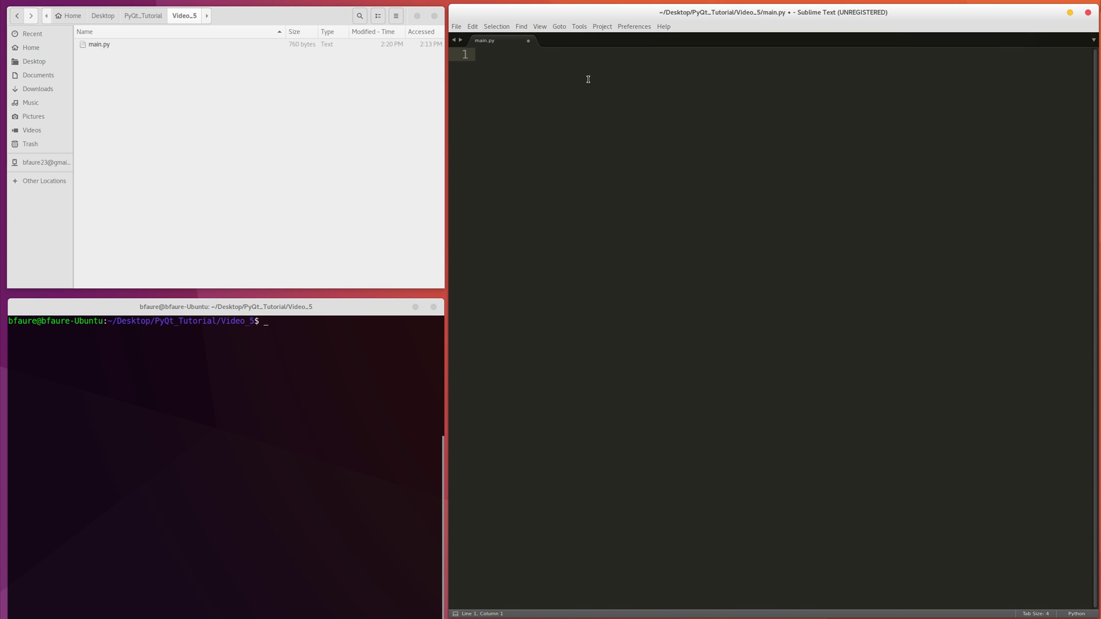
click(481, 55)
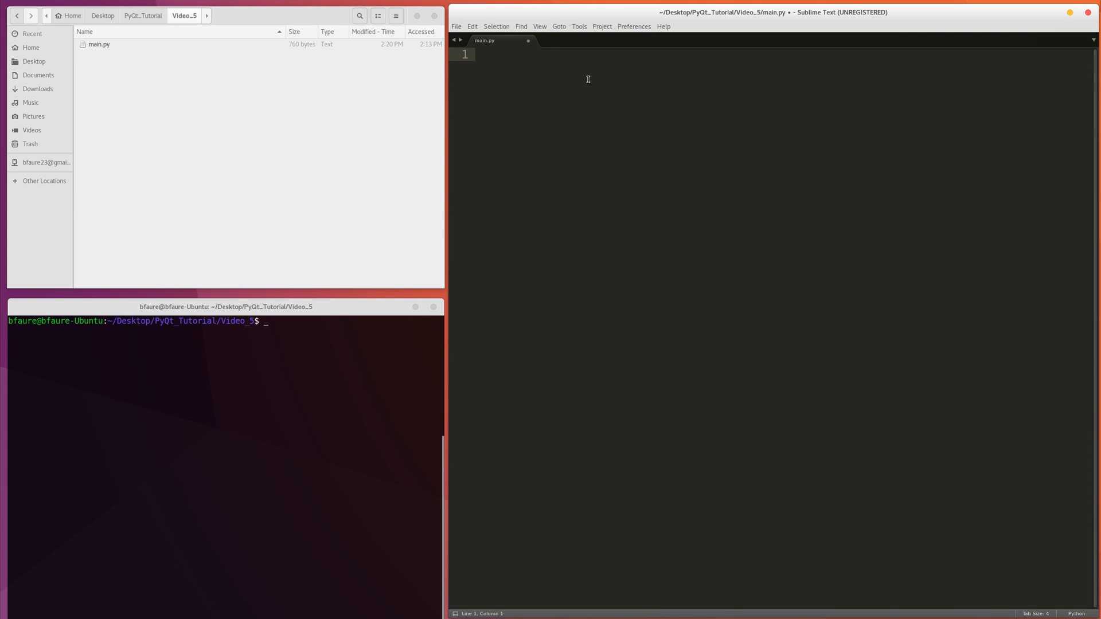
click(478, 55)
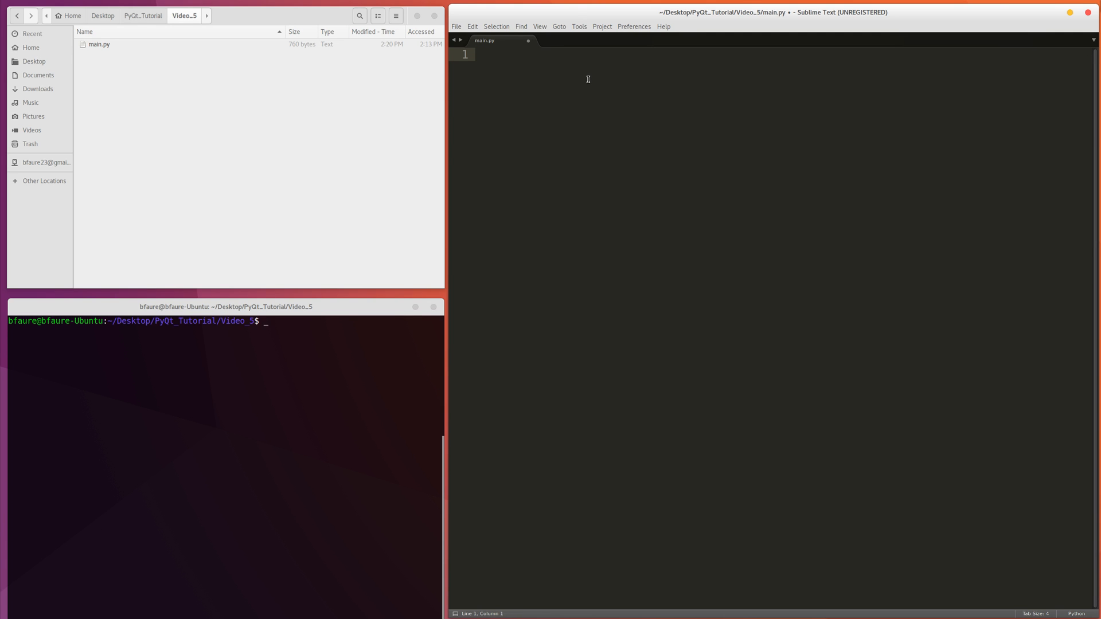
Add 'import sys' and 'from PyQt4.QtCore import *' to main.py.
text(import)
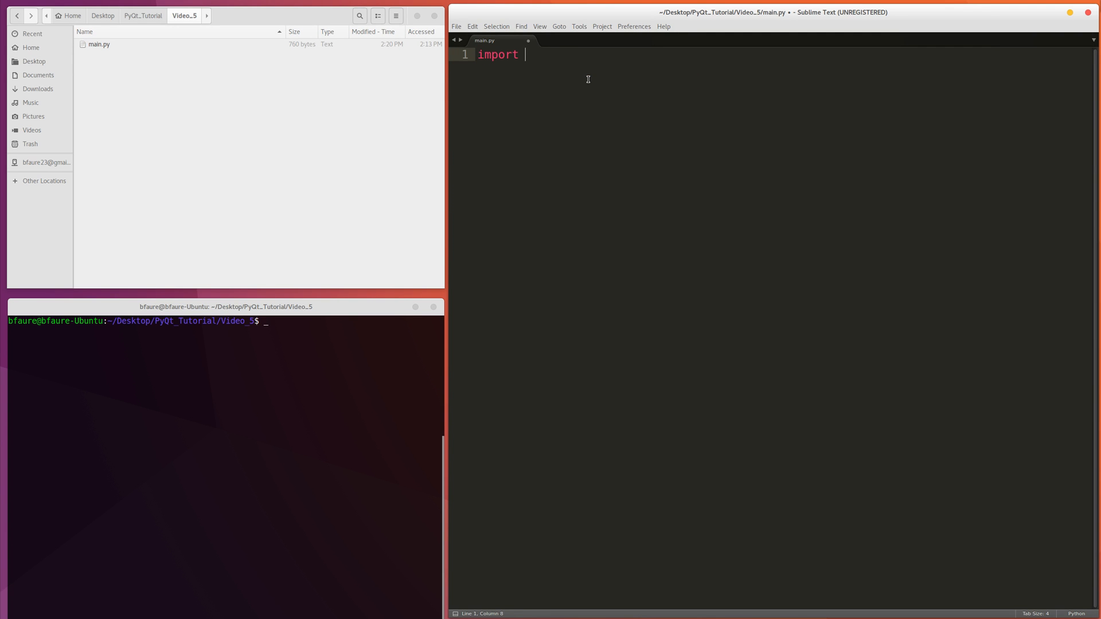
text(sys)
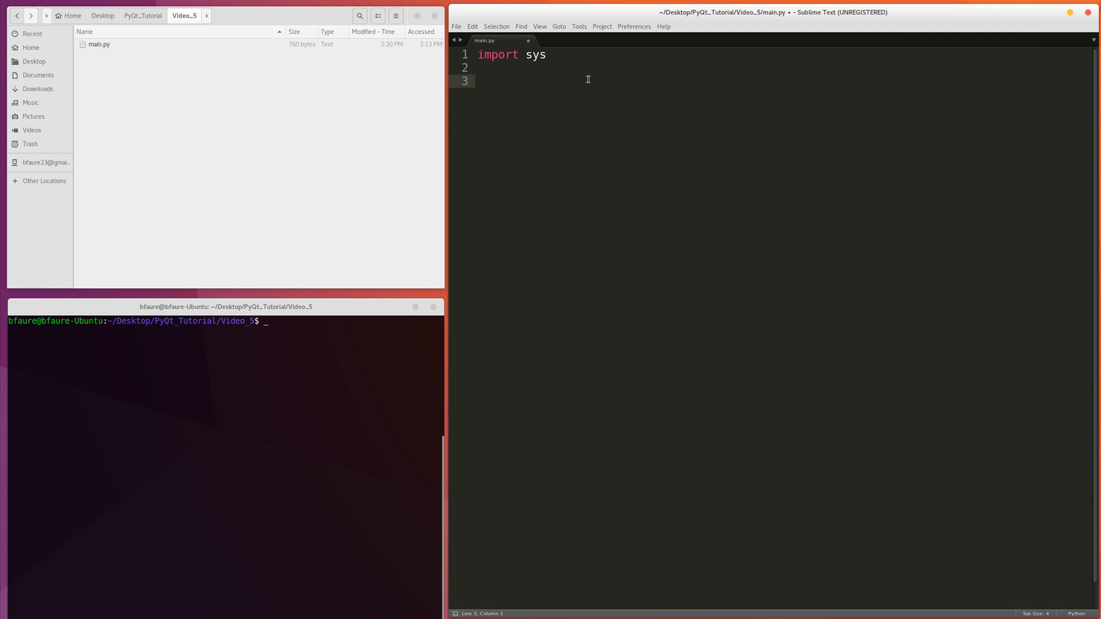
text(from Py)
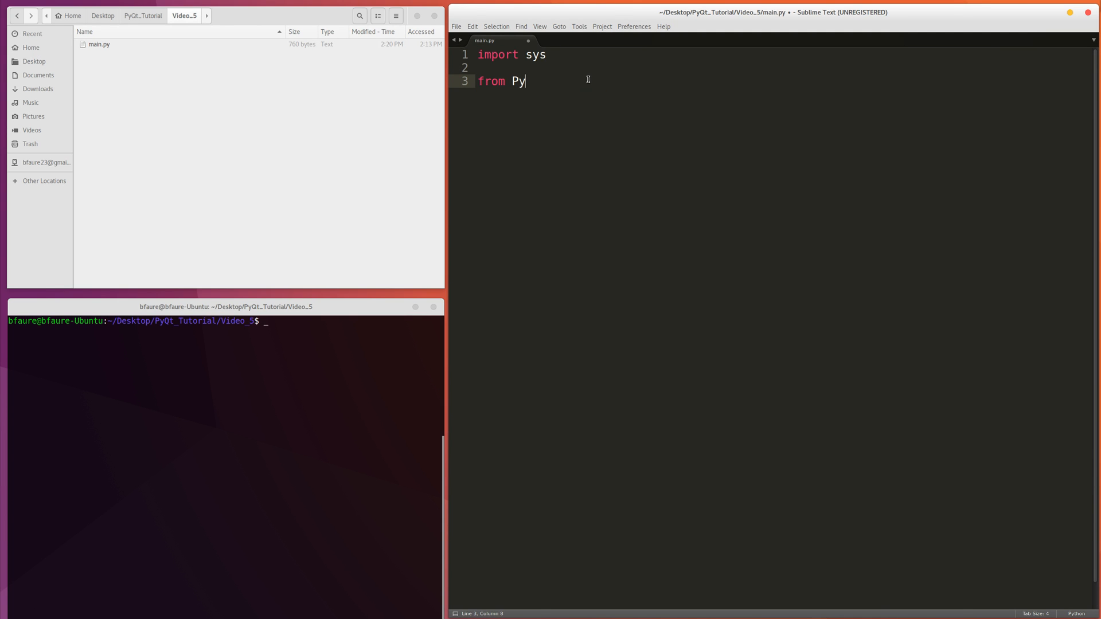
text(Qt)
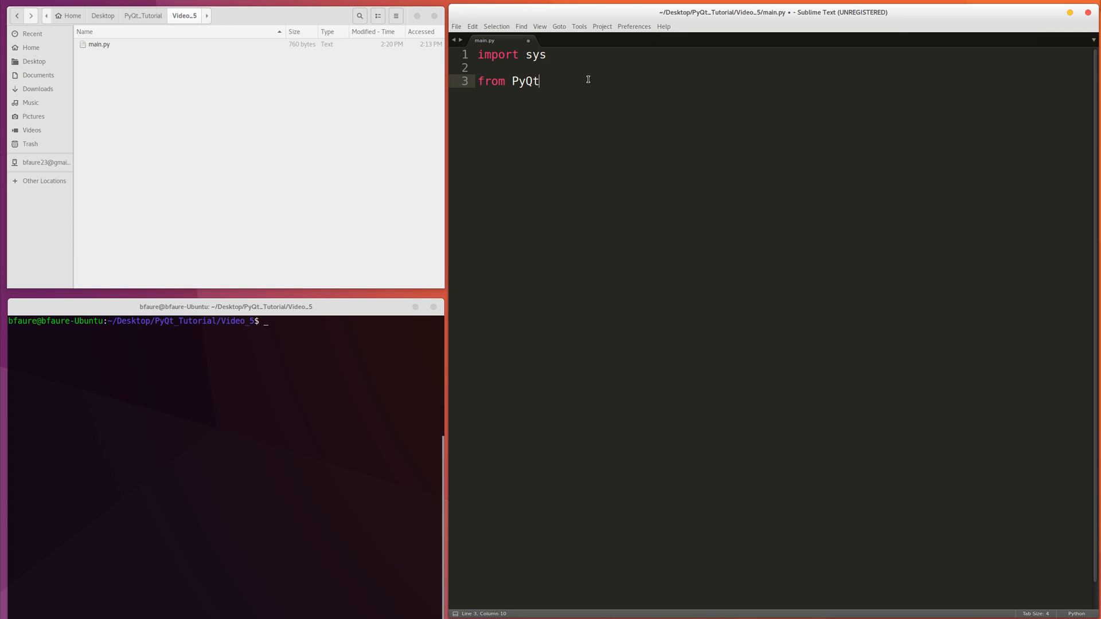
text(4.QrC)
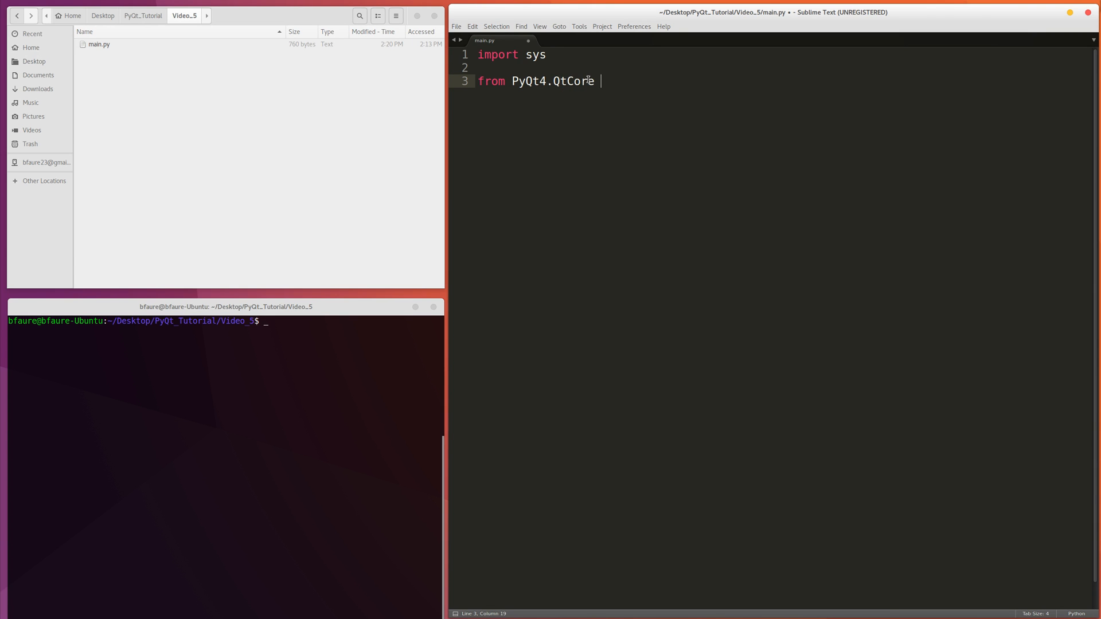
text(import)
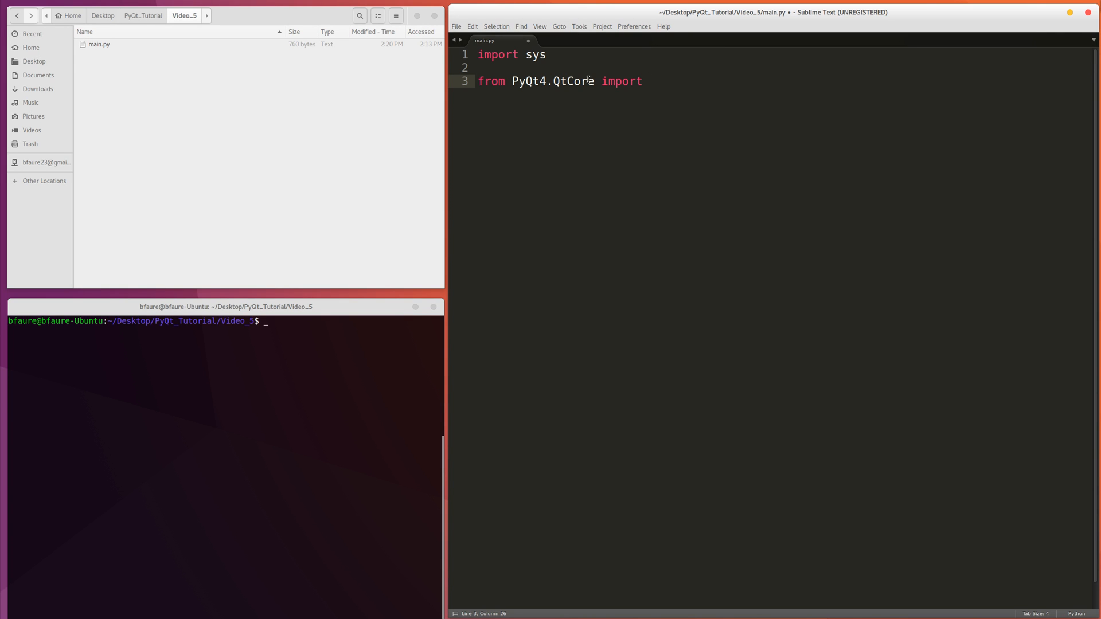
text(*)
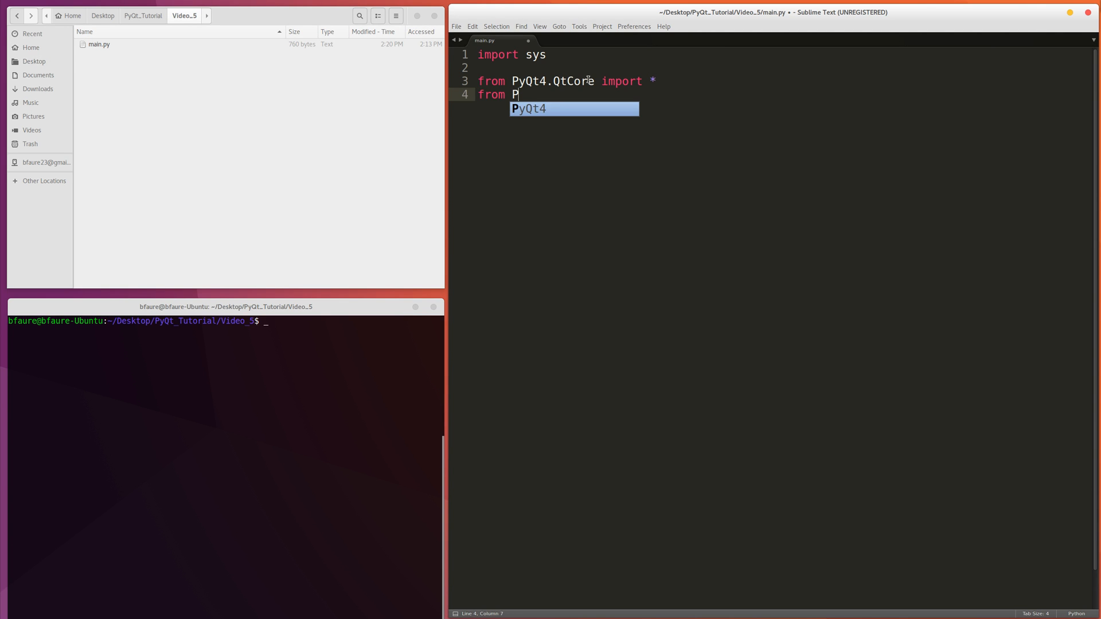
Add 'from PyQt4.QtGui import *' and an if __name__ == '__main__': main() guard.
text(yQt4.WQ)
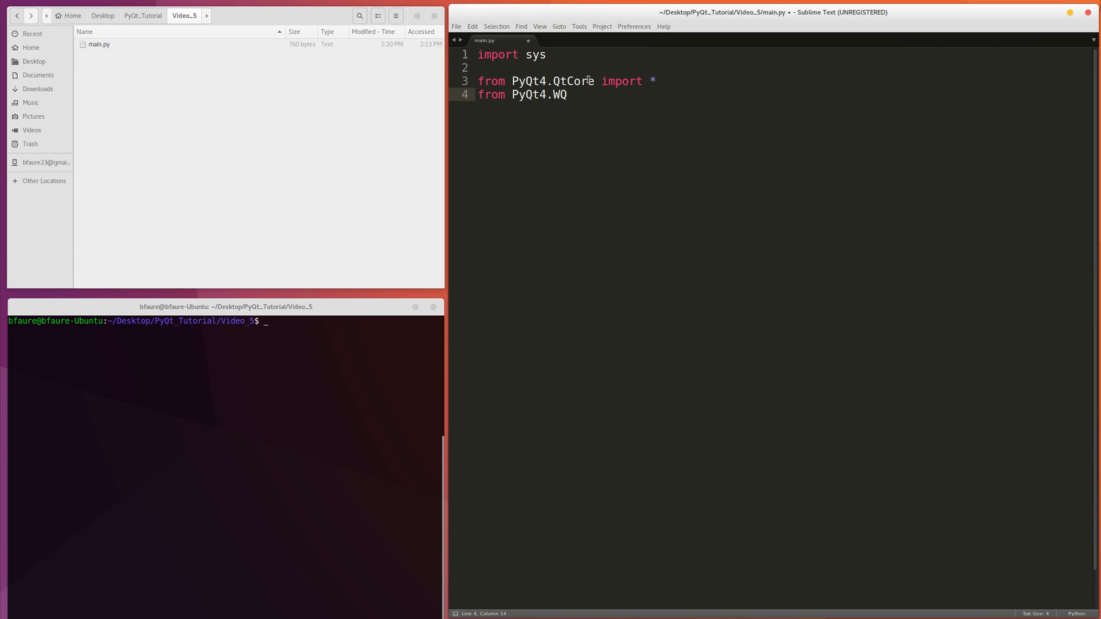
text(tGui import *)
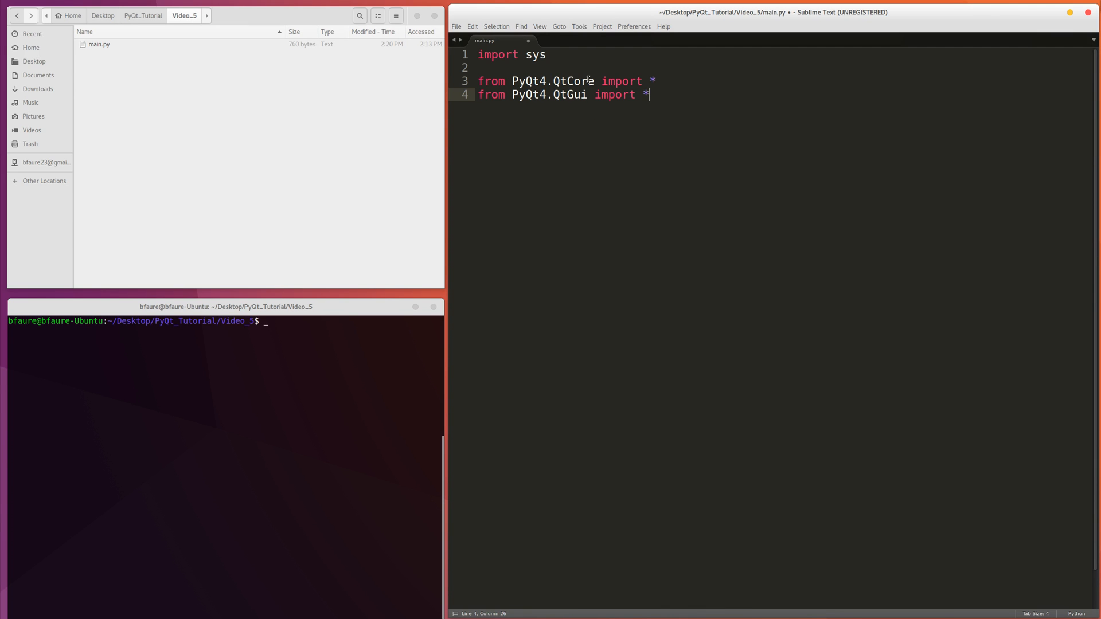
key(Enter)
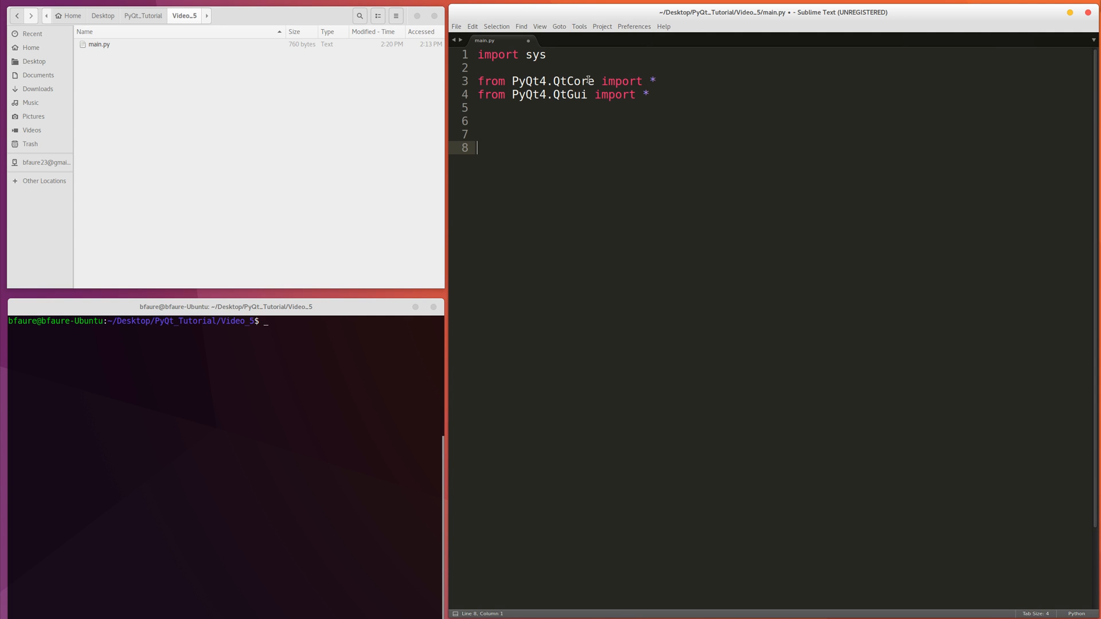
text(if __name__ == '__main__':)
text(main())
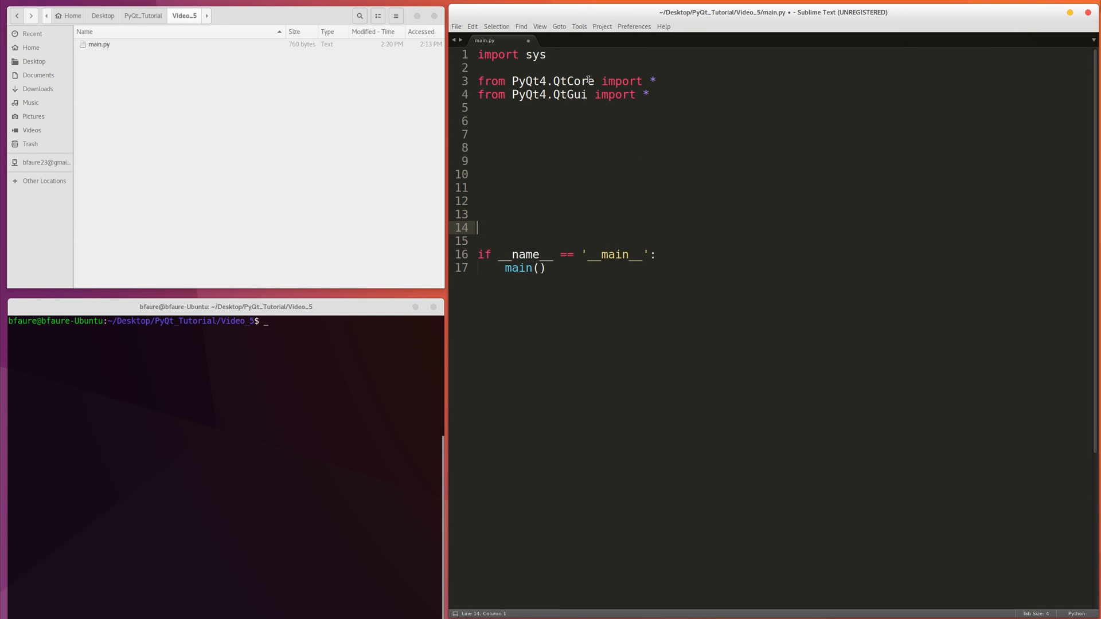
Start def main(): with app = QApplication(sys.argv) and a '# create qapp' comment.
click(479, 201)
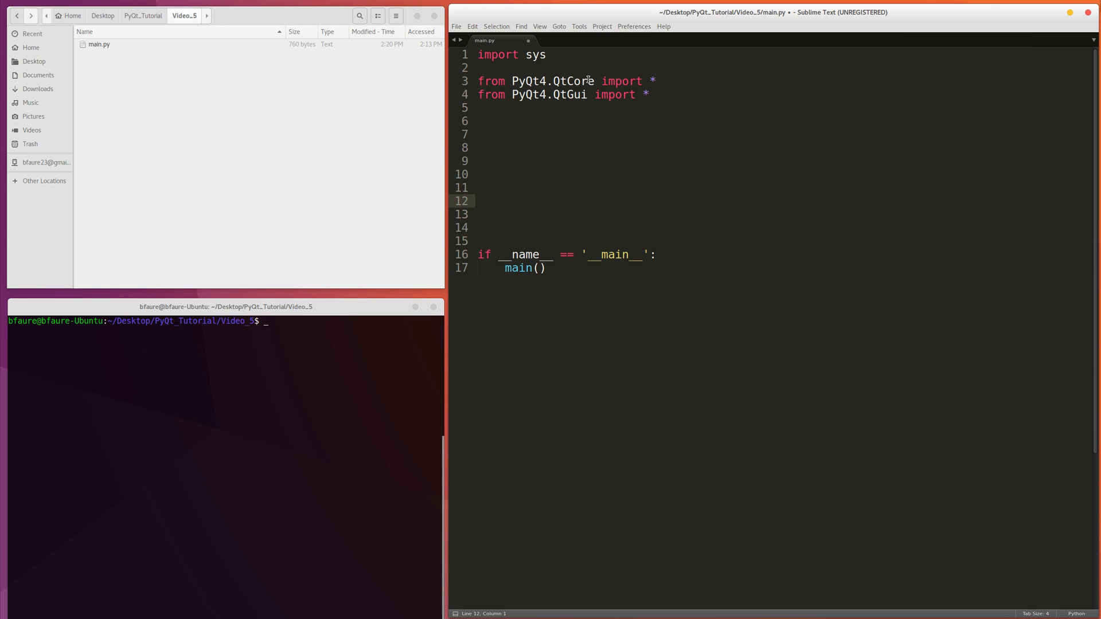
text(def main())
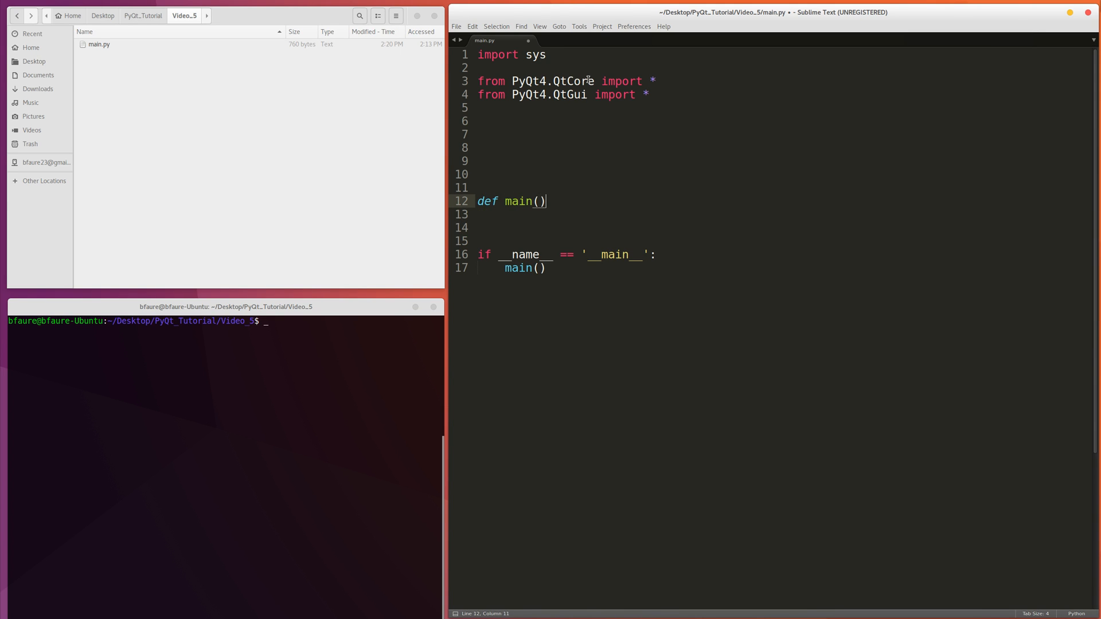
text(:)
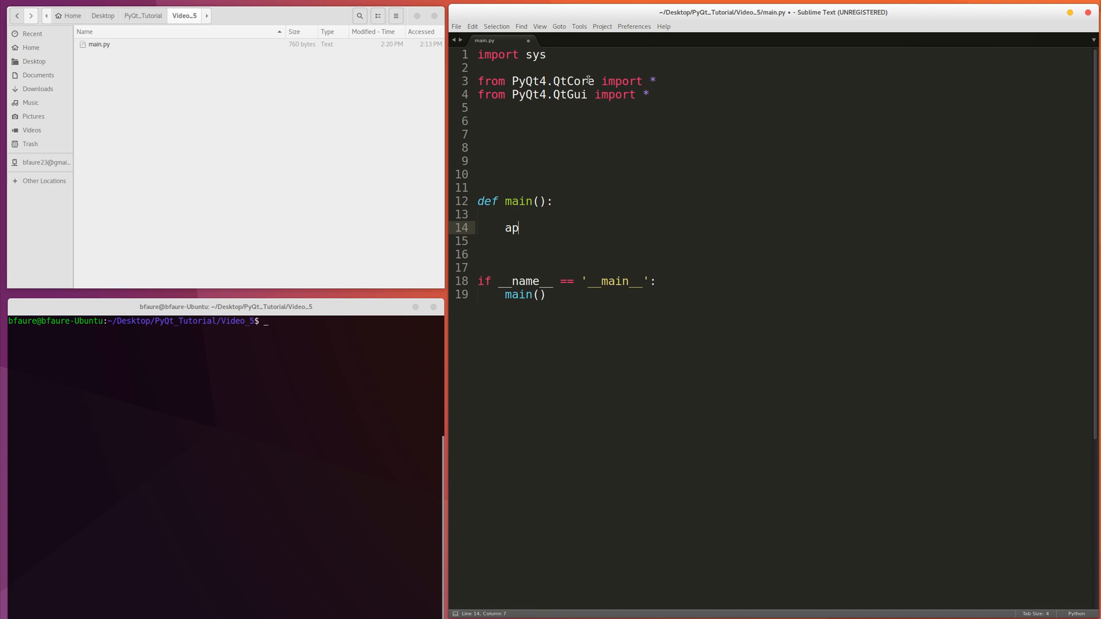
text(p = Q)
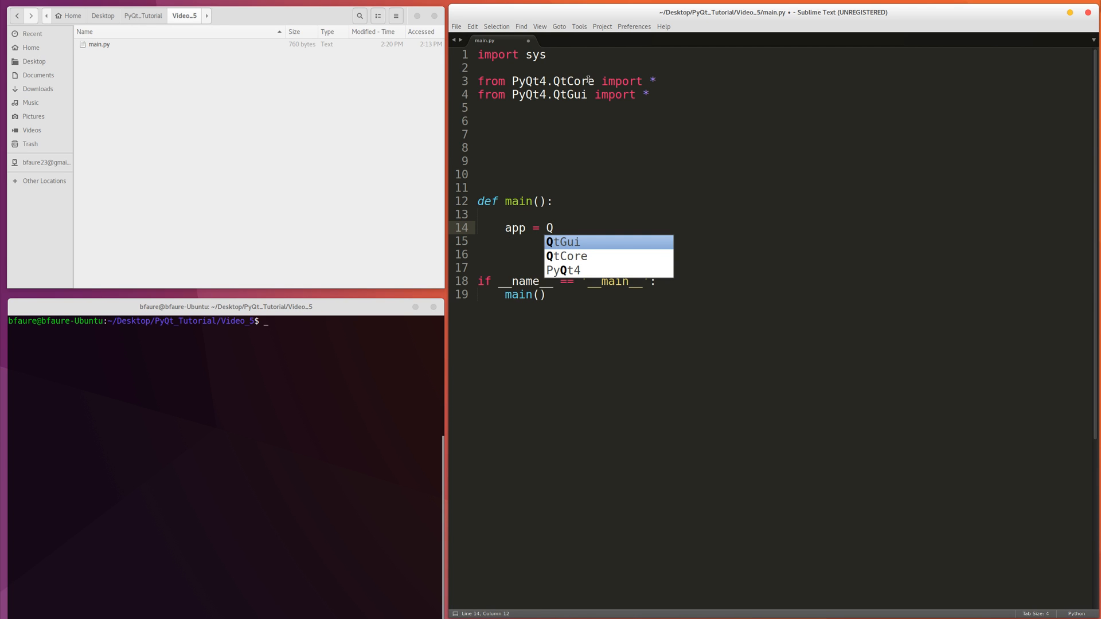
text(Application(sy)
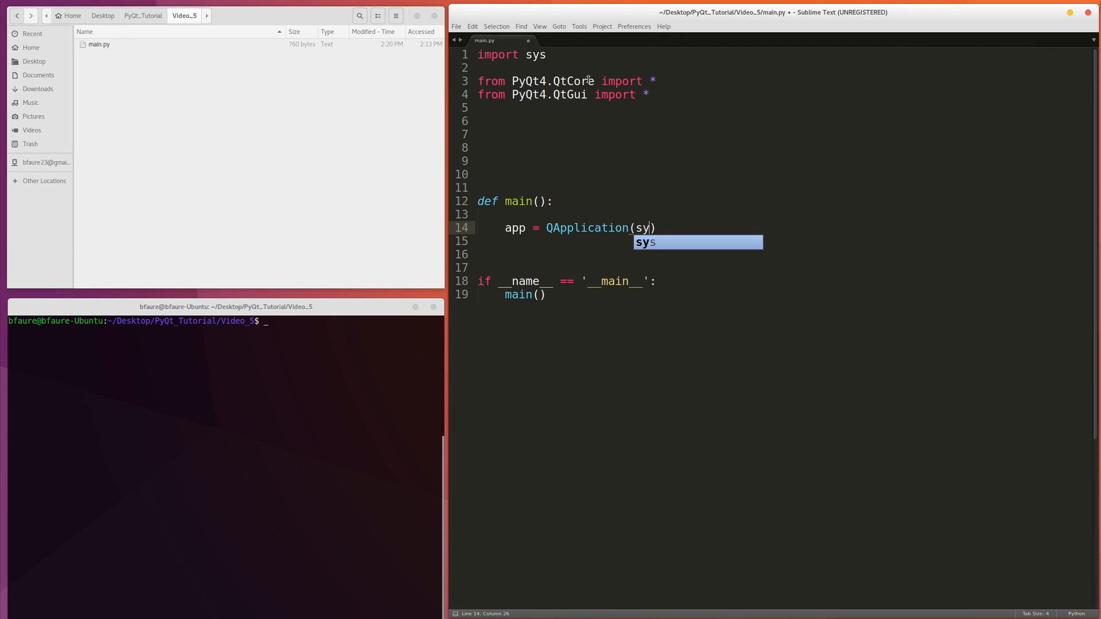
text(.argv)
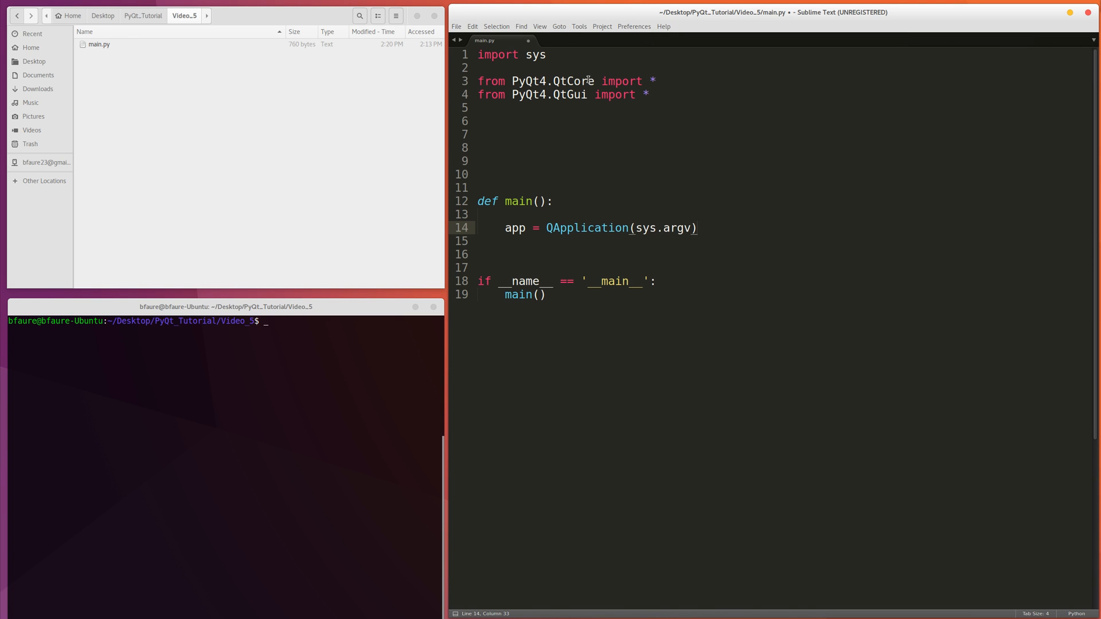
text(# c)
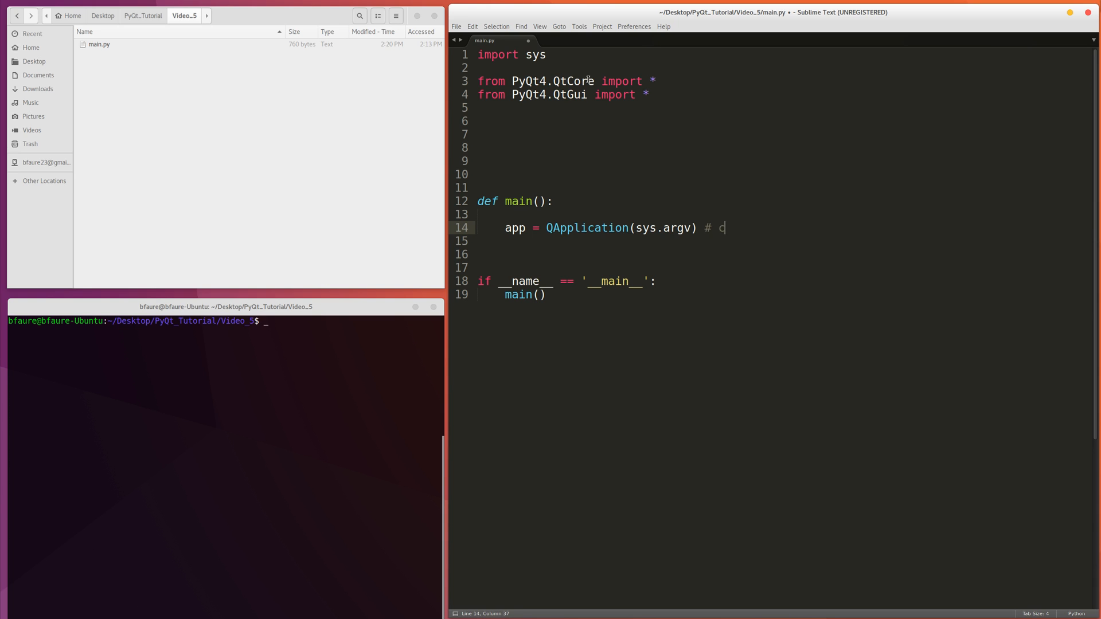
text(reate qapp)
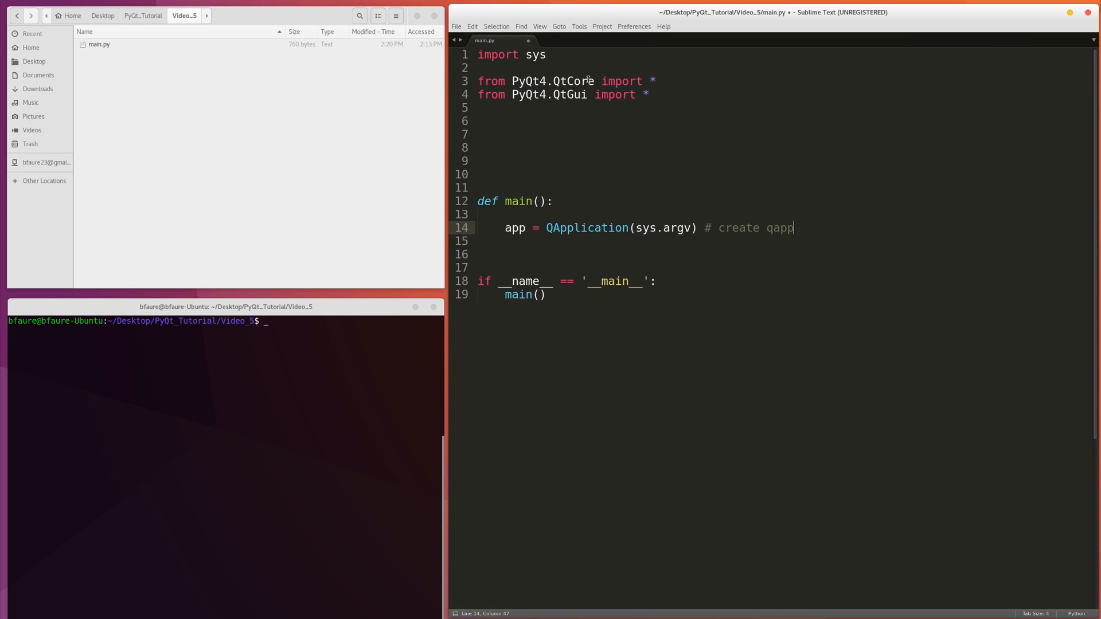
Create a main_window() instance in main() with a '# create window instance' comment.
text(app_window =-)
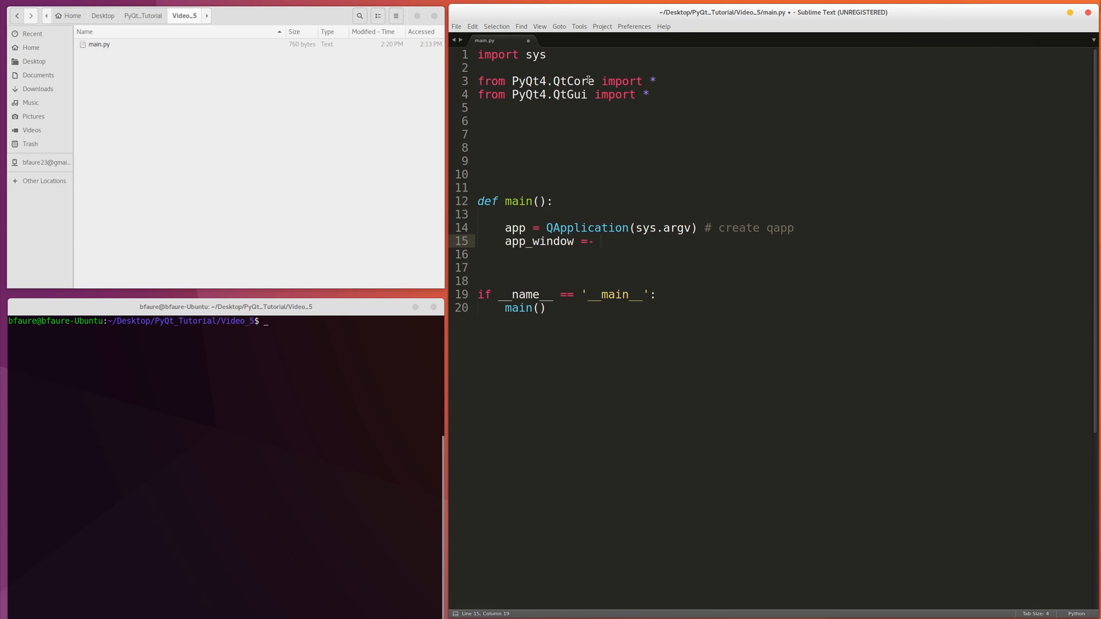
text(main_wi)
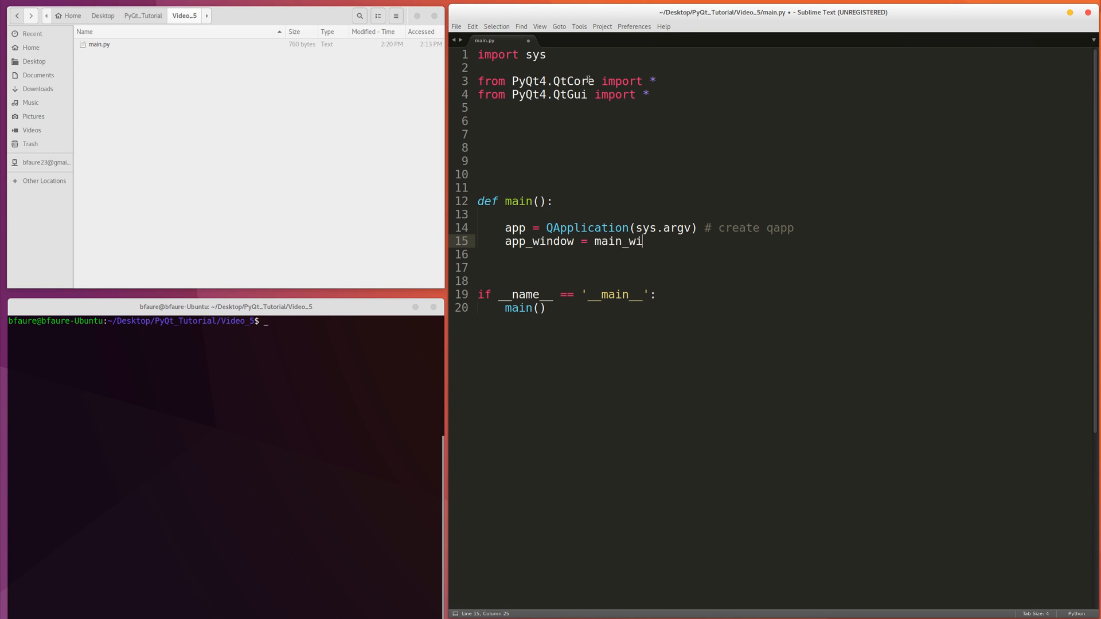
text(ndow())
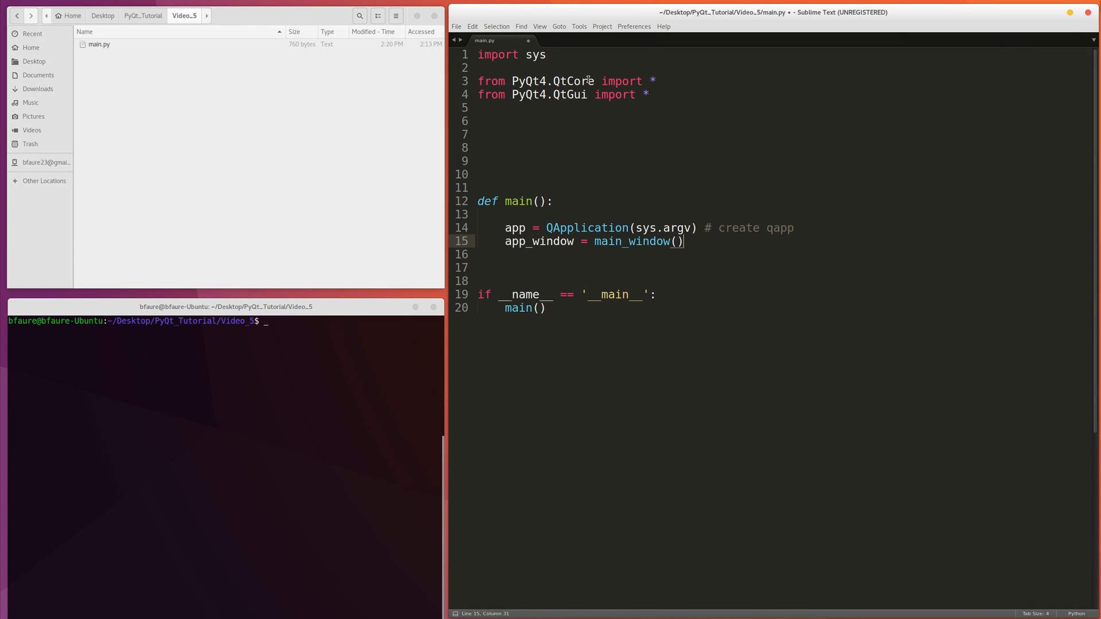
text(#)
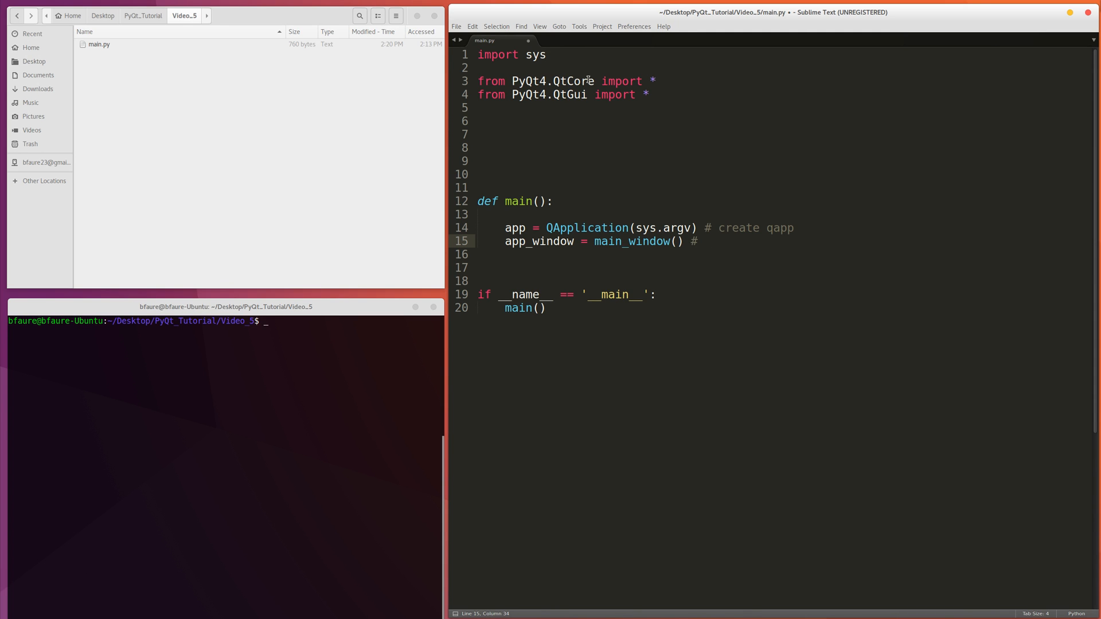
text(create window ins)
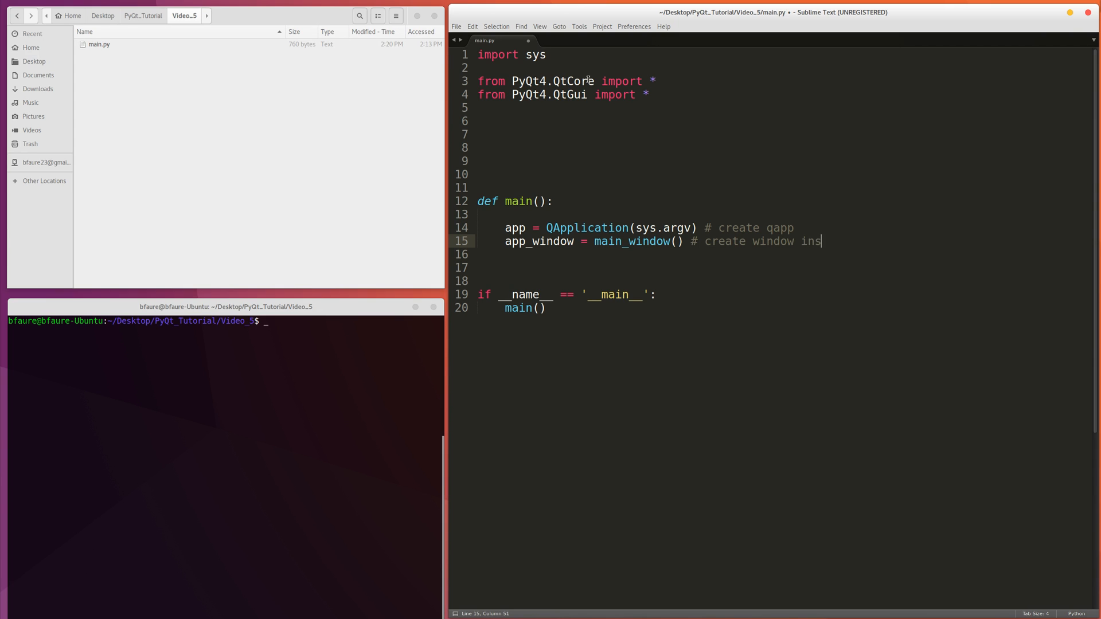
End main() with sys.exit(app.exec_()).
text(s)
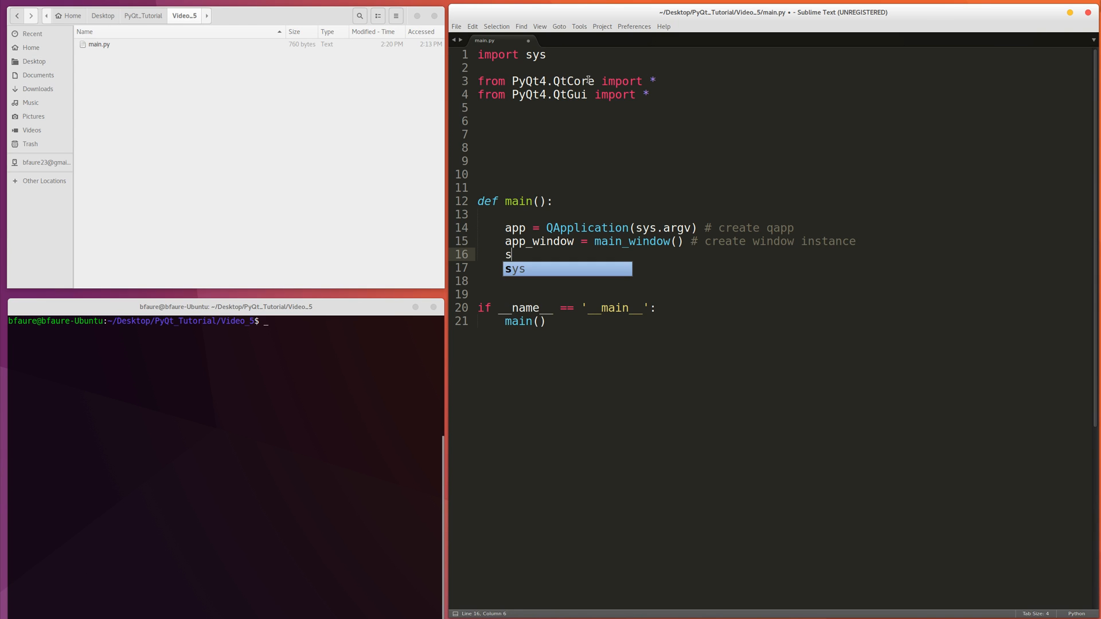
text(ys.exit)
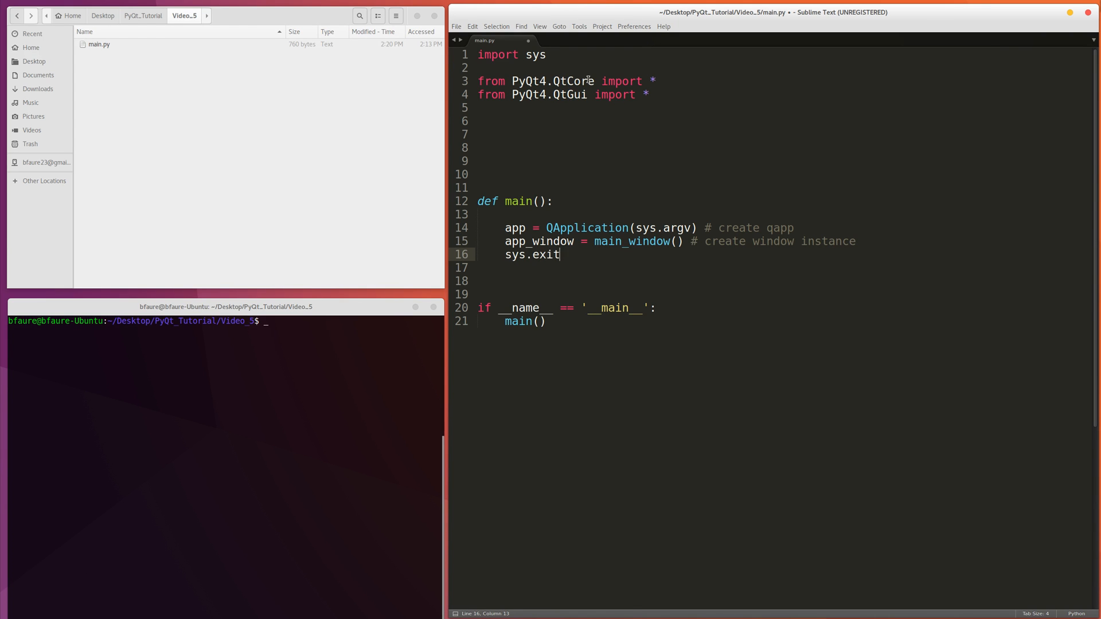
text((app.e)
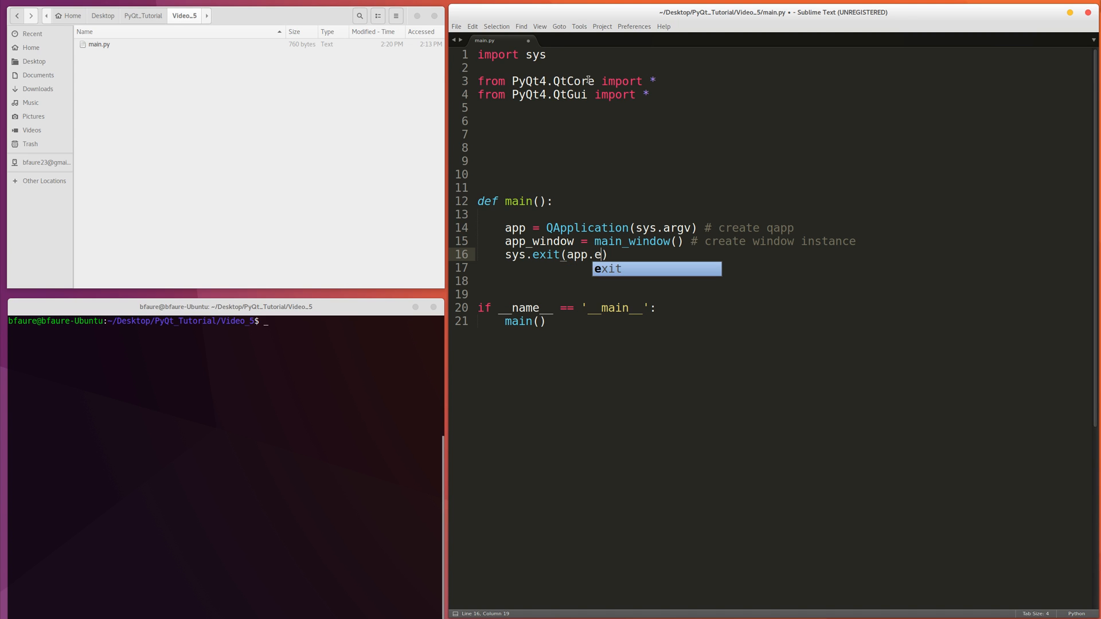
text(xec_)
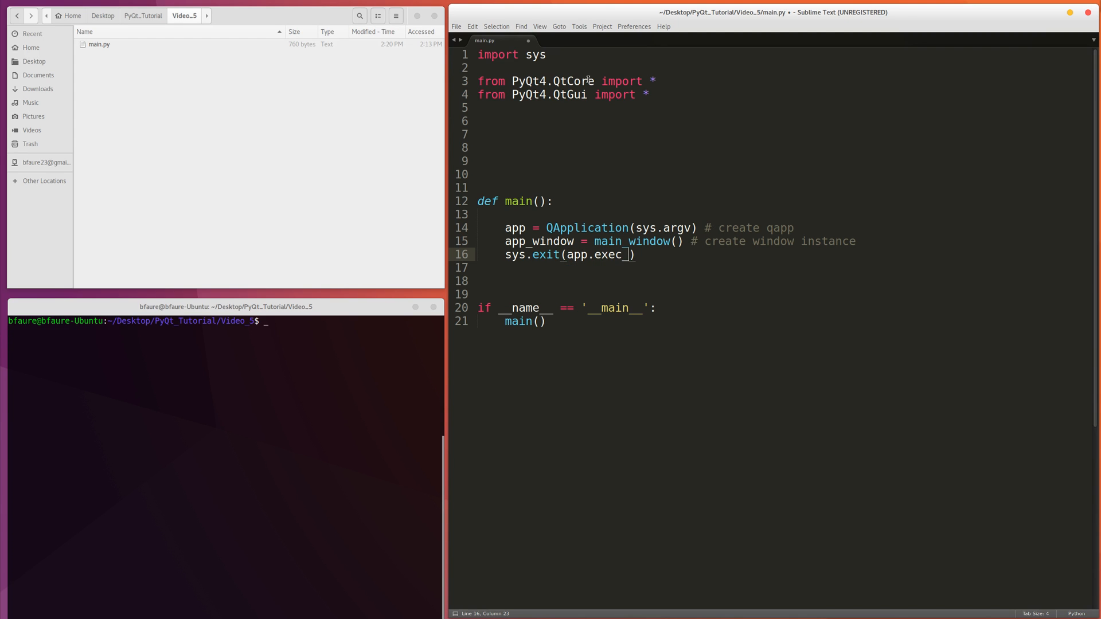
text(())
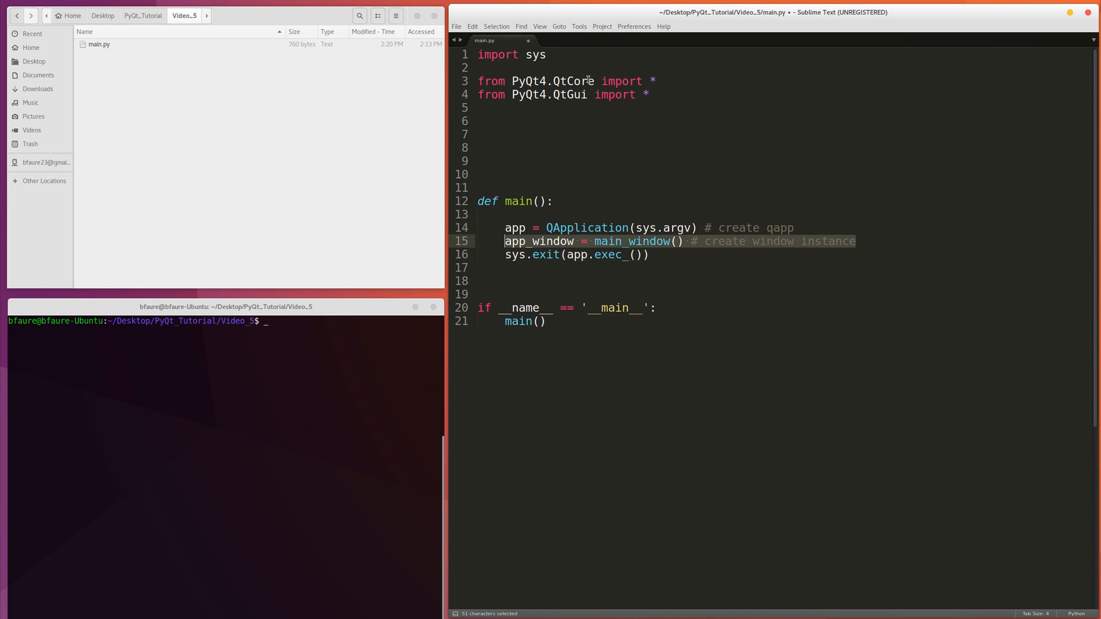
Declare class main_window(QWidget) with def __init__(self, parent=None) above main().
click(648, 254)
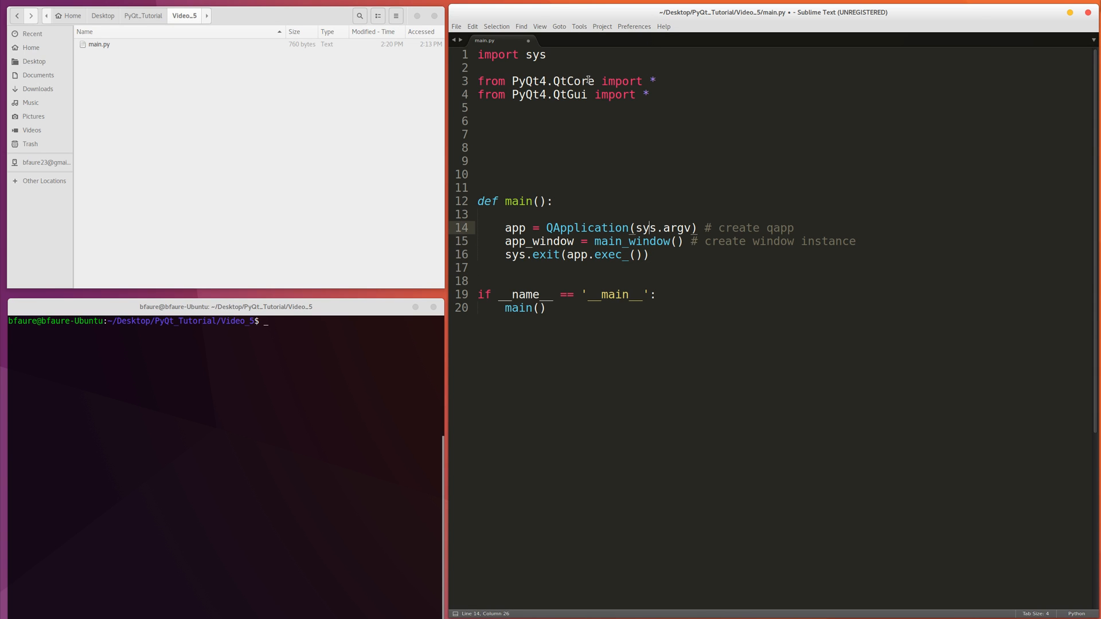
click(481, 135)
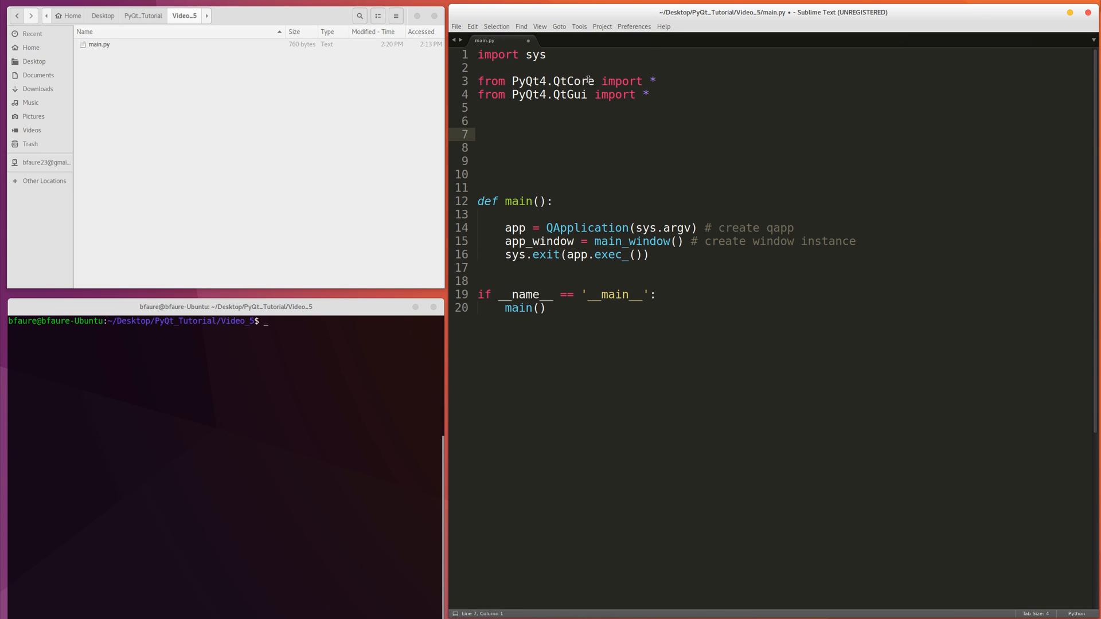
text(class main_)
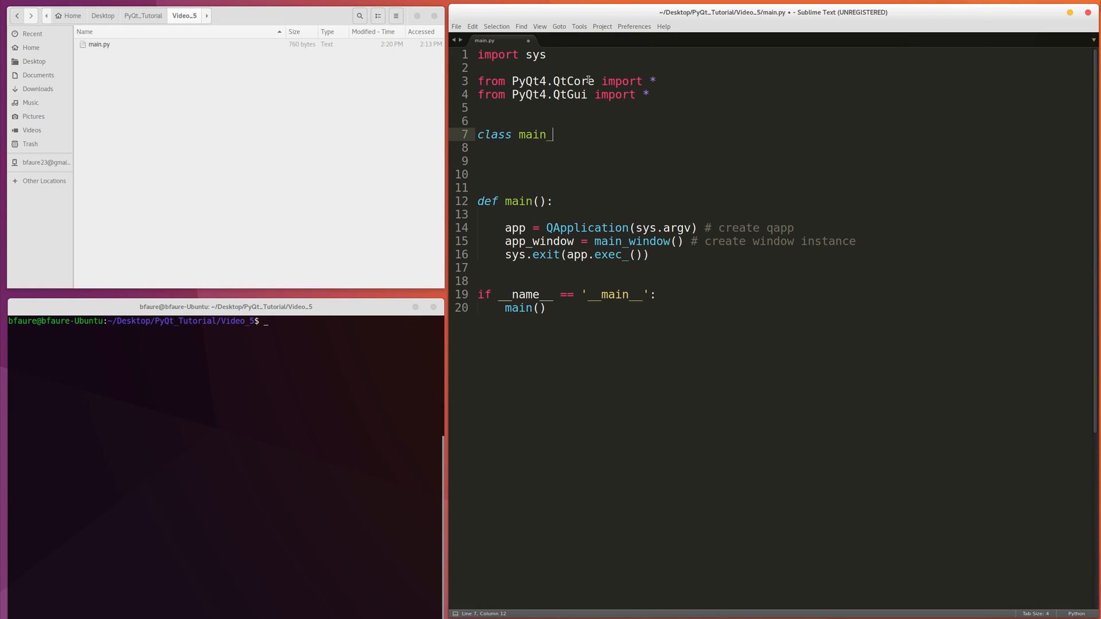
text(window())
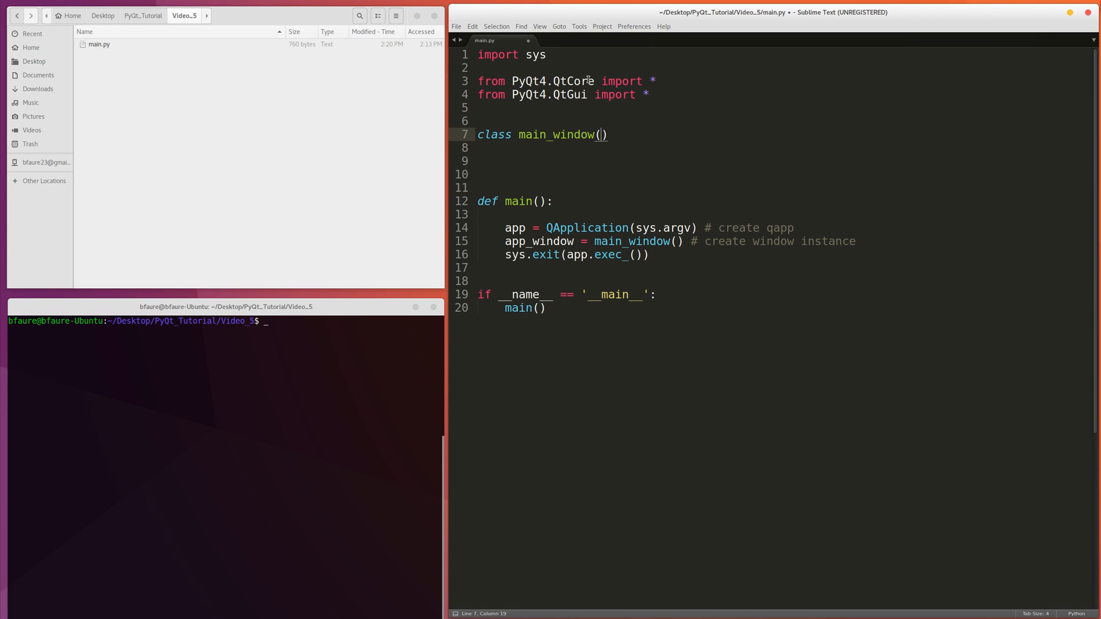
text(QWidget):)
click(782, 161)
text(def)
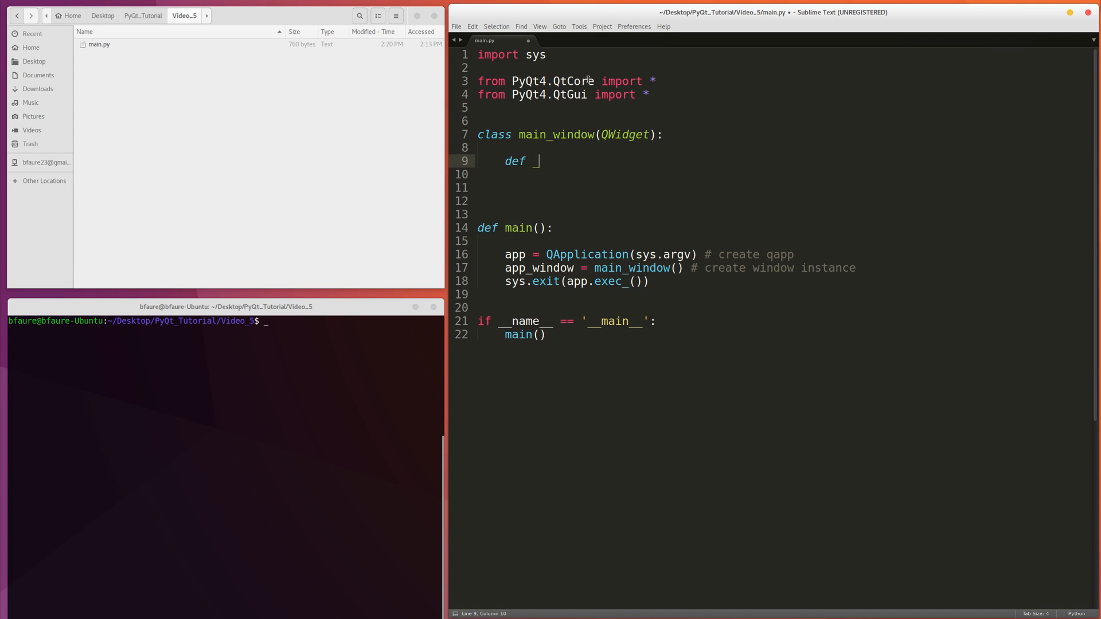
text(__init__())
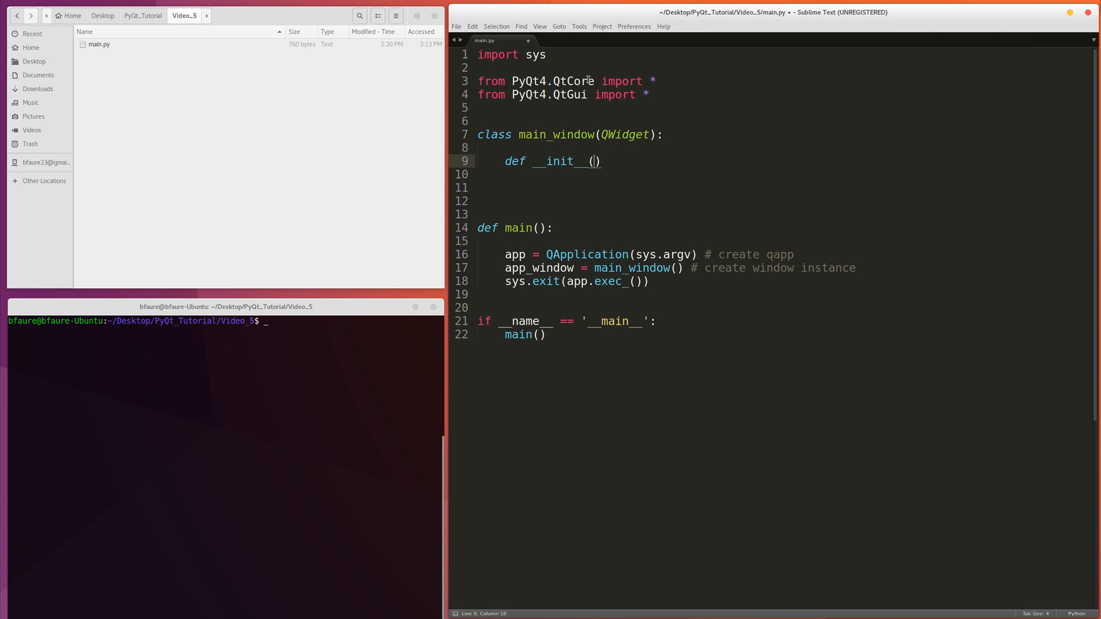
text(self,parent=None)
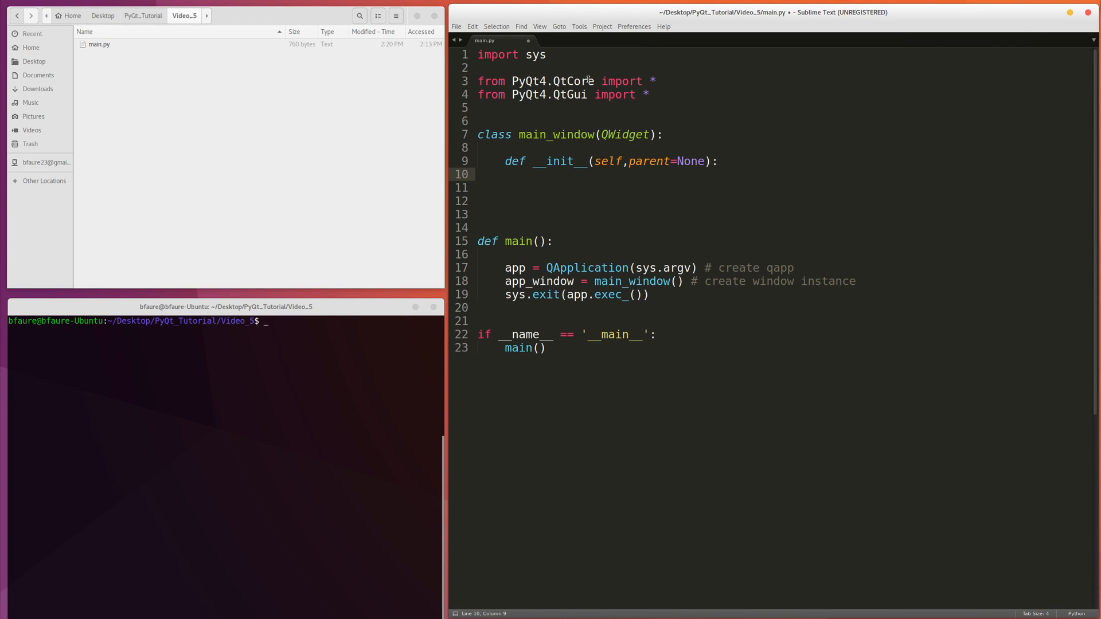
click(704, 161)
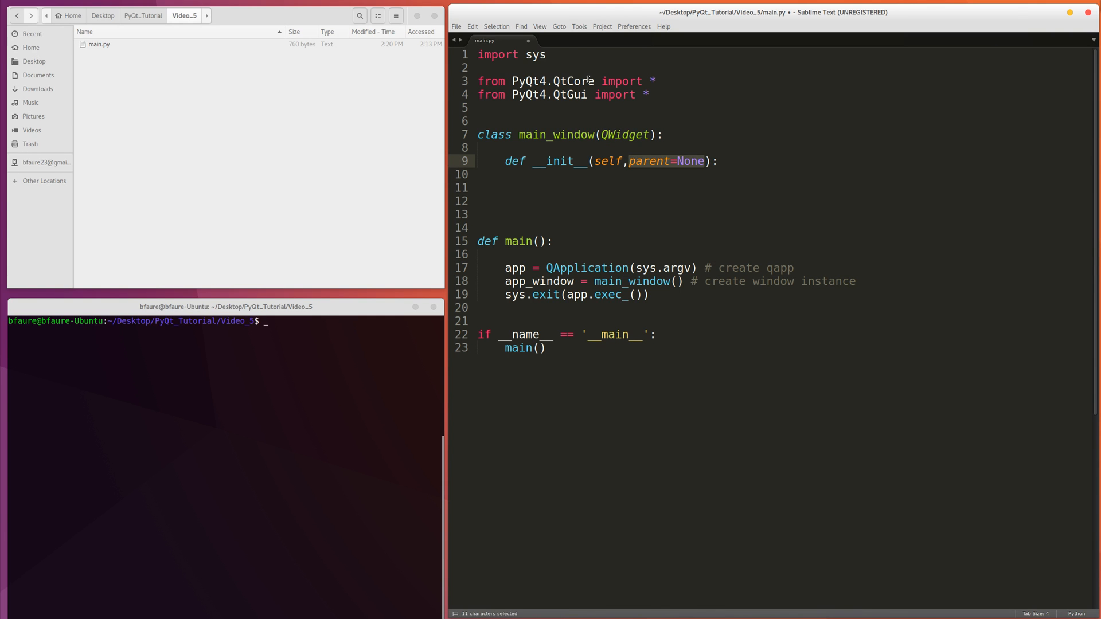
click(718, 160)
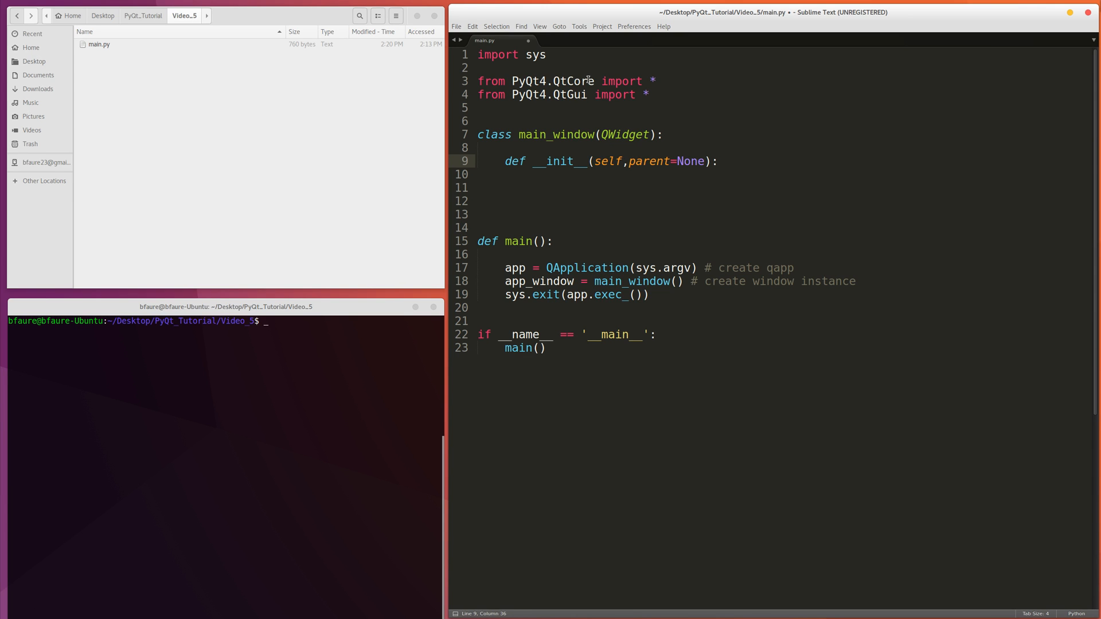
mouse_move(541, 156)
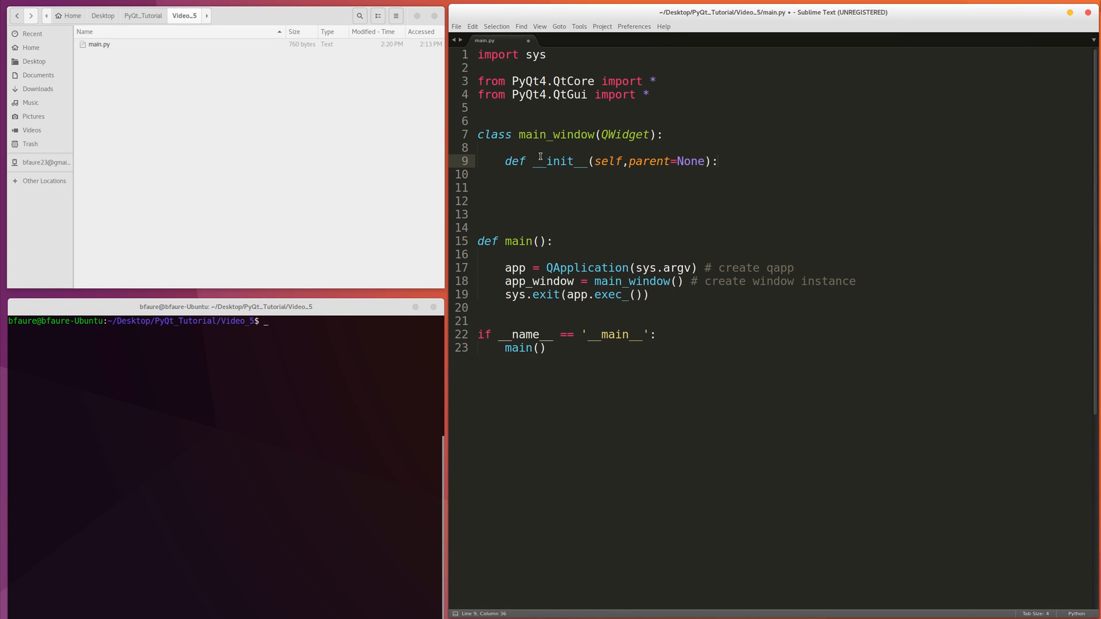
click(677, 281)
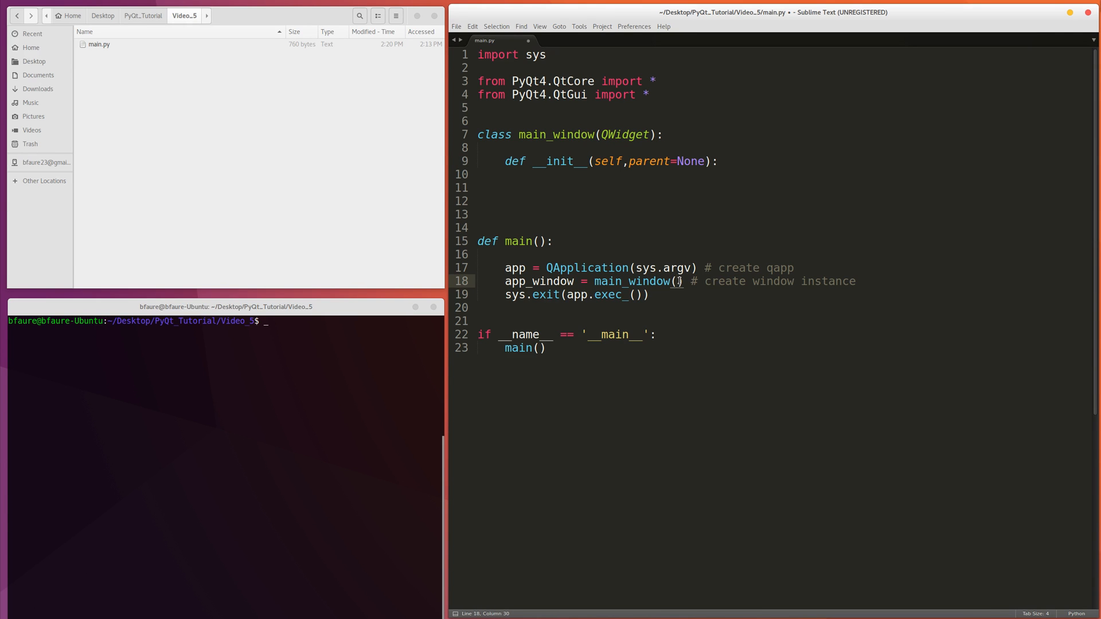
click(676, 268)
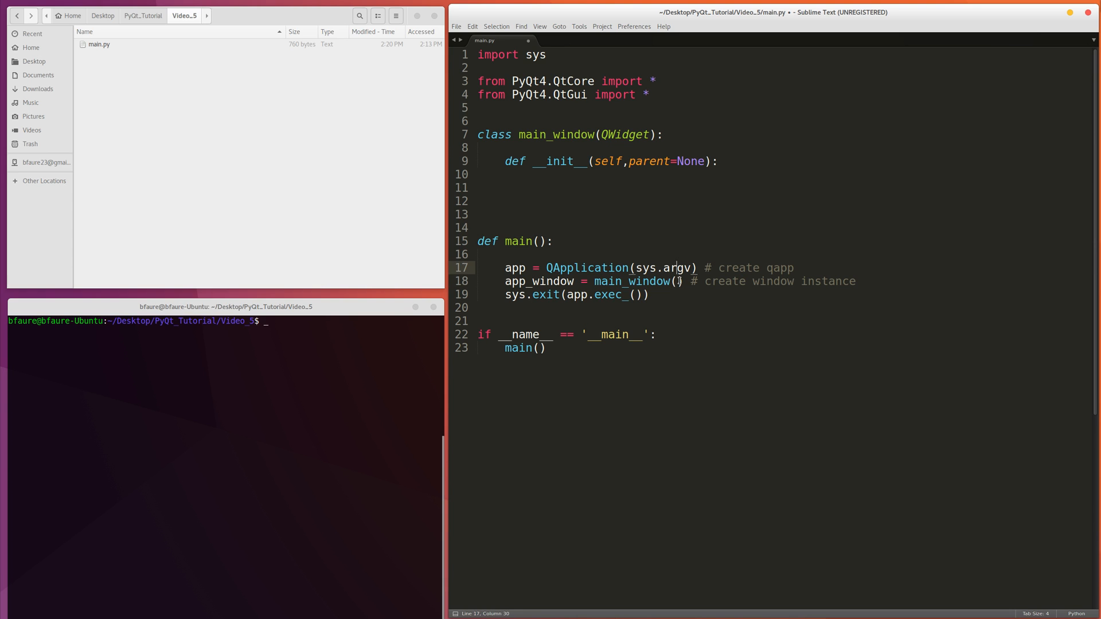
click(506, 175)
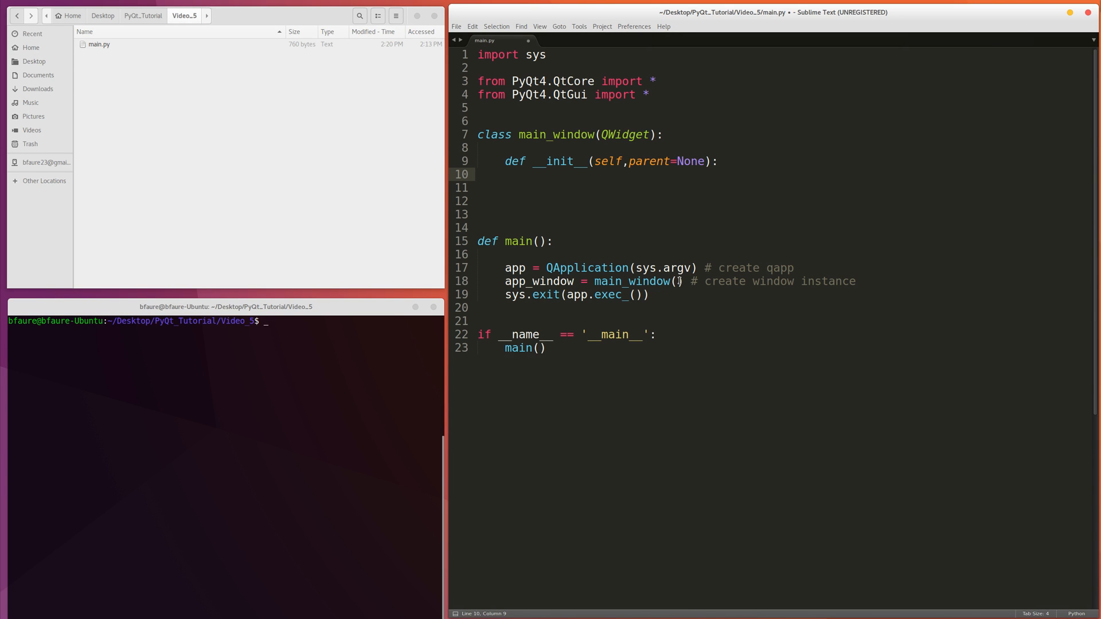
click(534, 175)
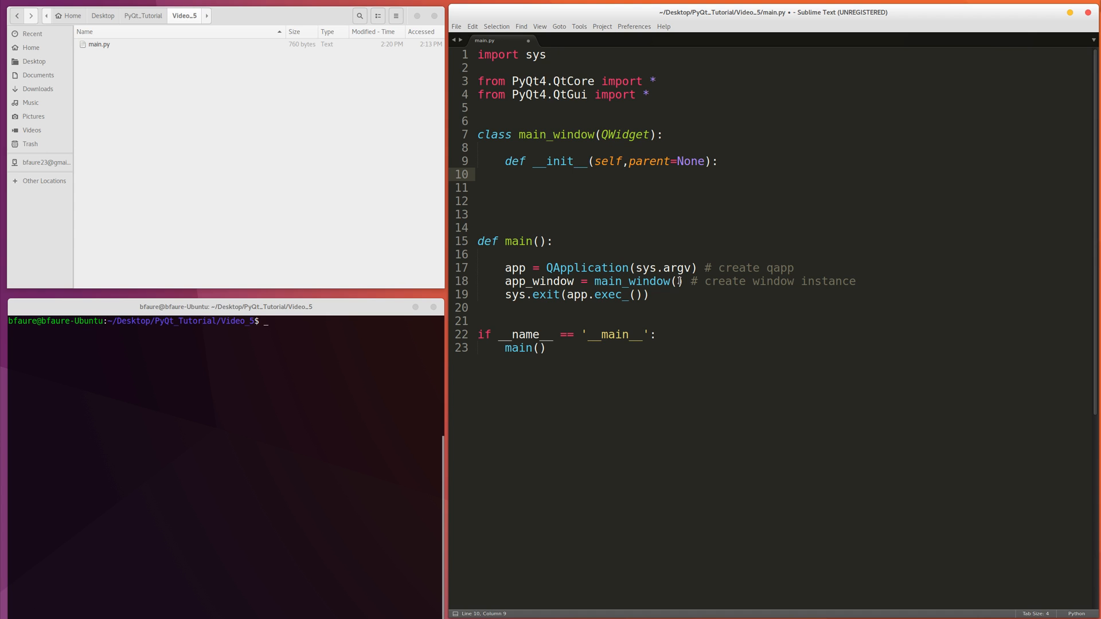
click(532, 174)
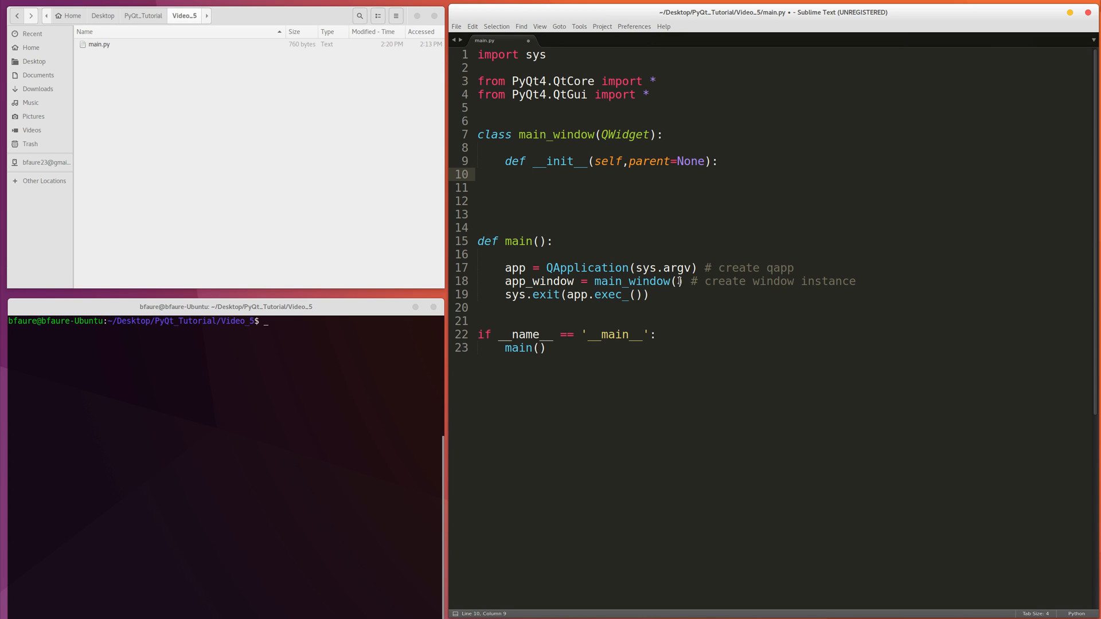
click(532, 175)
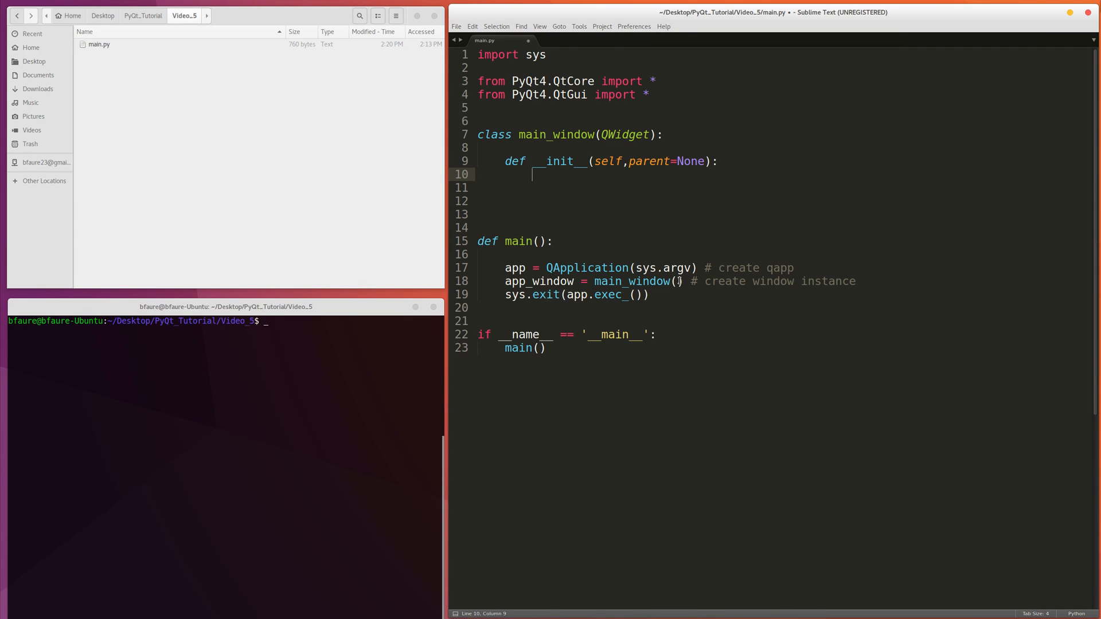
Highlight main_window's uses, then begin a super(main_window, self).__init__() call in __init__.
double_click(631, 281)
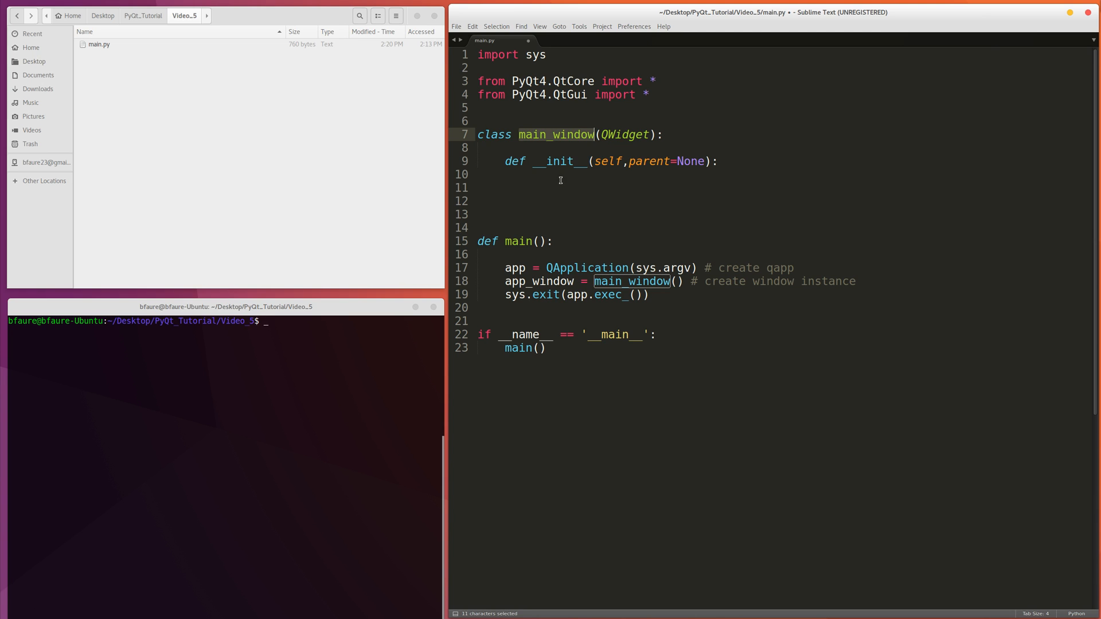
click(561, 175)
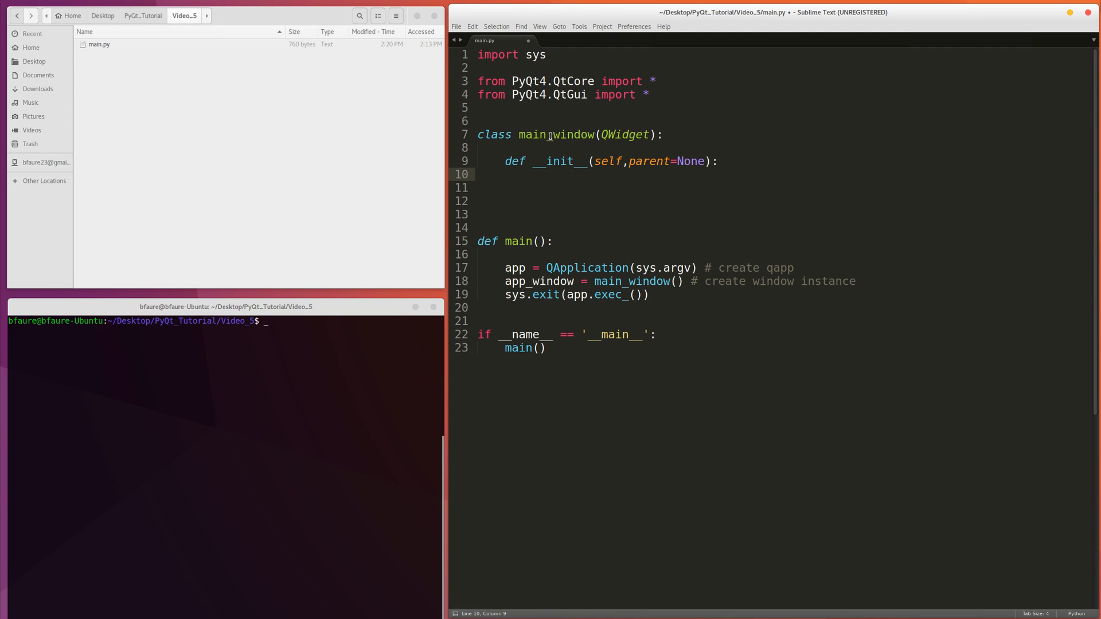
click(543, 107)
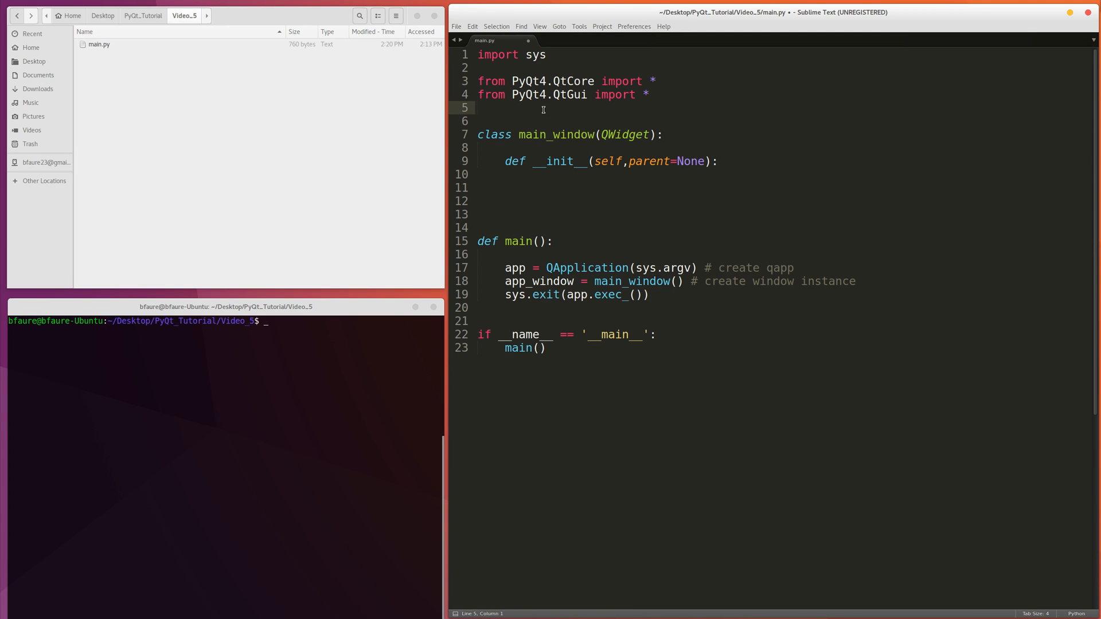
click(569, 174)
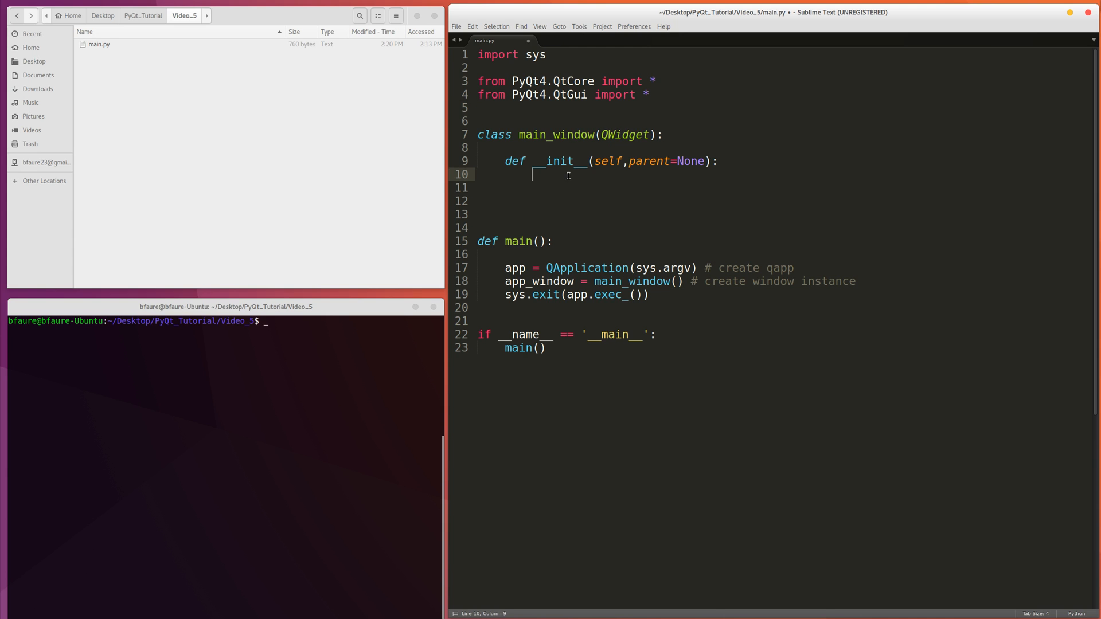
mouse_move(628, 180)
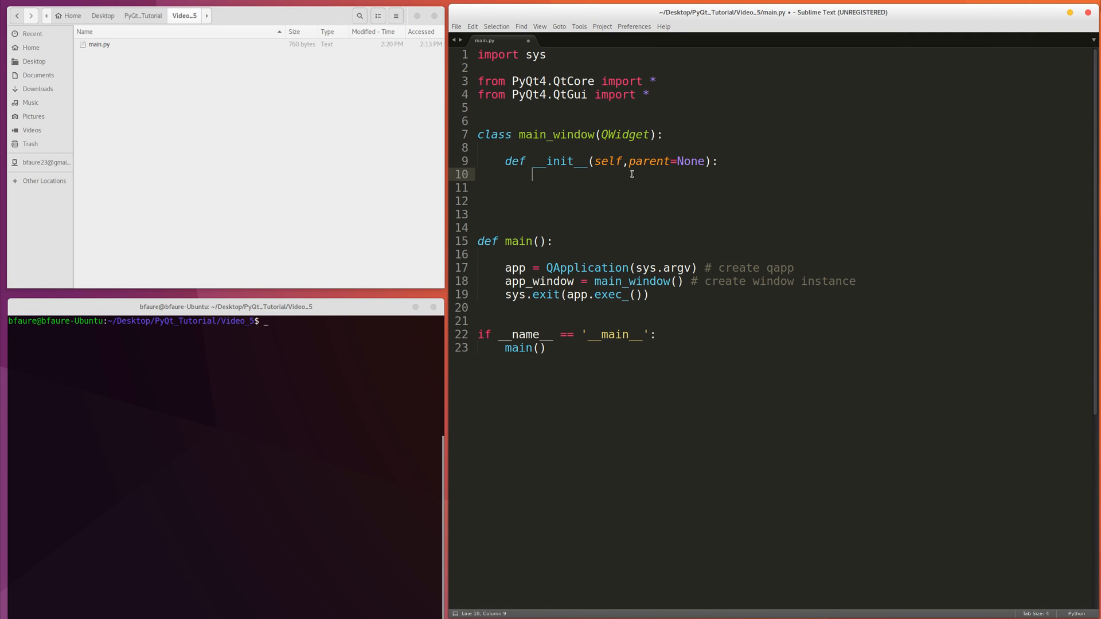
mouse_move(550, 175)
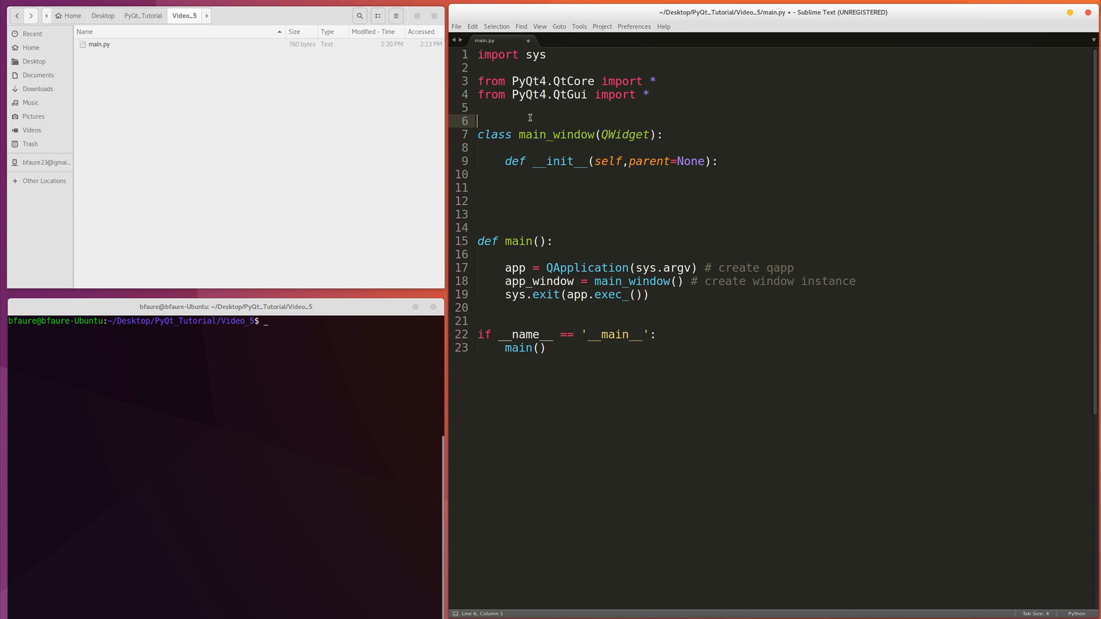
click(559, 175)
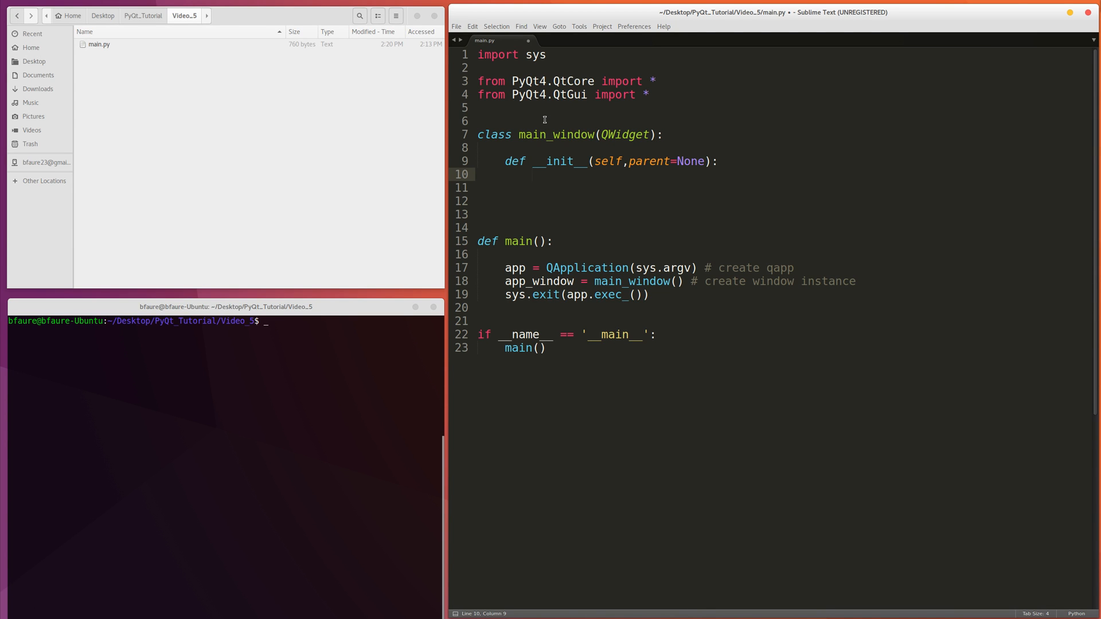
click(534, 174)
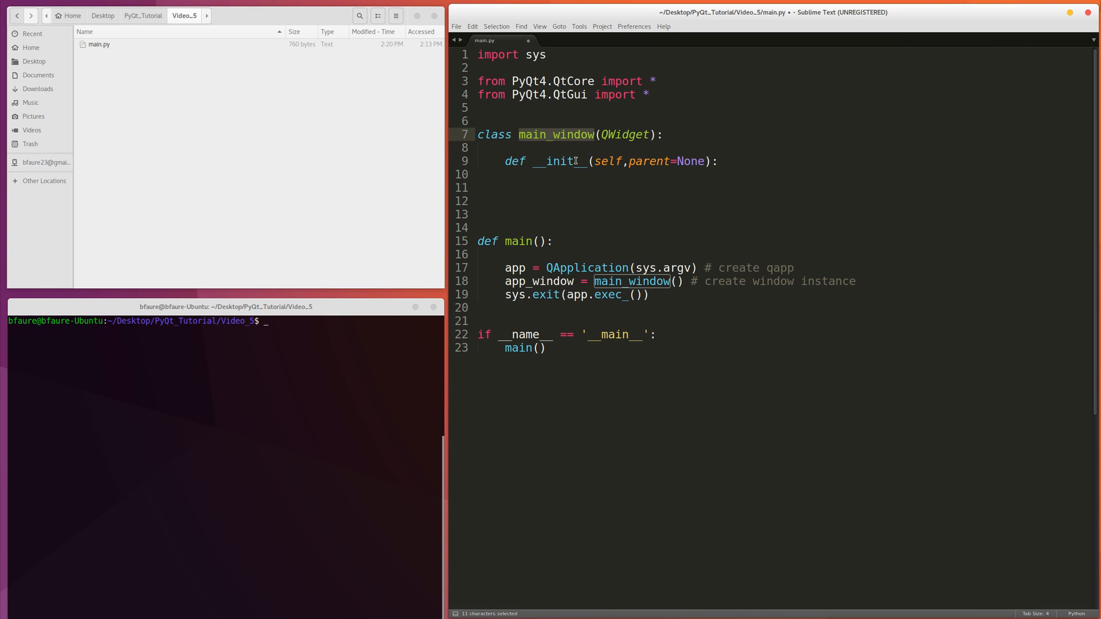
mouse_move(579, 176)
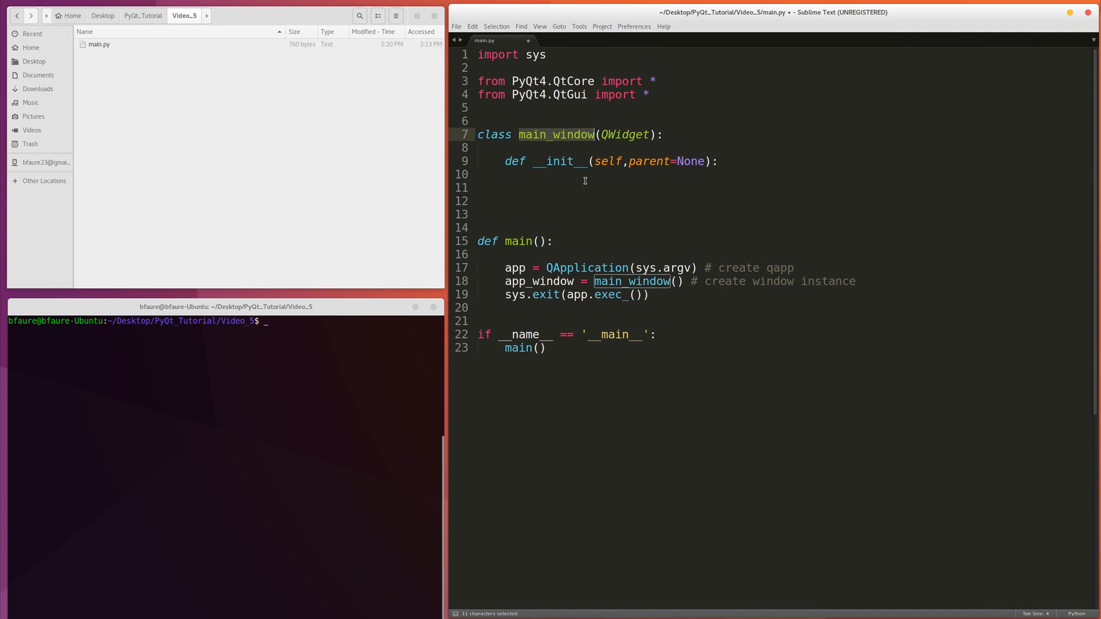
mouse_move(429, 165)
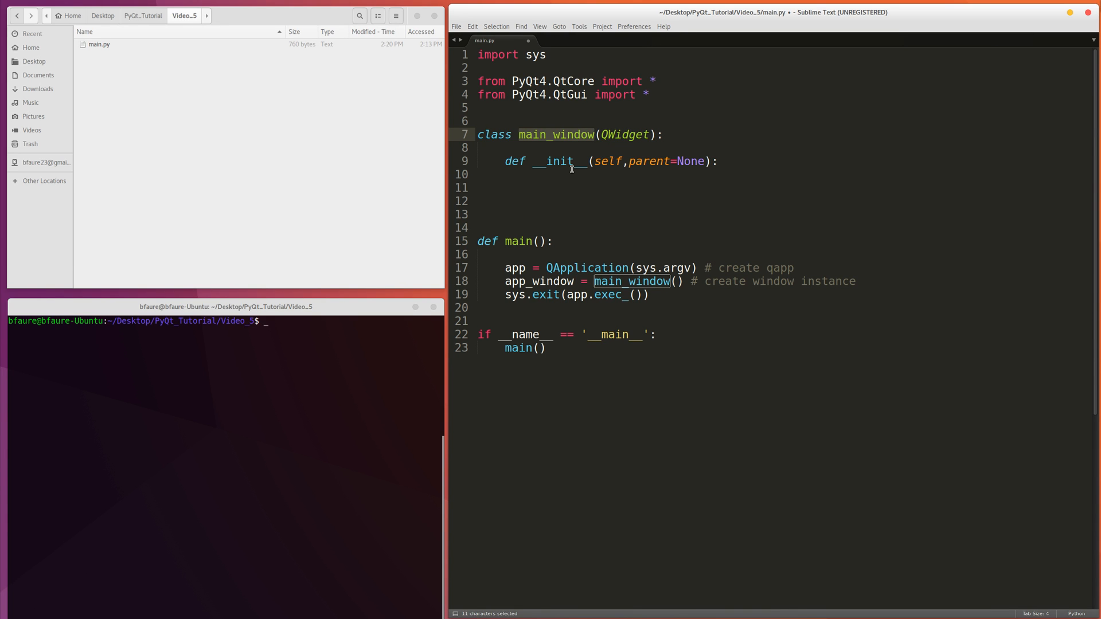
mouse_move(575, 176)
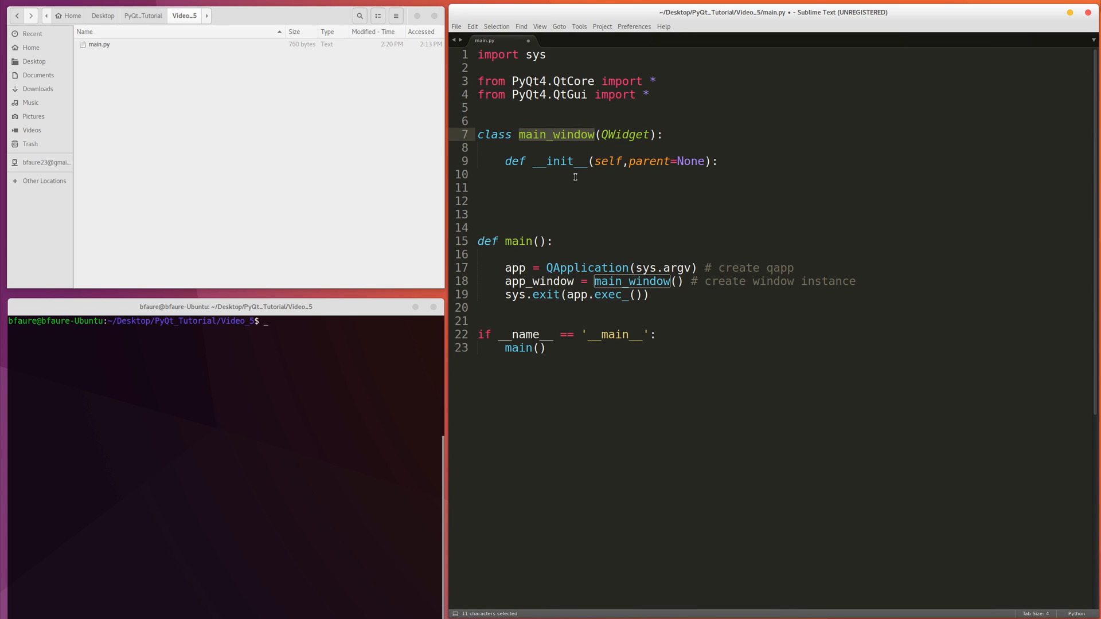
click(572, 175)
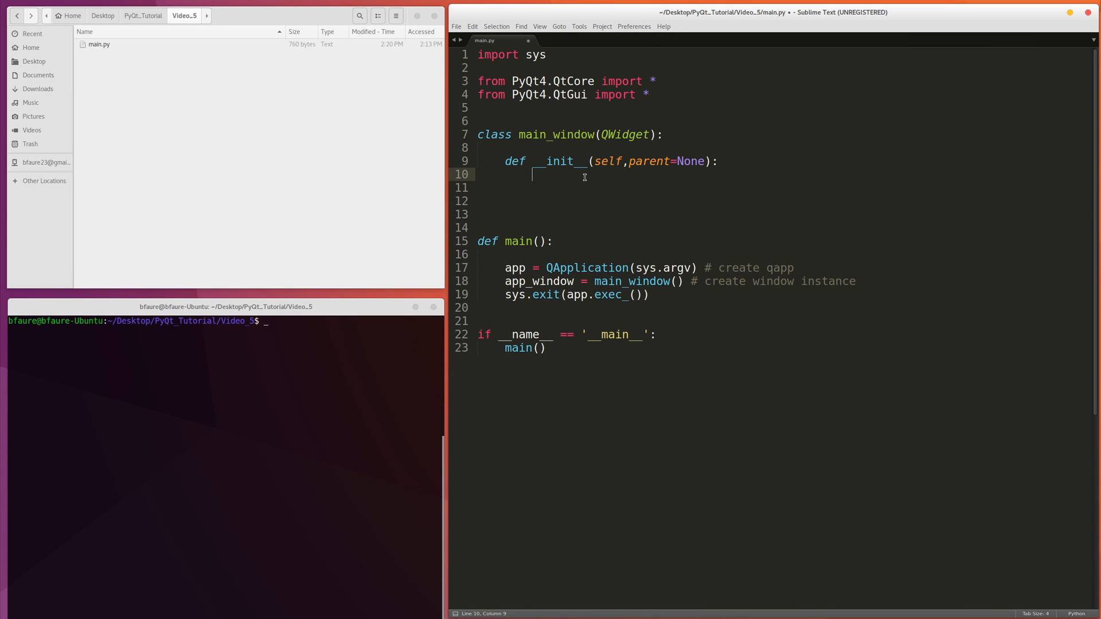
text(super(main_window,self).__init__()
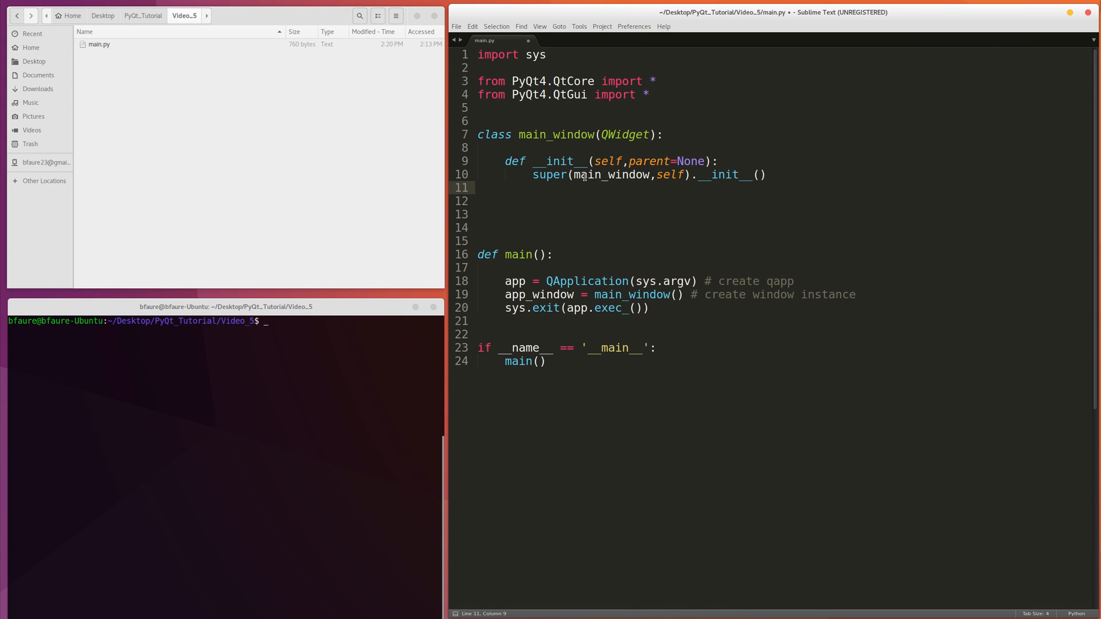
Add self.parent = parent and self.child = None to __init__, starting another self line.
text(self.)
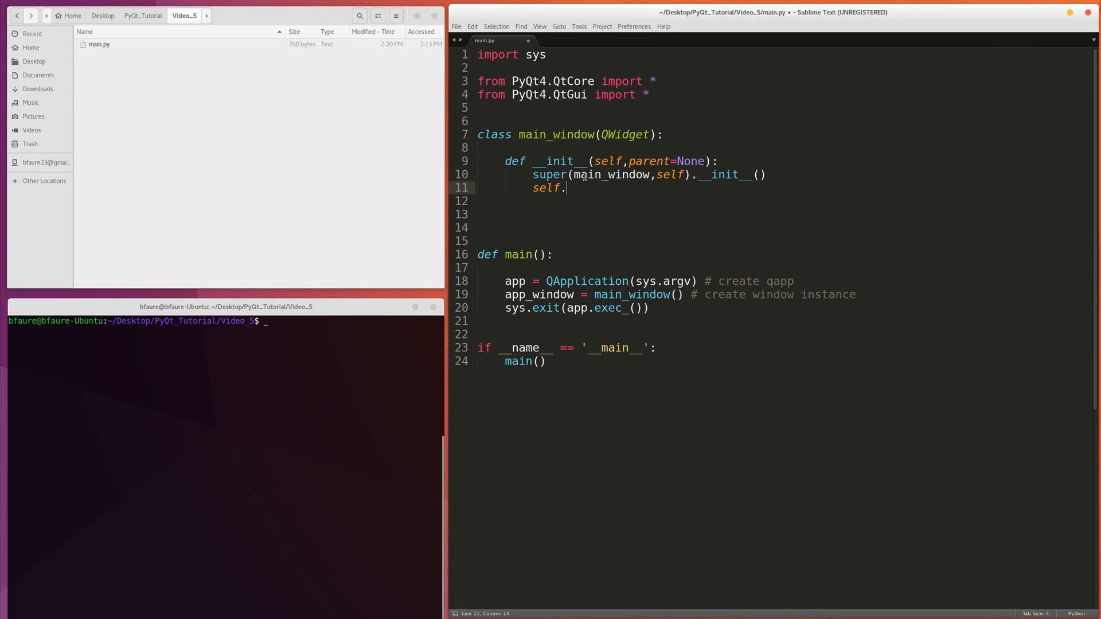
text(pare)
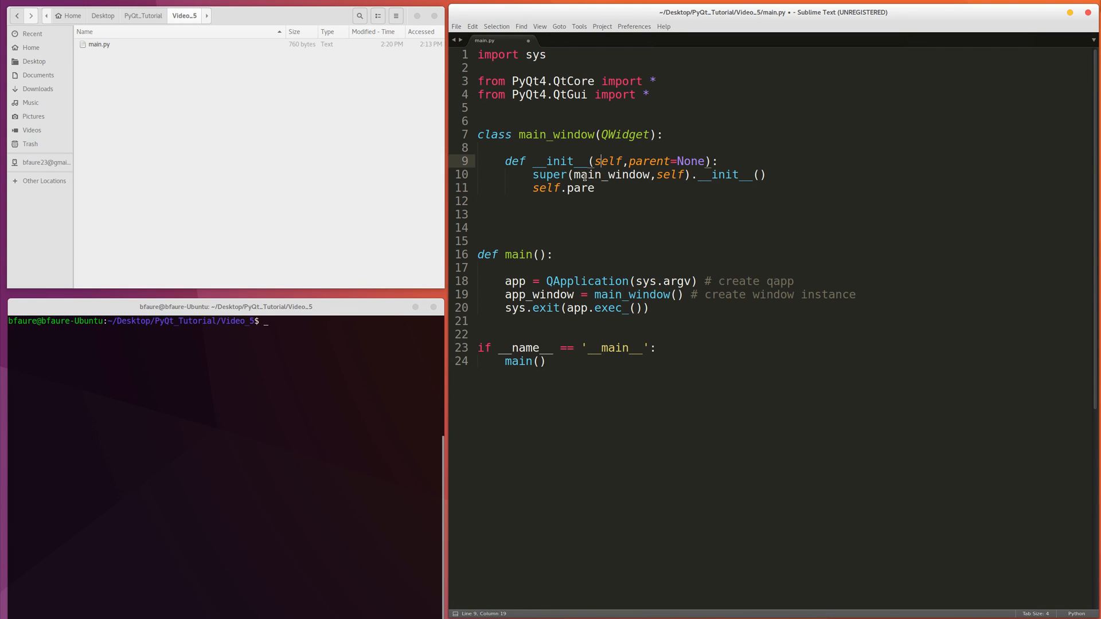
click(595, 187)
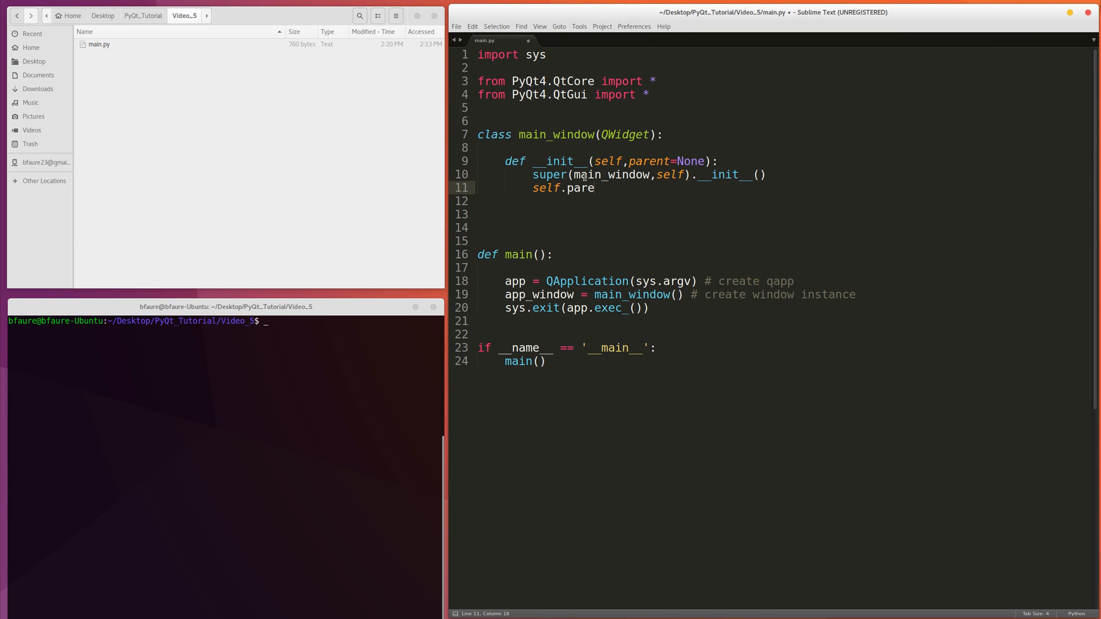
text(nt =)
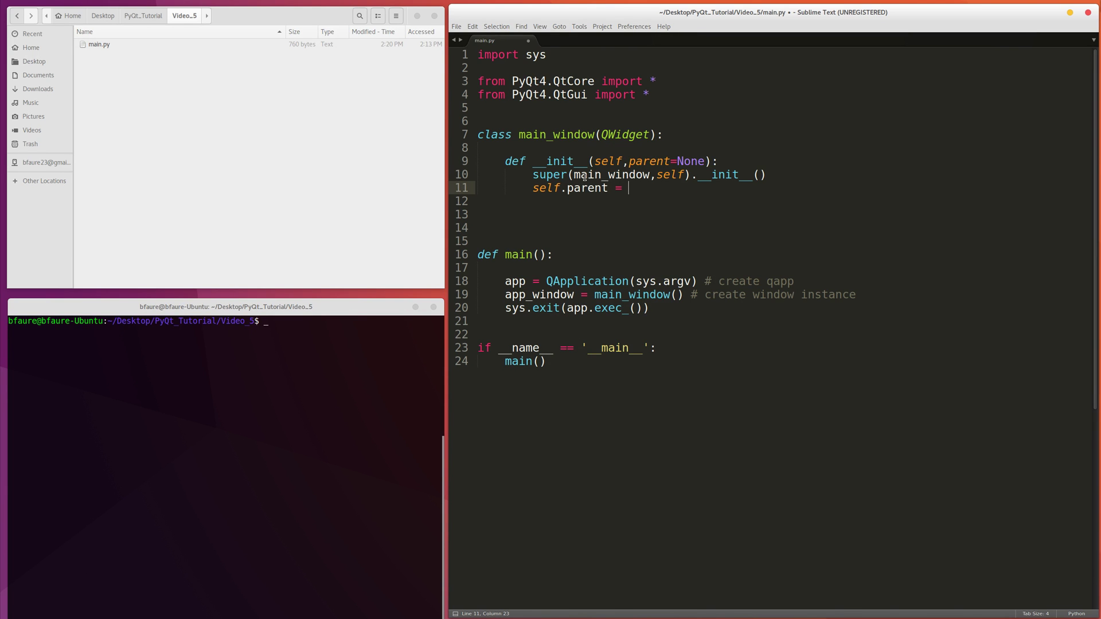
text(parent)
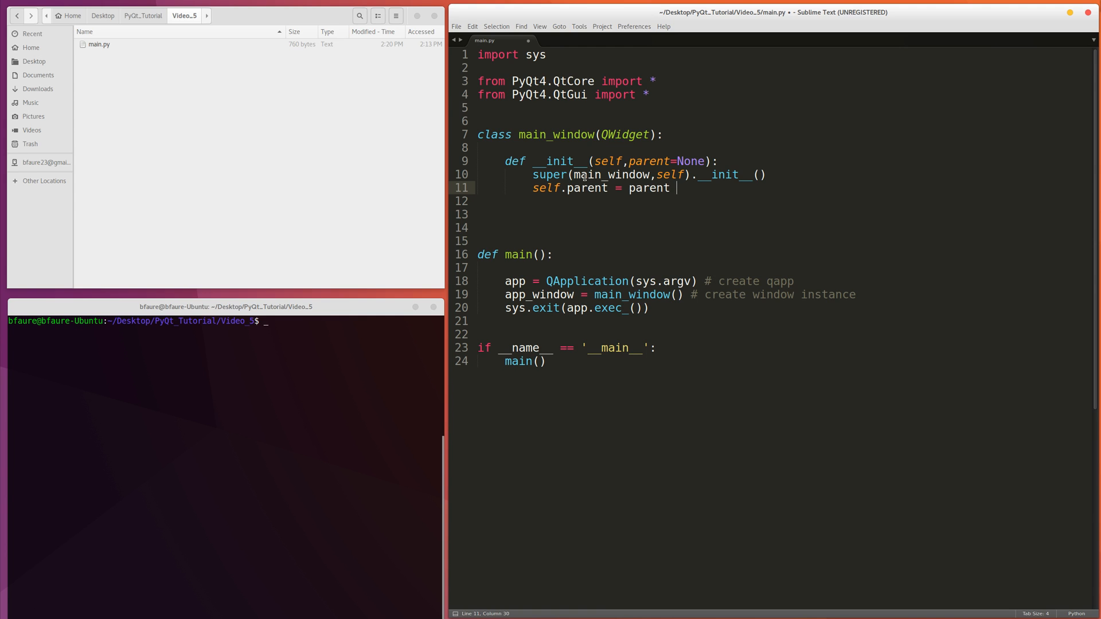
key(Return)
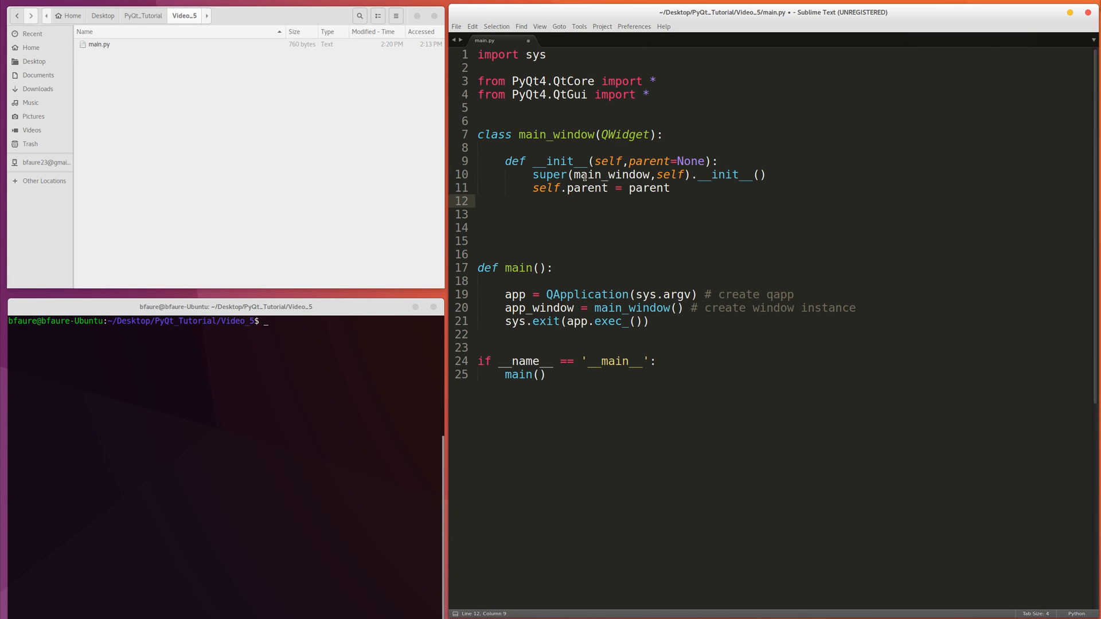
text(self.chil)
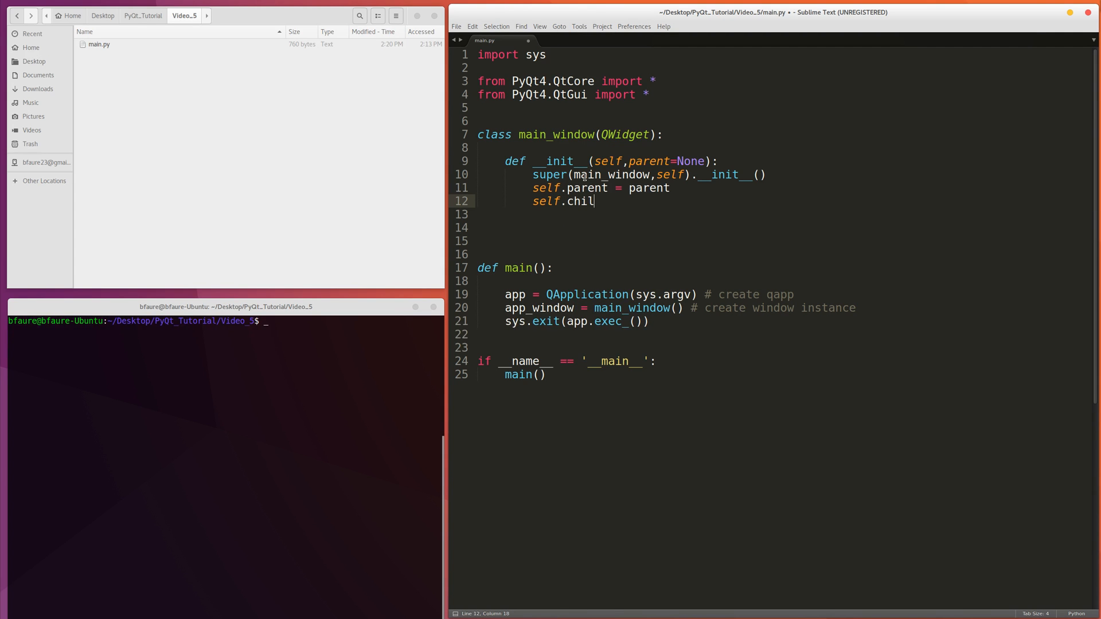
text(d =)
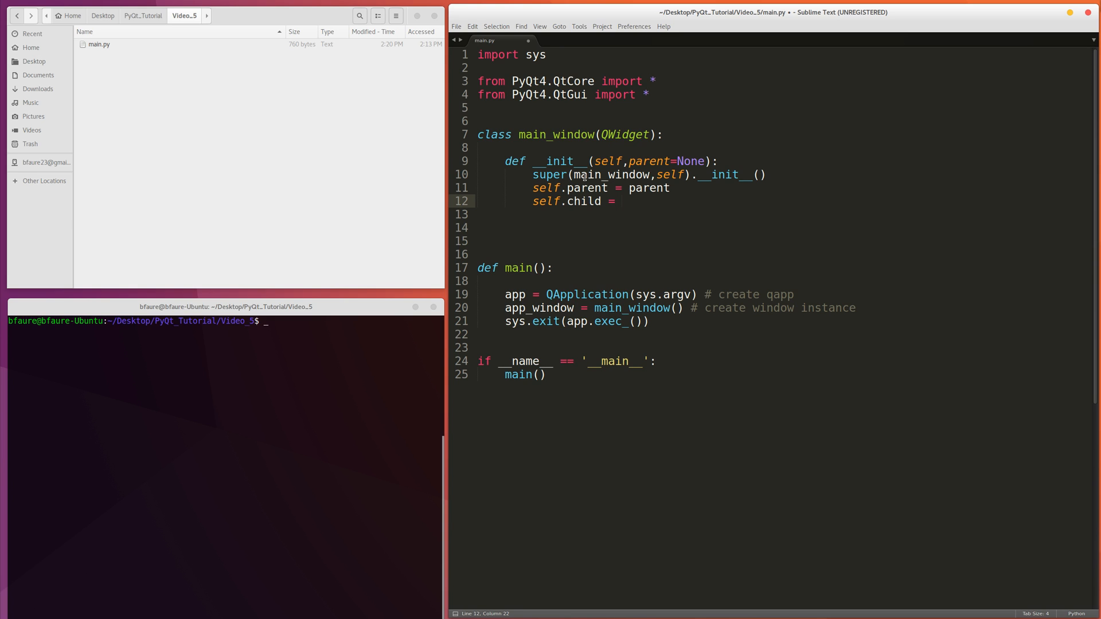
text(None)
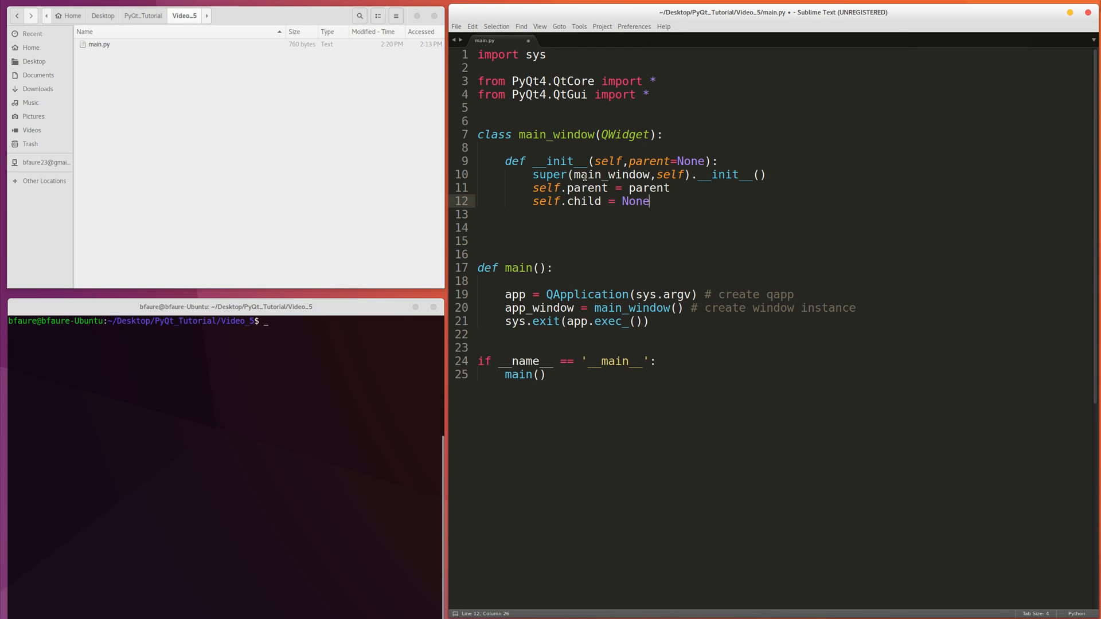
text(self)
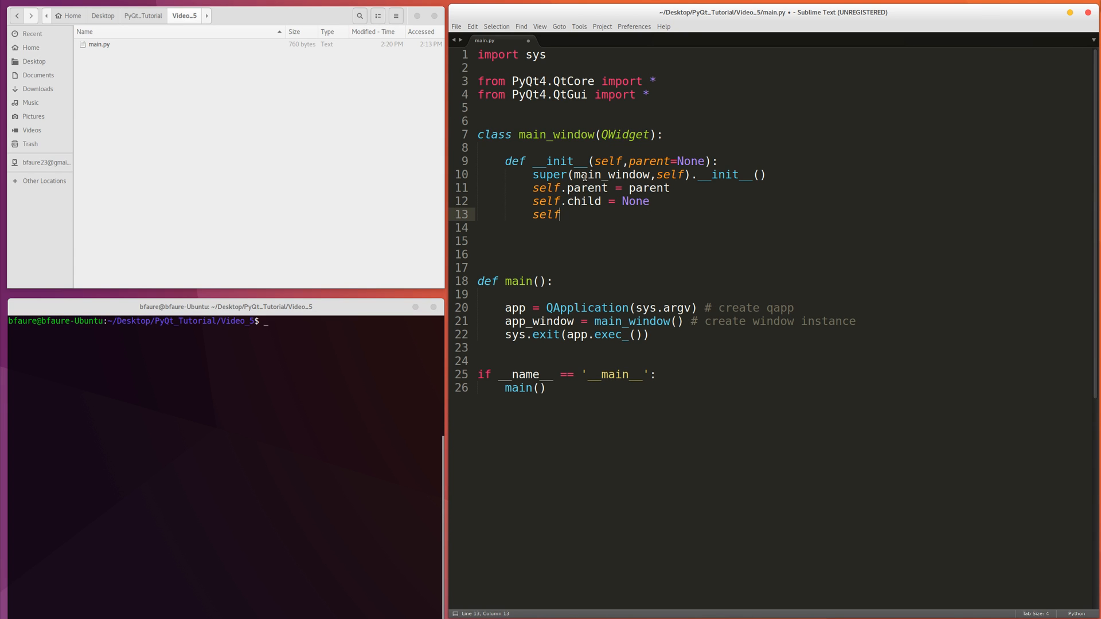
Call self.init_ui() in __init__ and define init_ui with self.resize(500,500).
text(.init_u9i)
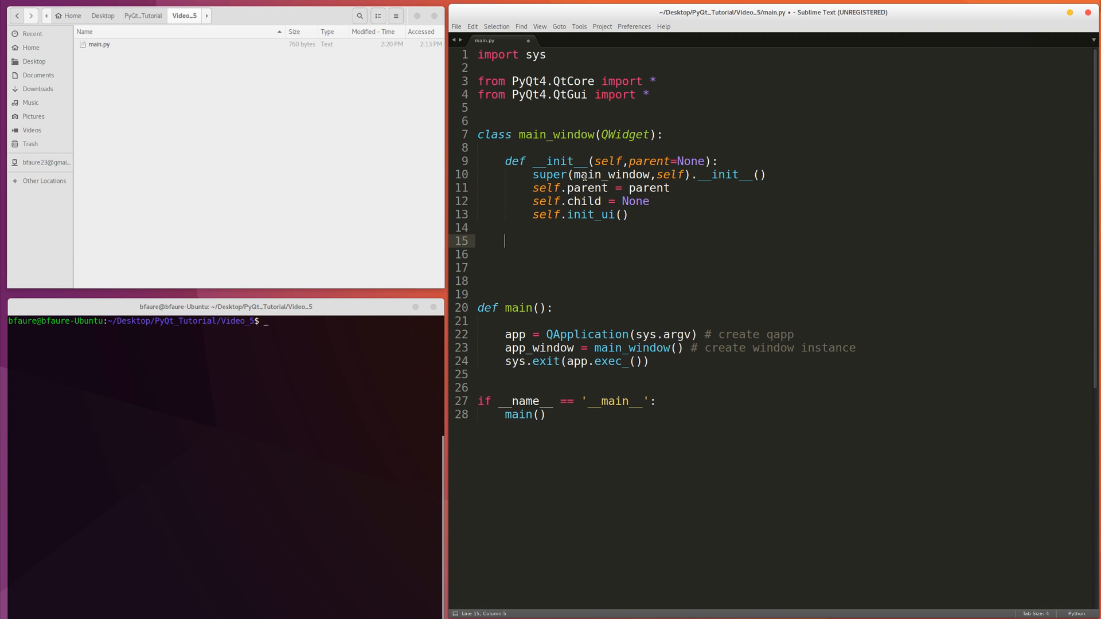
text(def in)
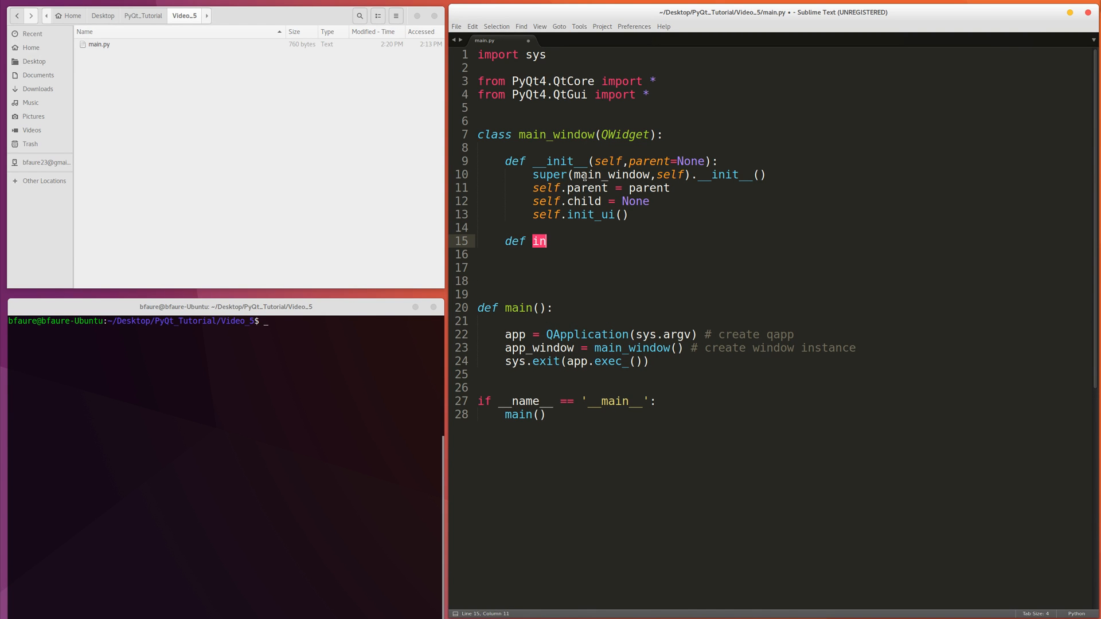
text(it_ui(self):)
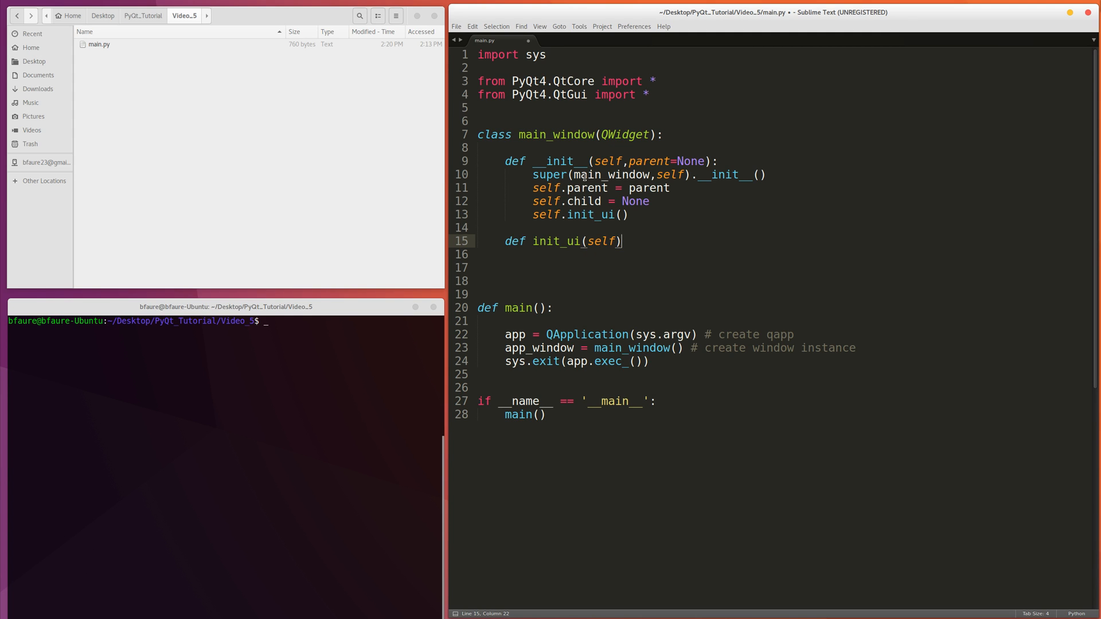
text(:)
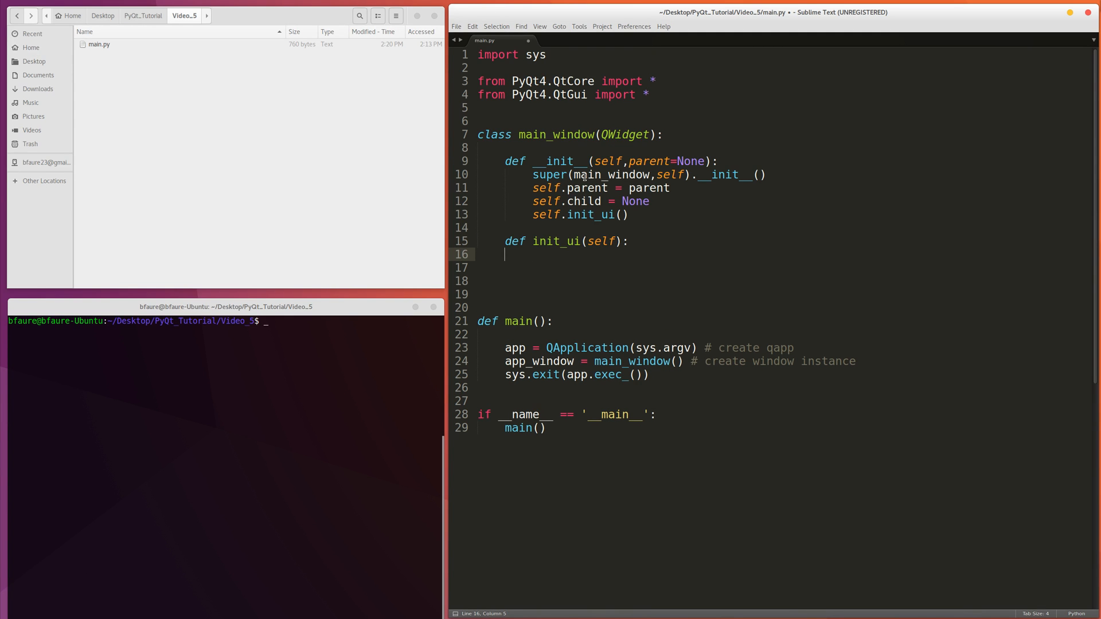
text(self.re)
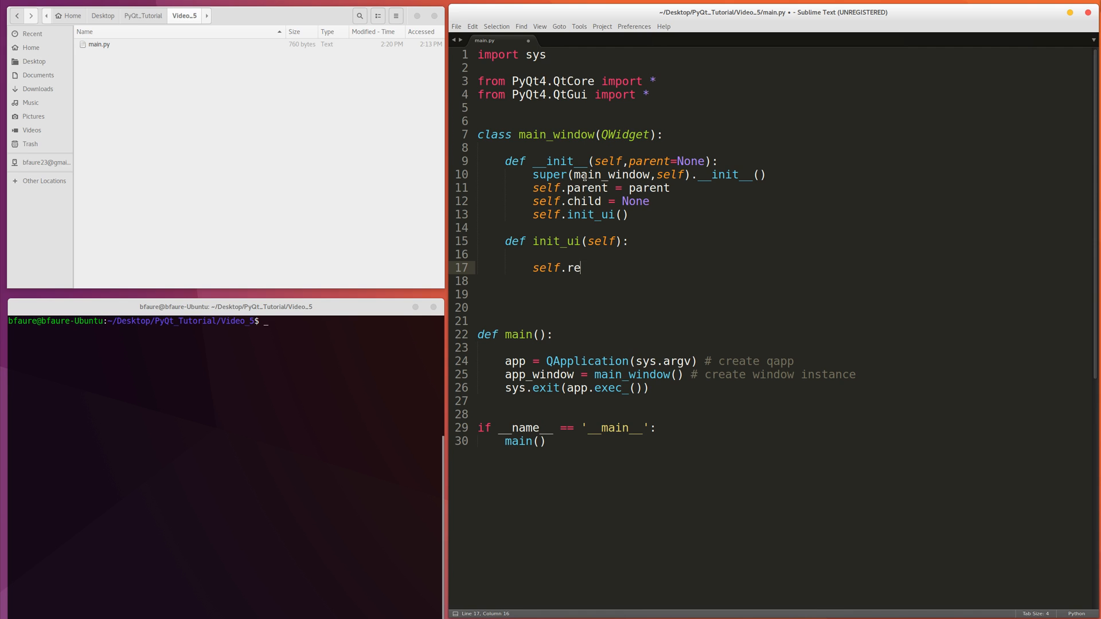
text(size(500,500)
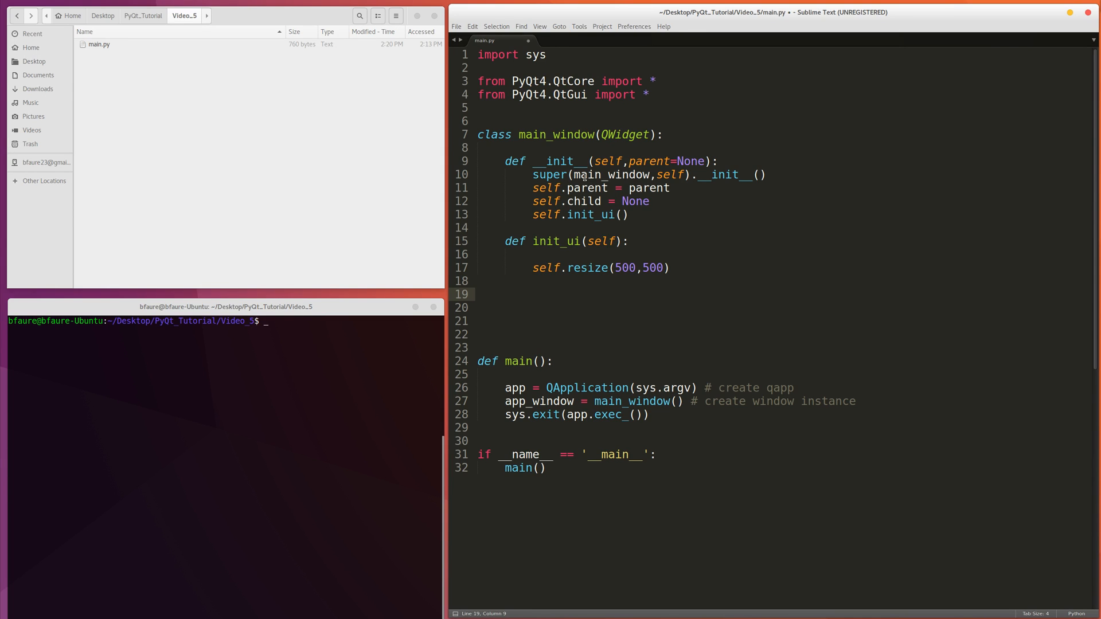
Create n_window_button = QPushButton("Open Copy", self) in init_ui.
text(n)
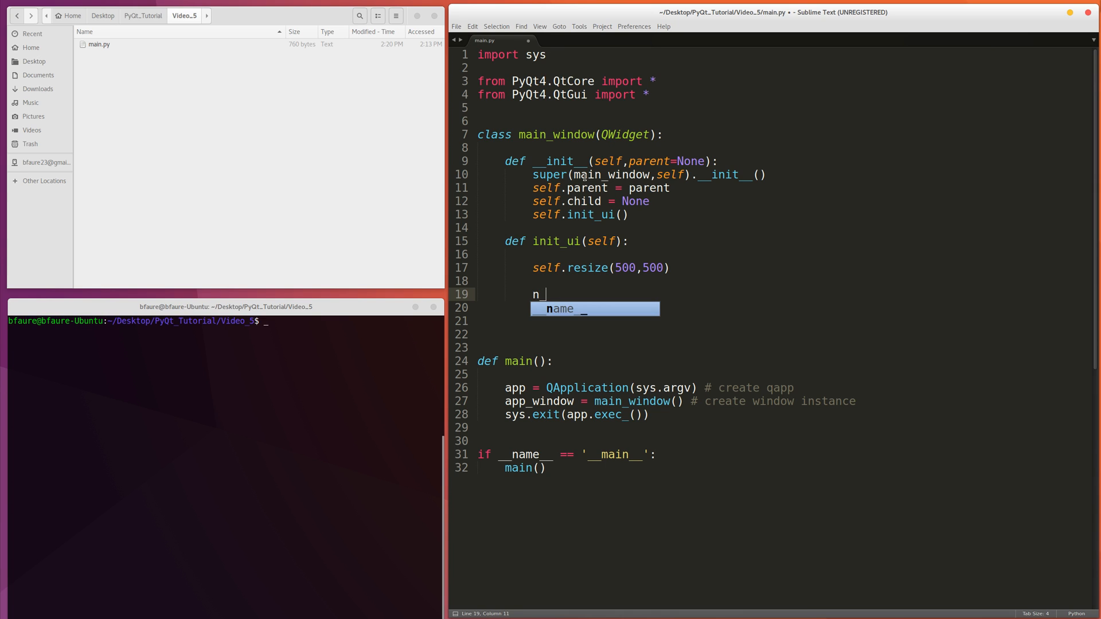
text(_window_b)
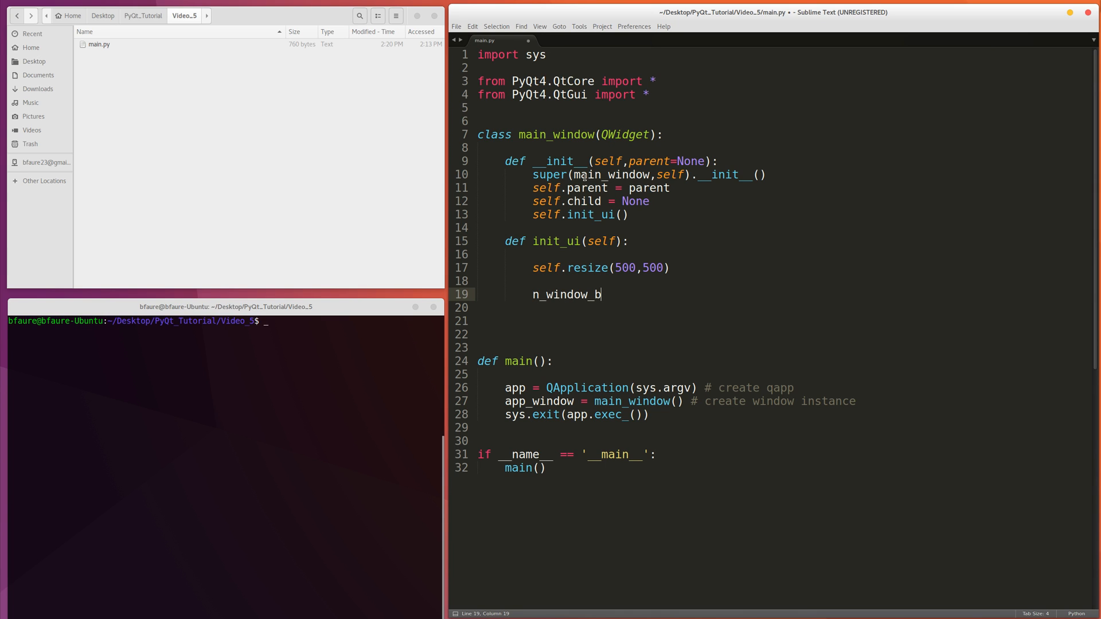
text(utton = Q)
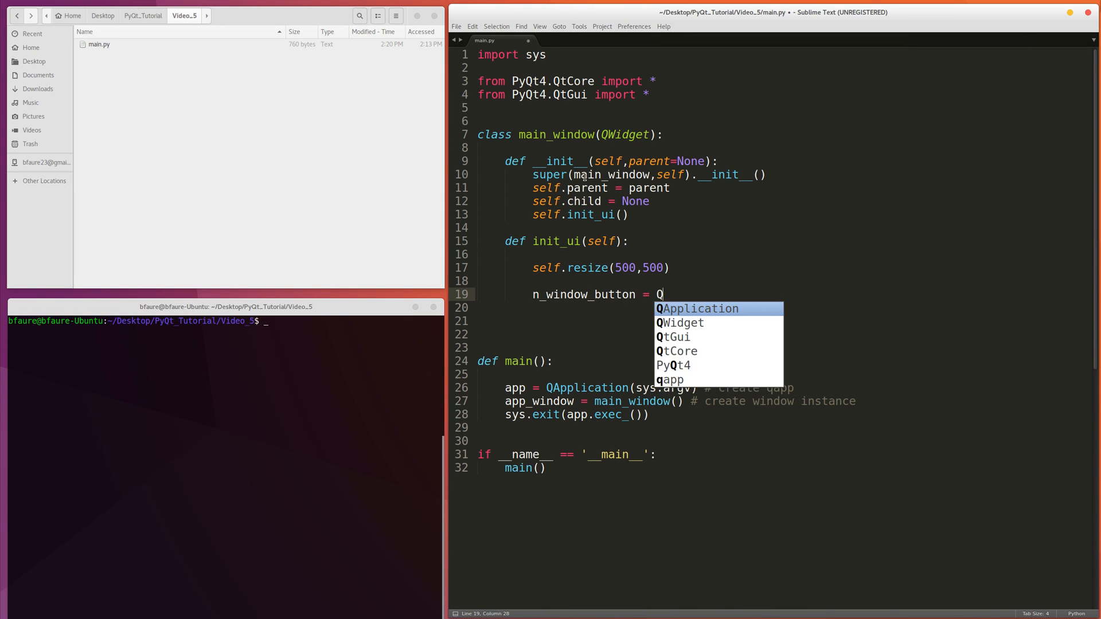
text(PushButton("Open Cipo)
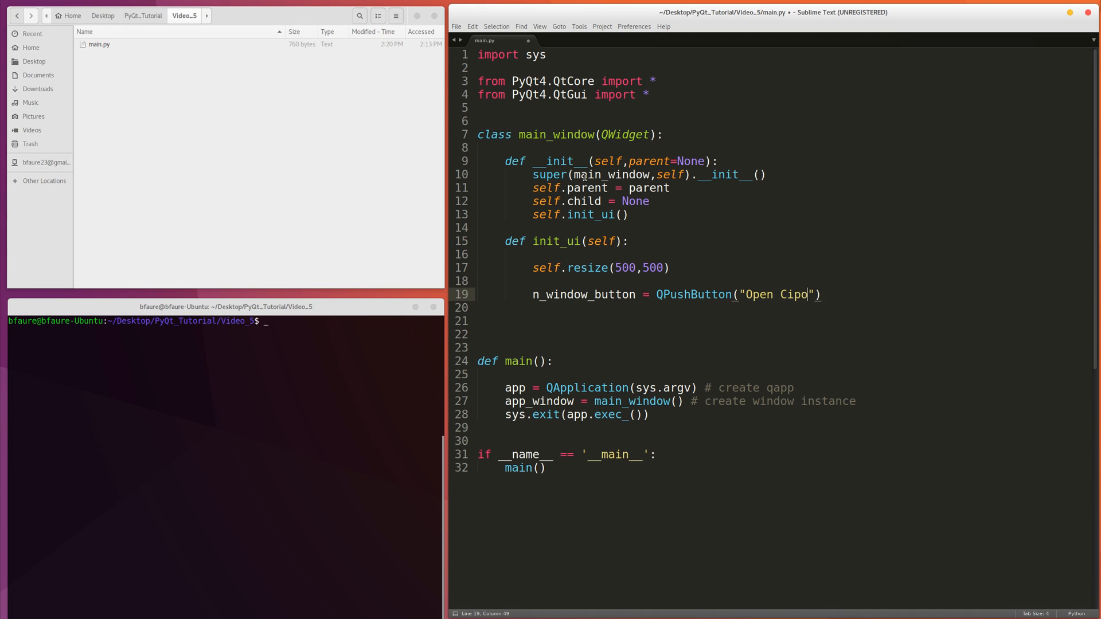
text(Copy)
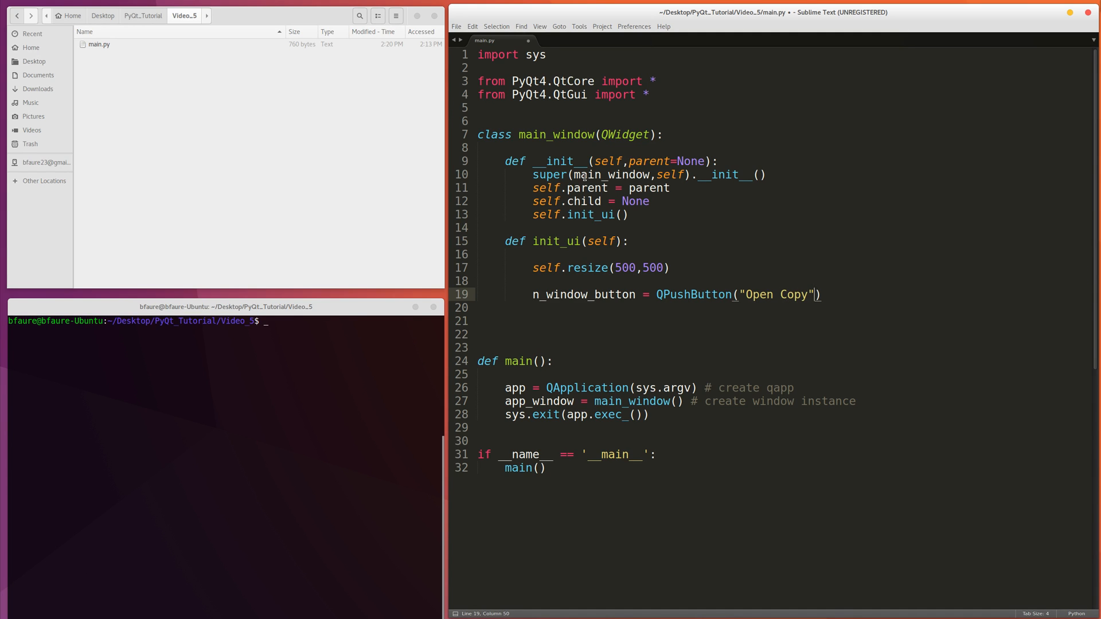
text(,self)
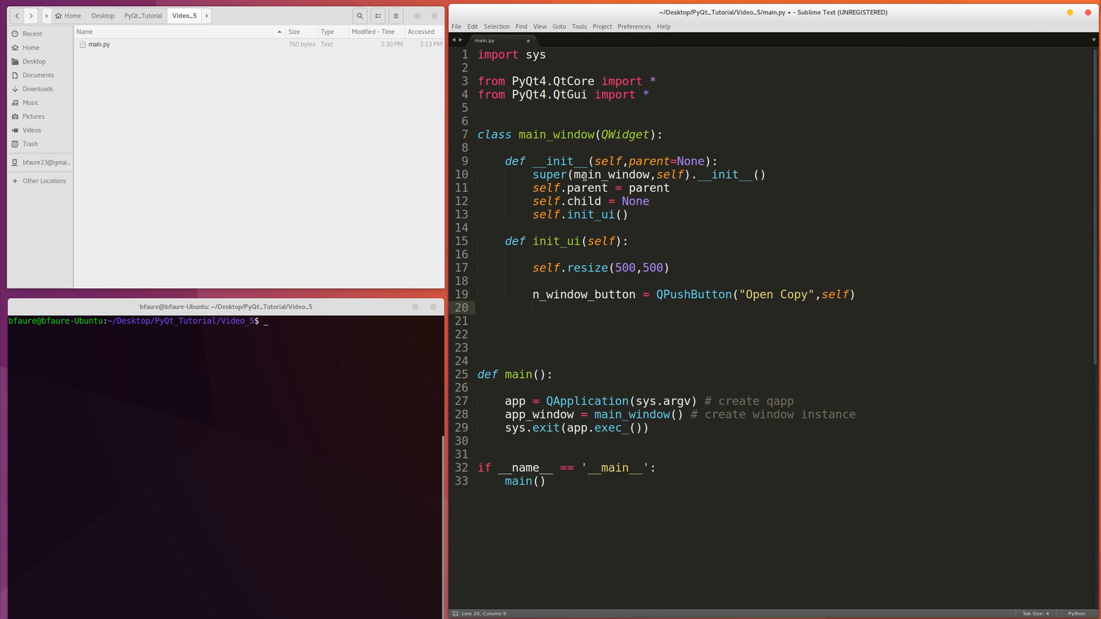
Connect n_window_button.clicked to self.copy_window and call self.show().
text(n_window_button.cli)
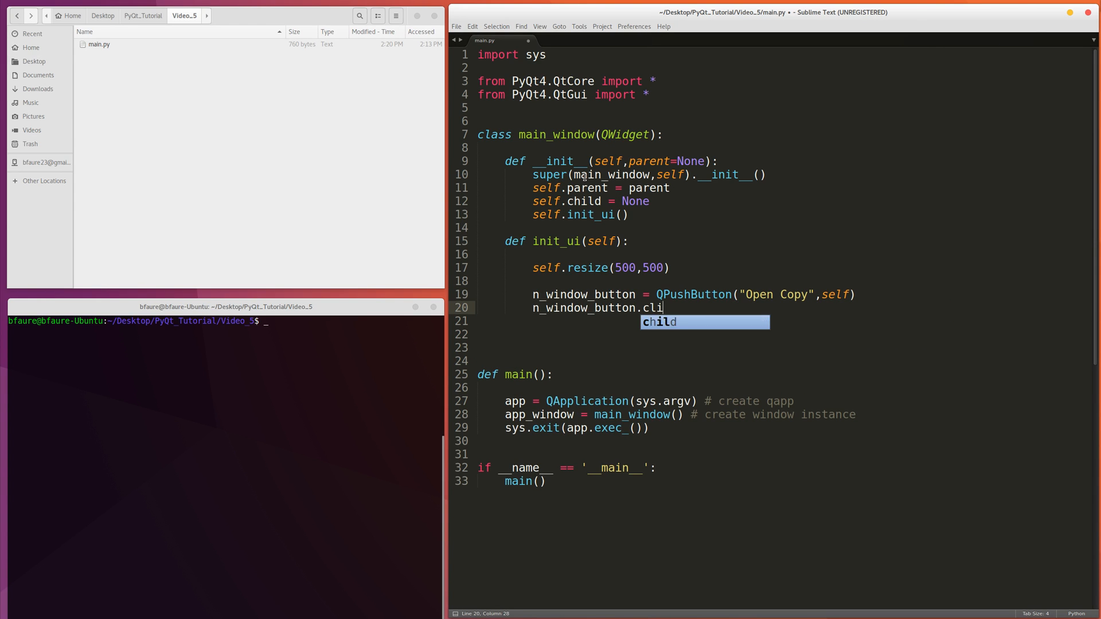
text(cked.connect)
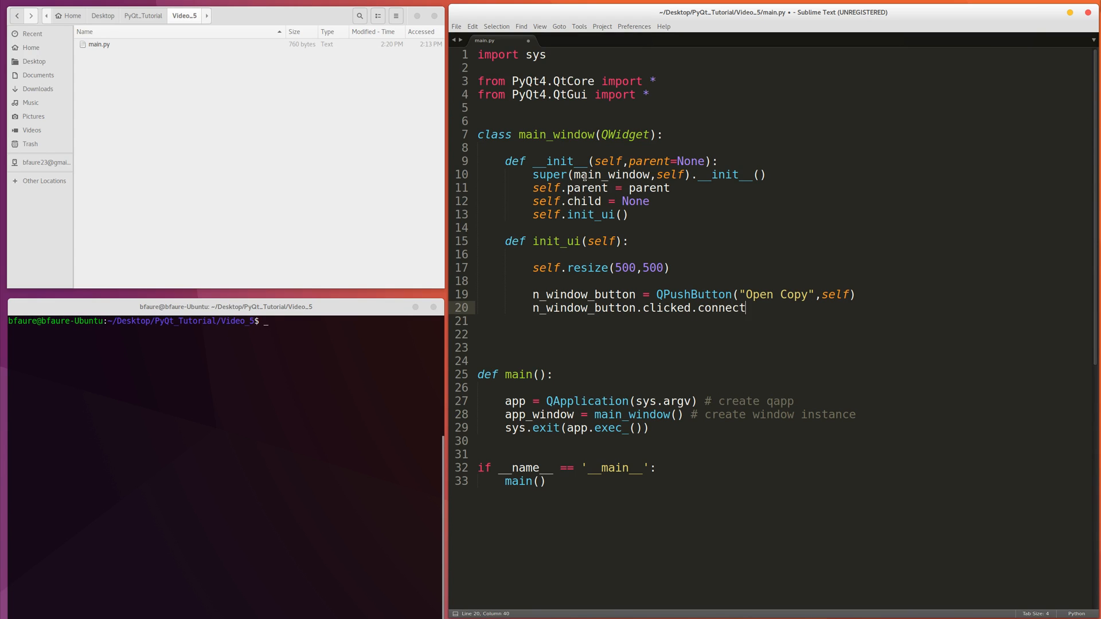
text((self.)
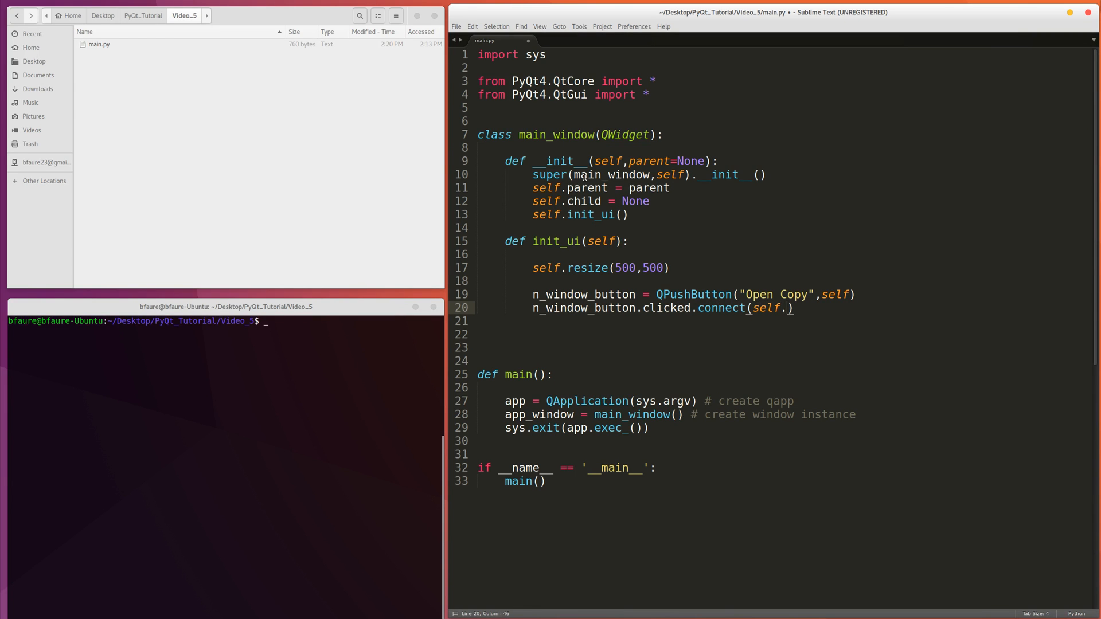
text(copyt_)
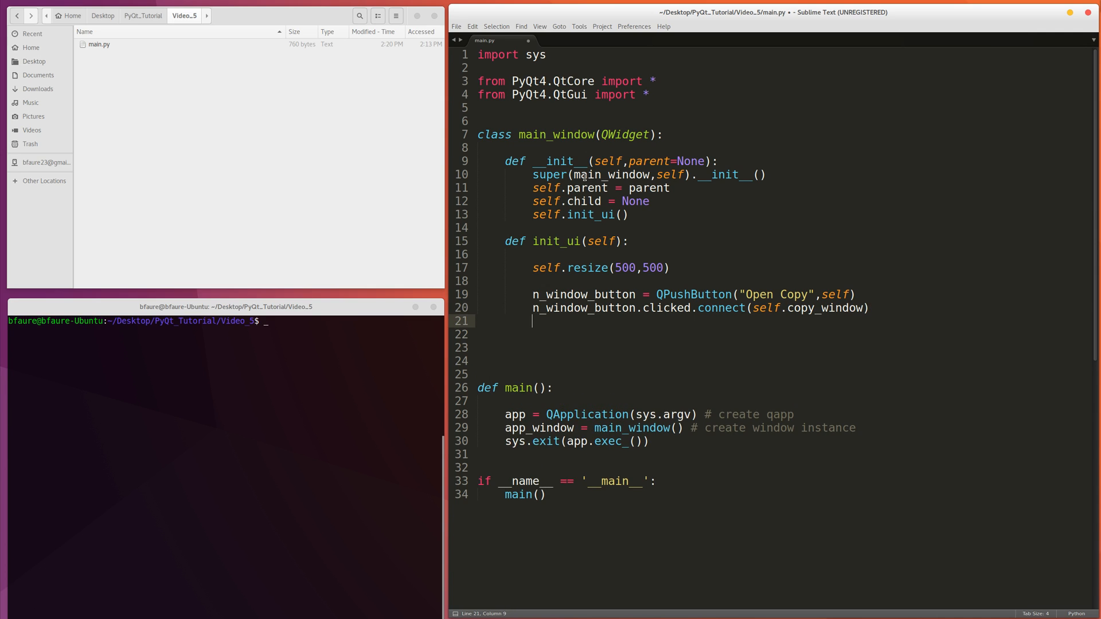
text(self.)
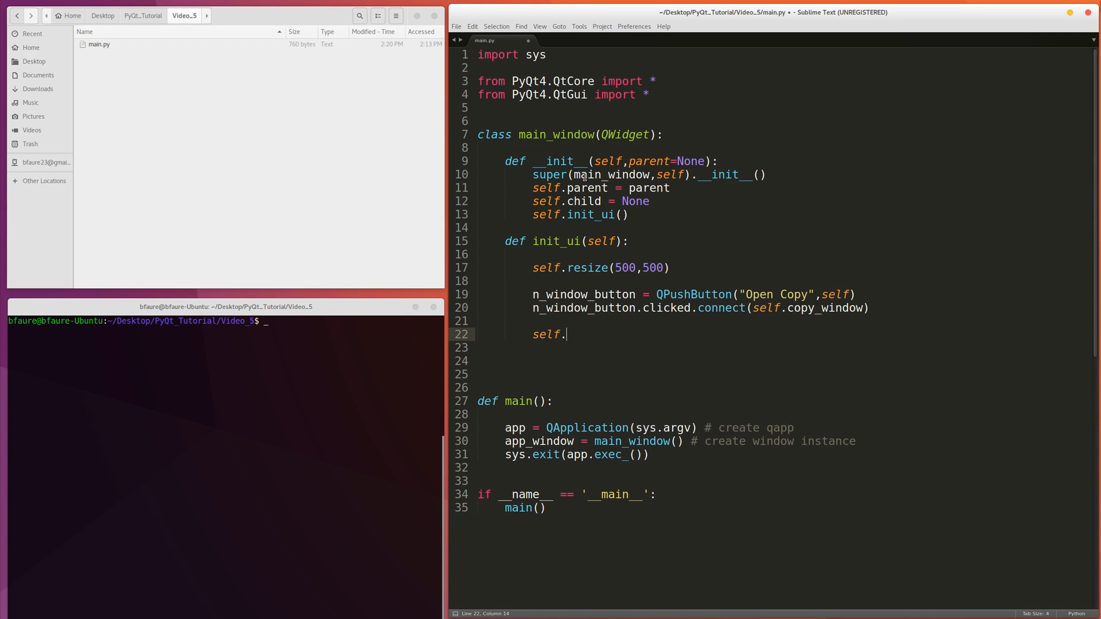
text(show())
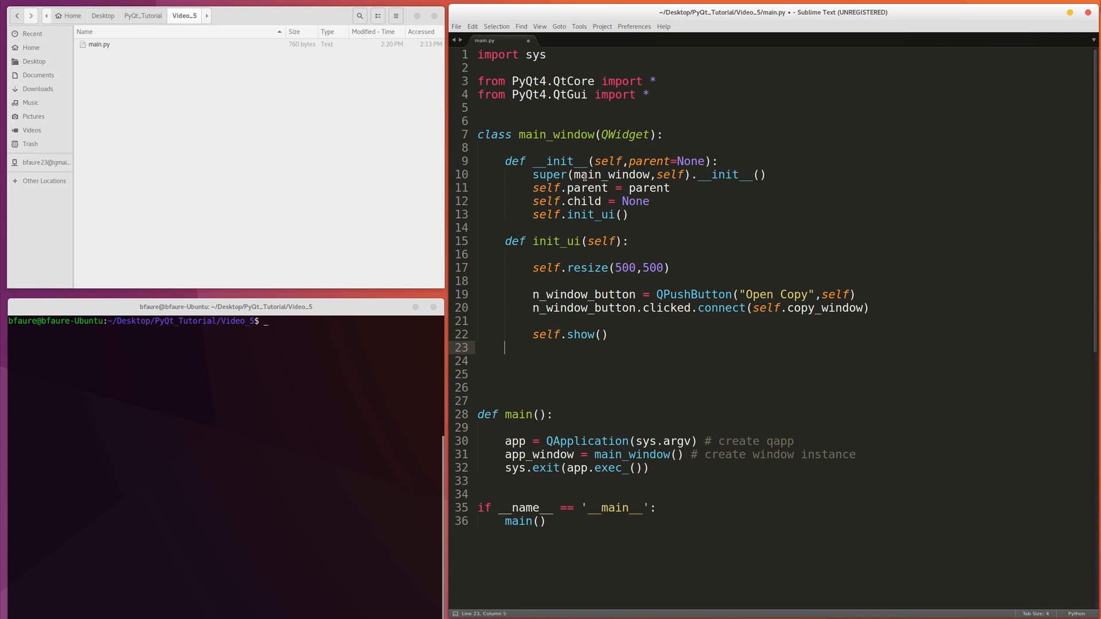
key(Return)
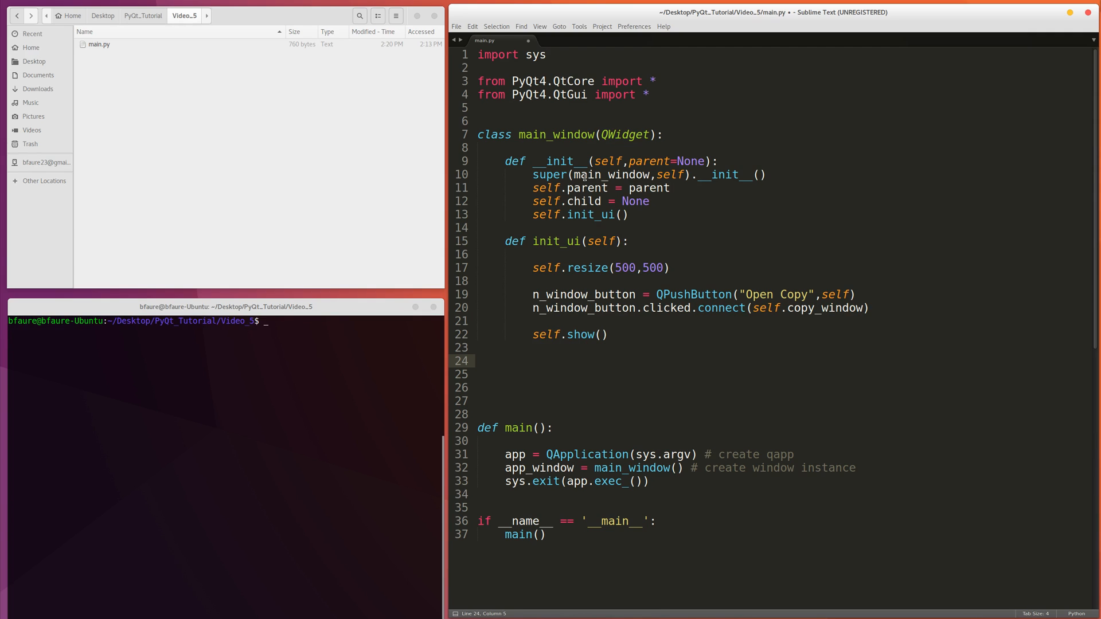
Define copy_window(self) and start a main_window() call in its body.
text(def)
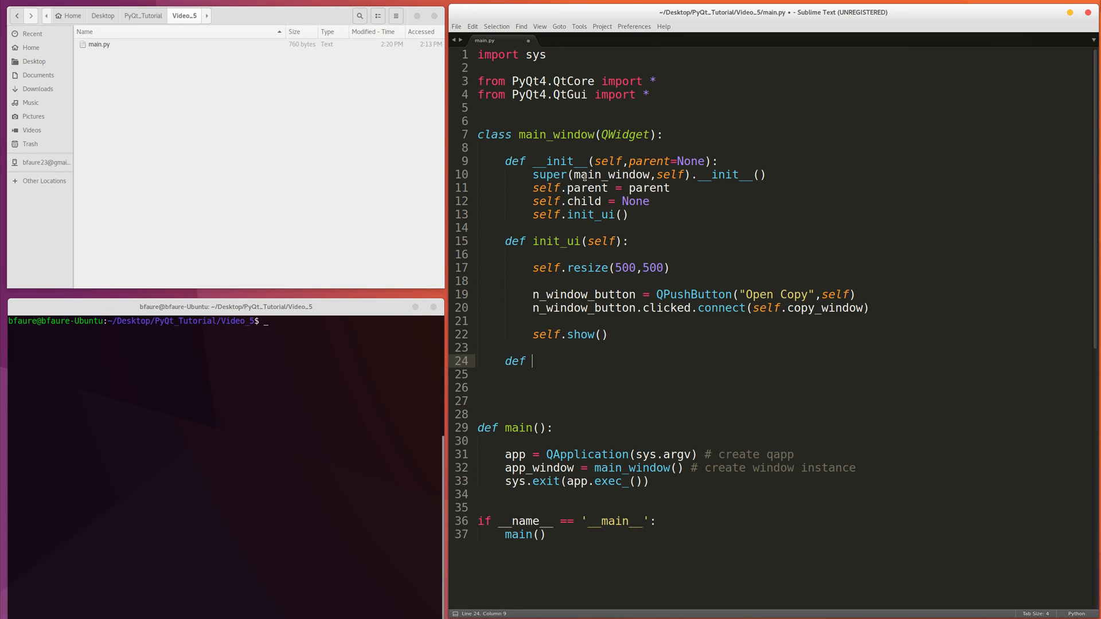
text(copy_window)
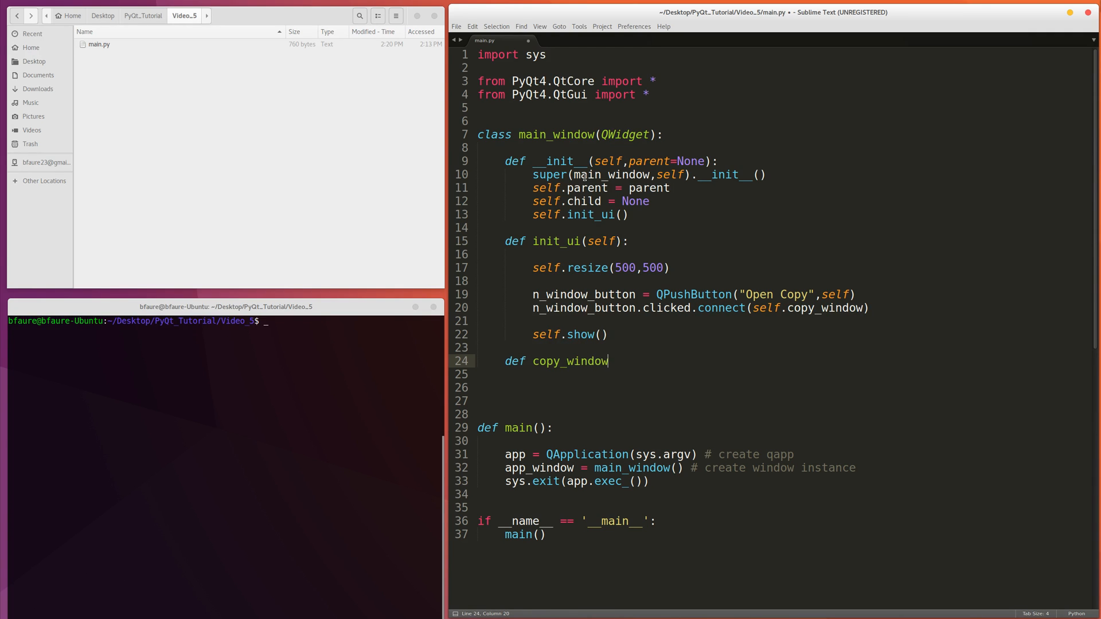
text((self):)
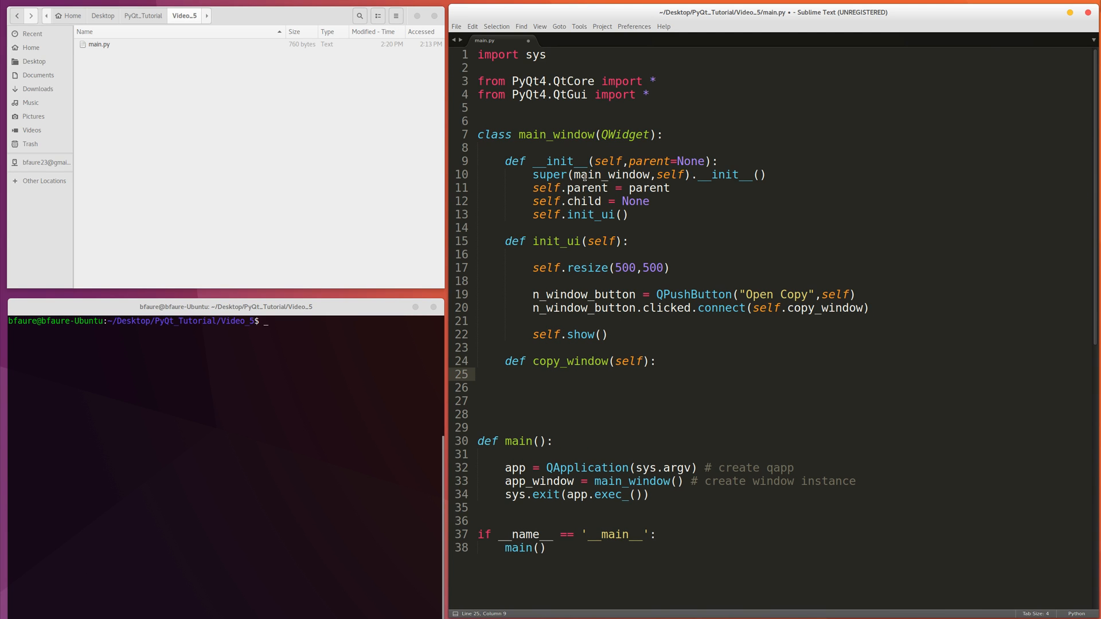
click(534, 374)
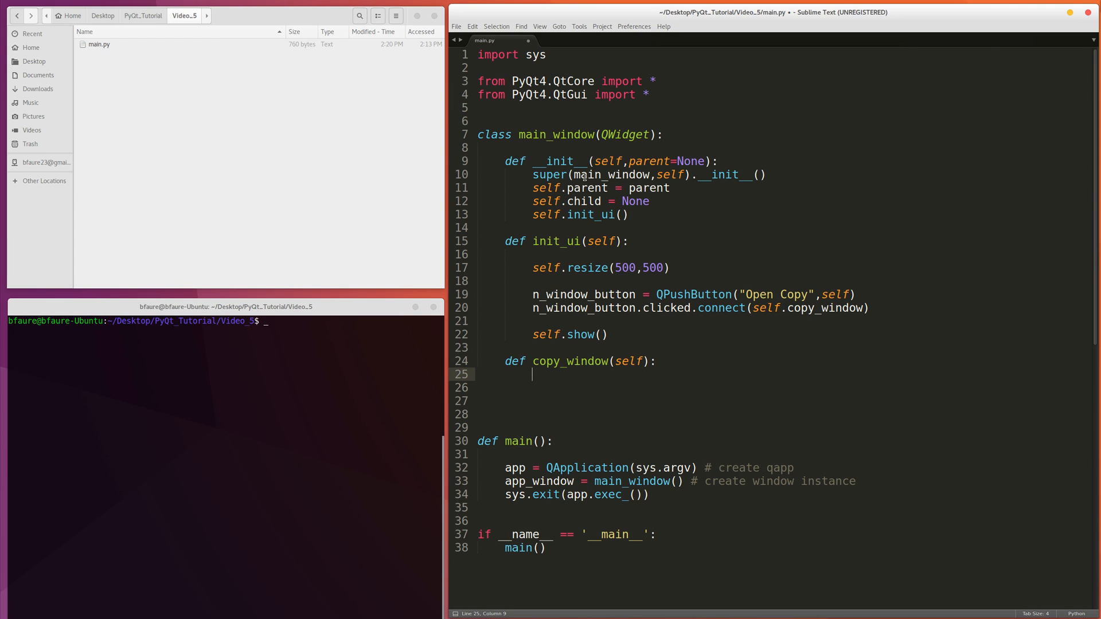
text(main_window)
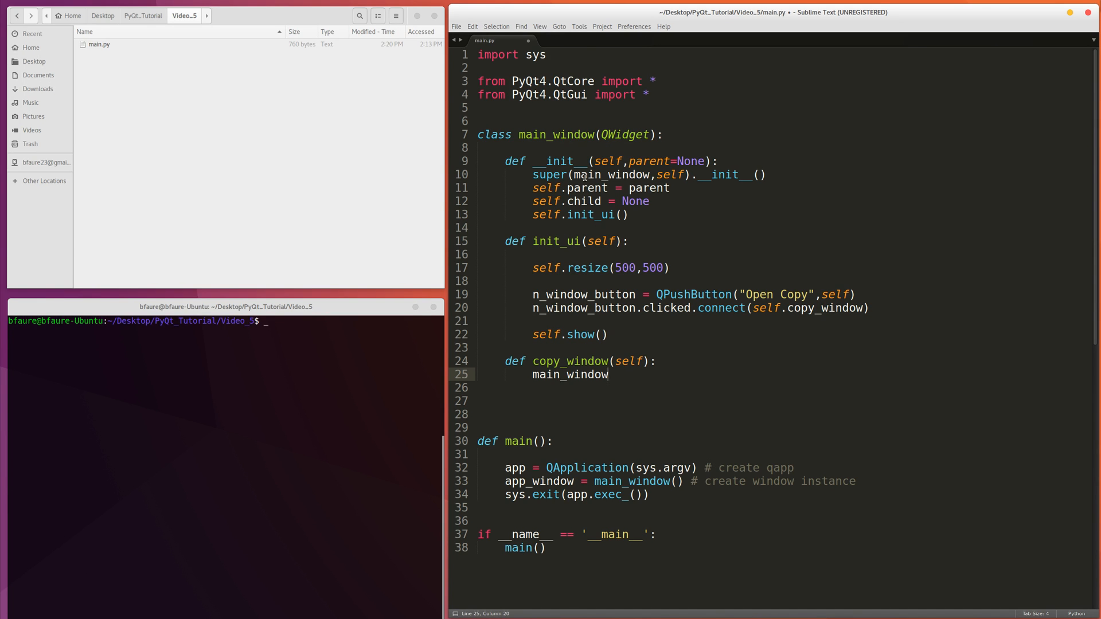
double_click(570, 374)
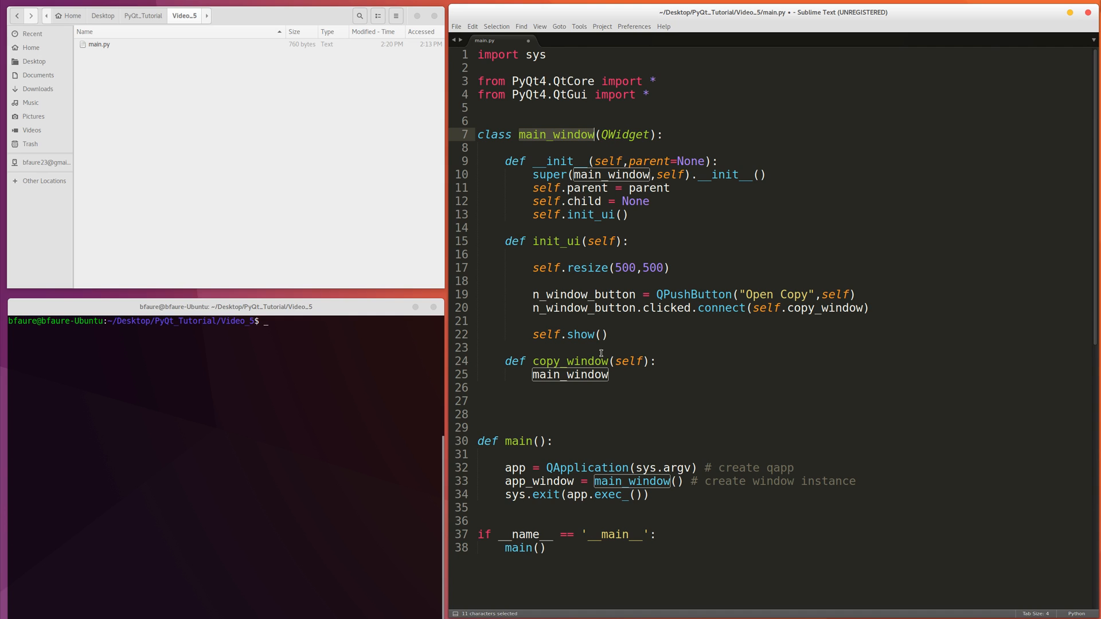
text(()
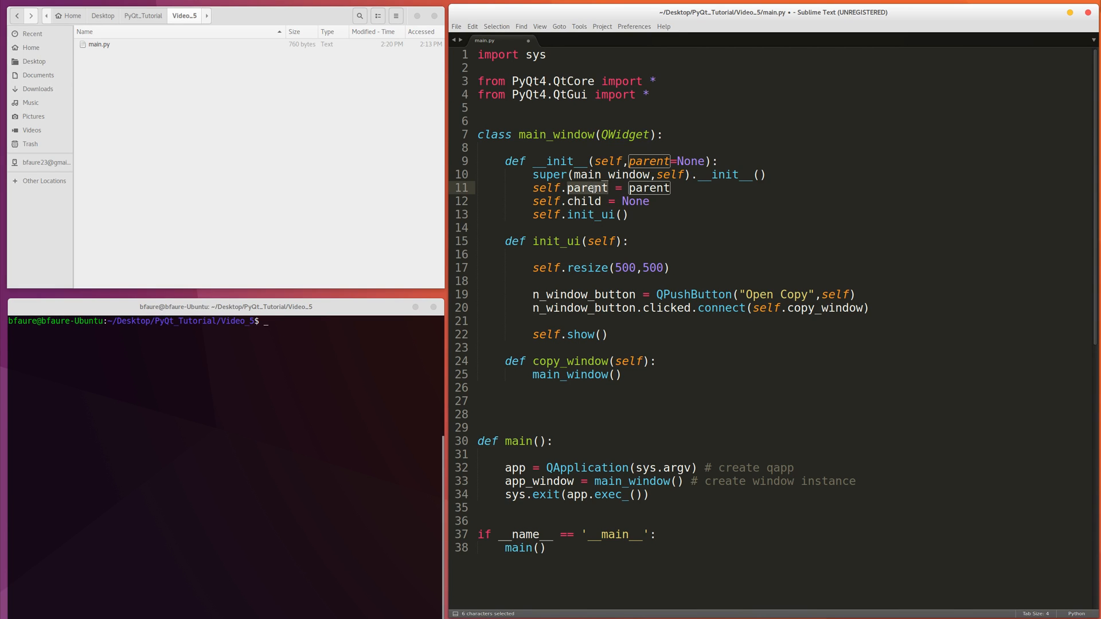
Make copy_window set self.child = main_window(self), then save main.py.
click(622, 375)
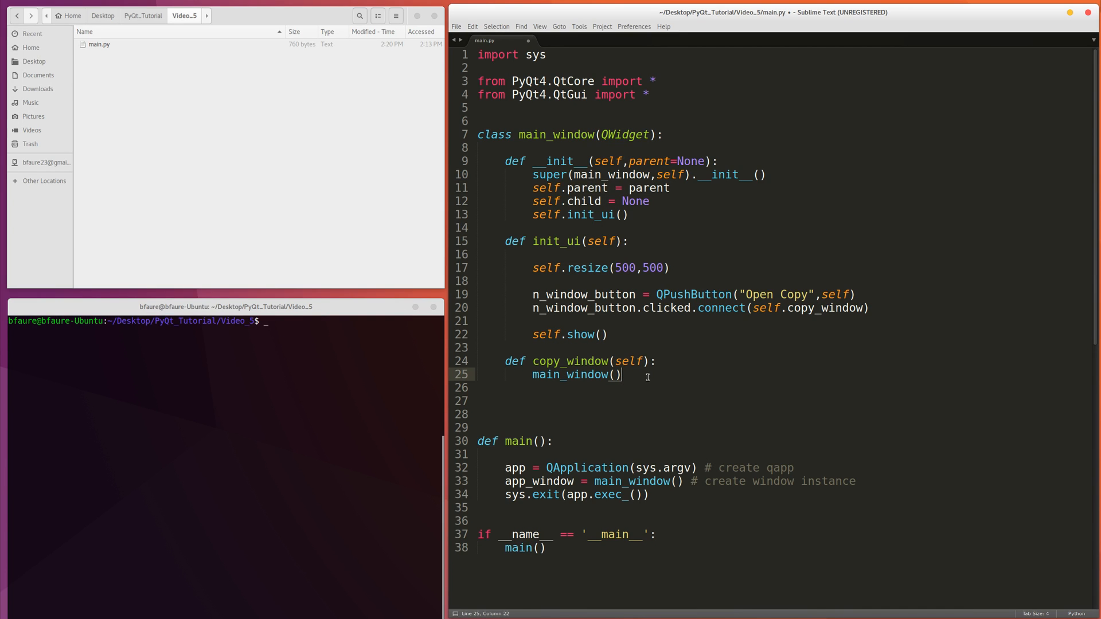
key(Left)
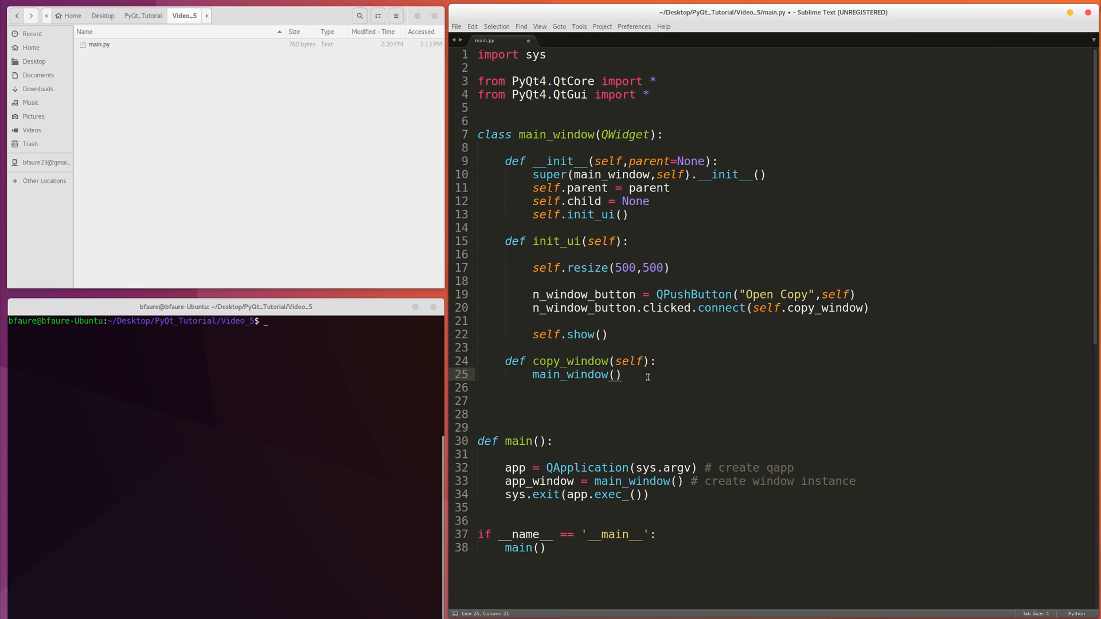
text(self)
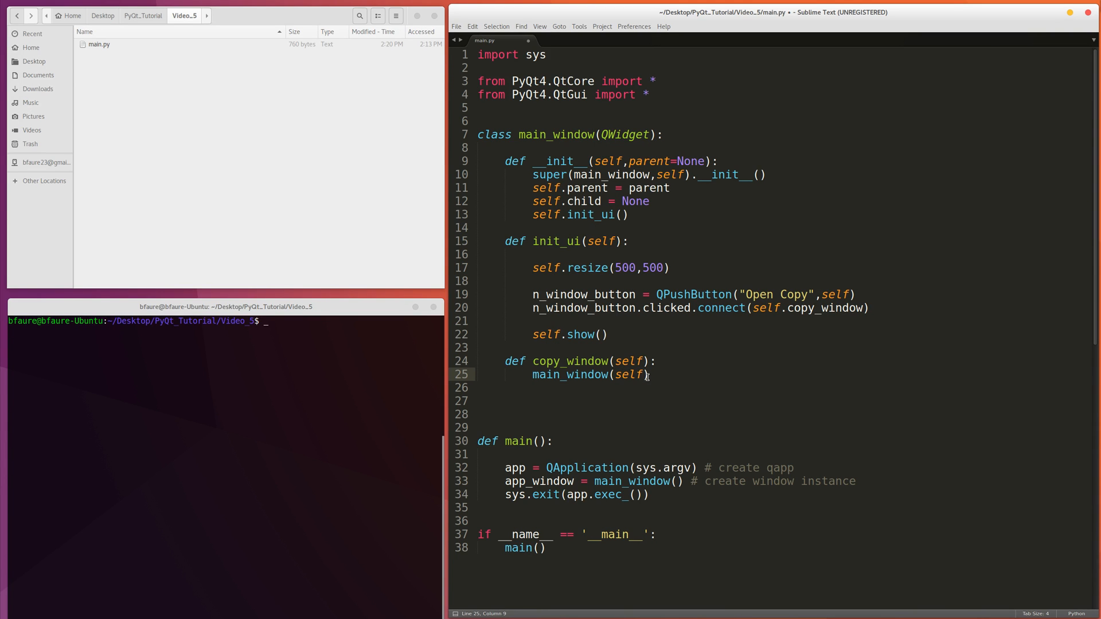
text(s)
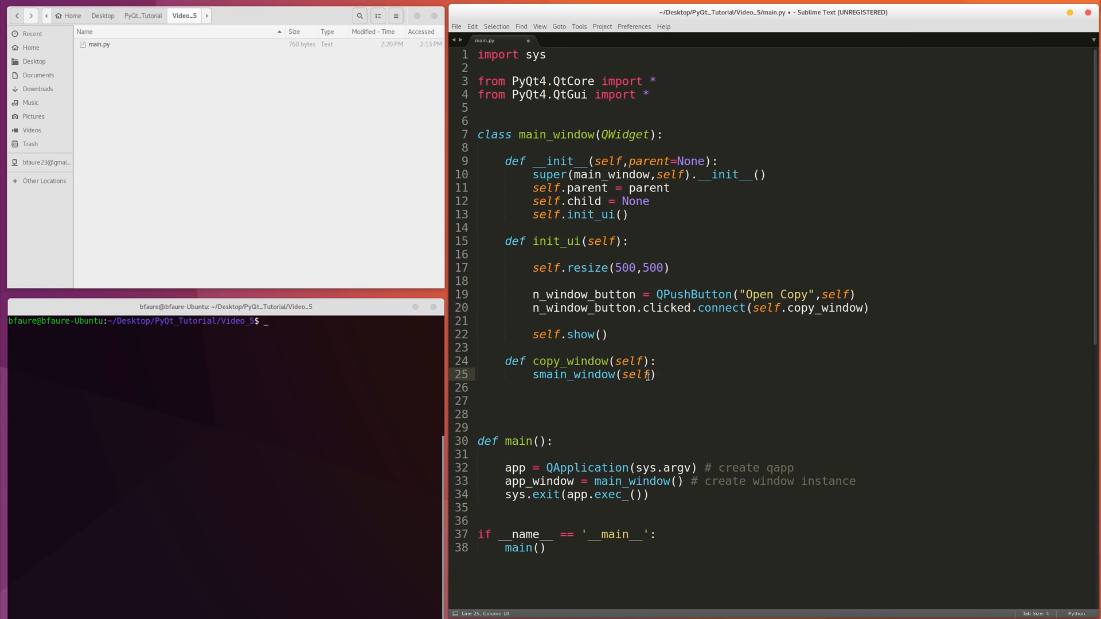
double_click(583, 201)
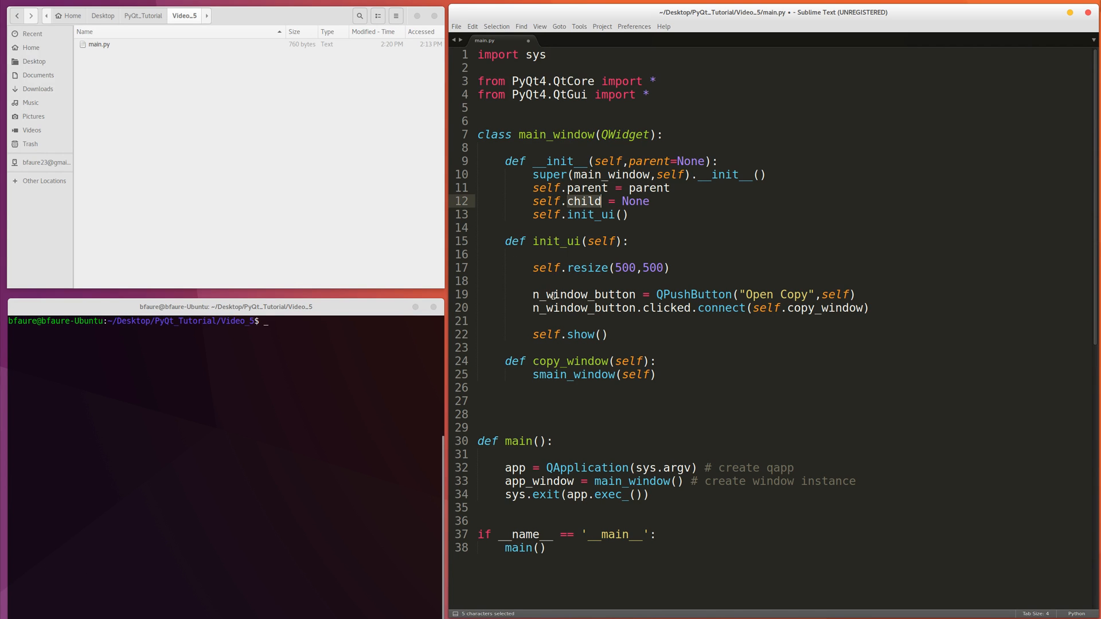
click(543, 375)
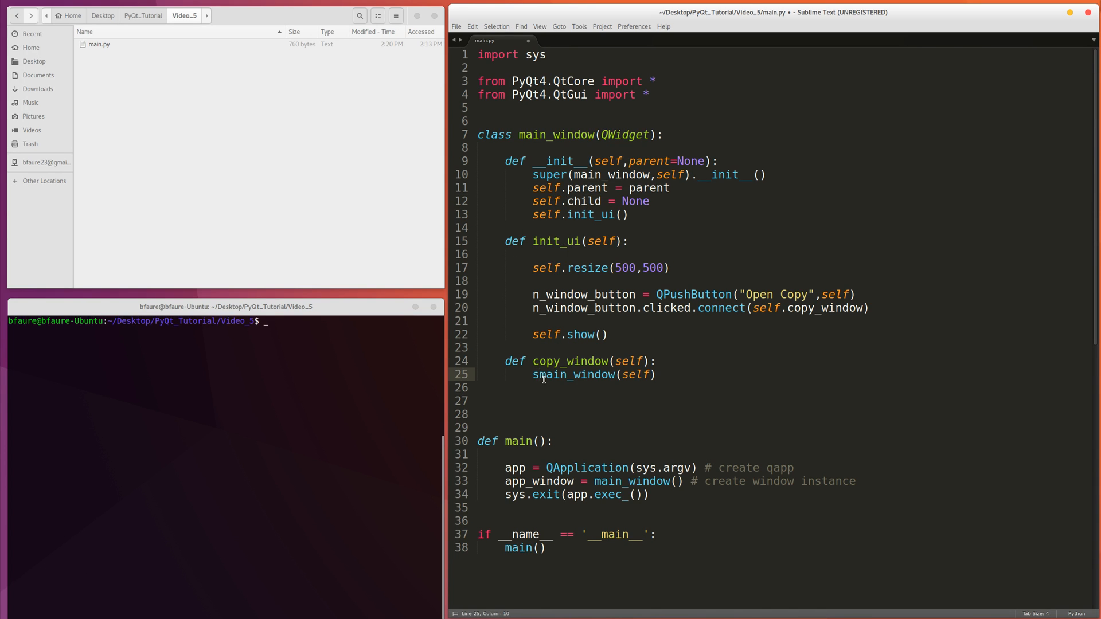
text(elf.child =)
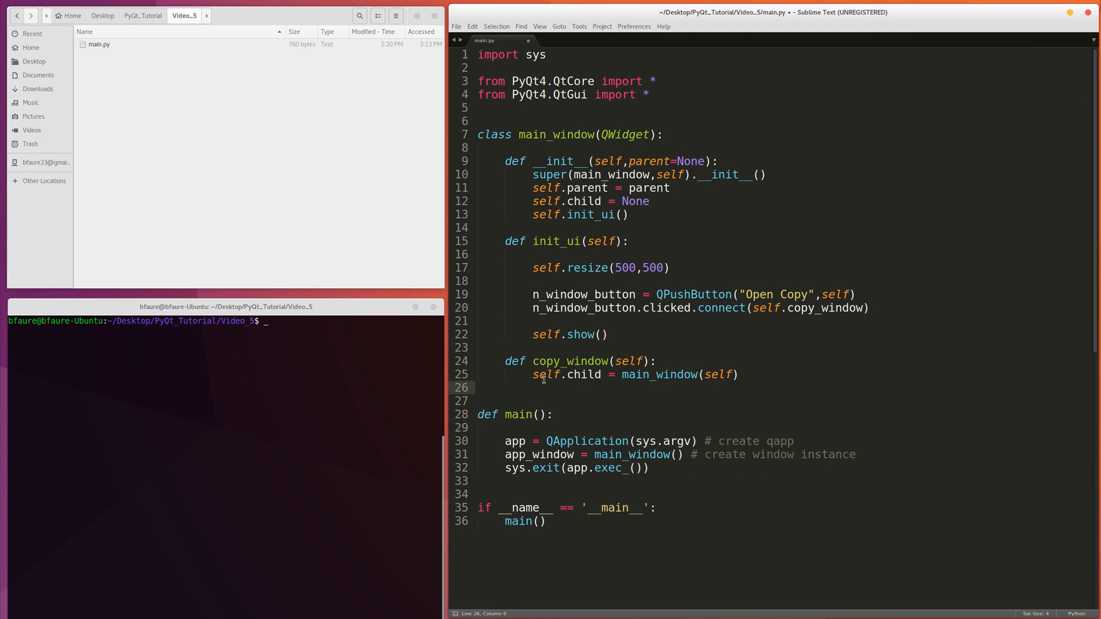
key(ctrl+s)
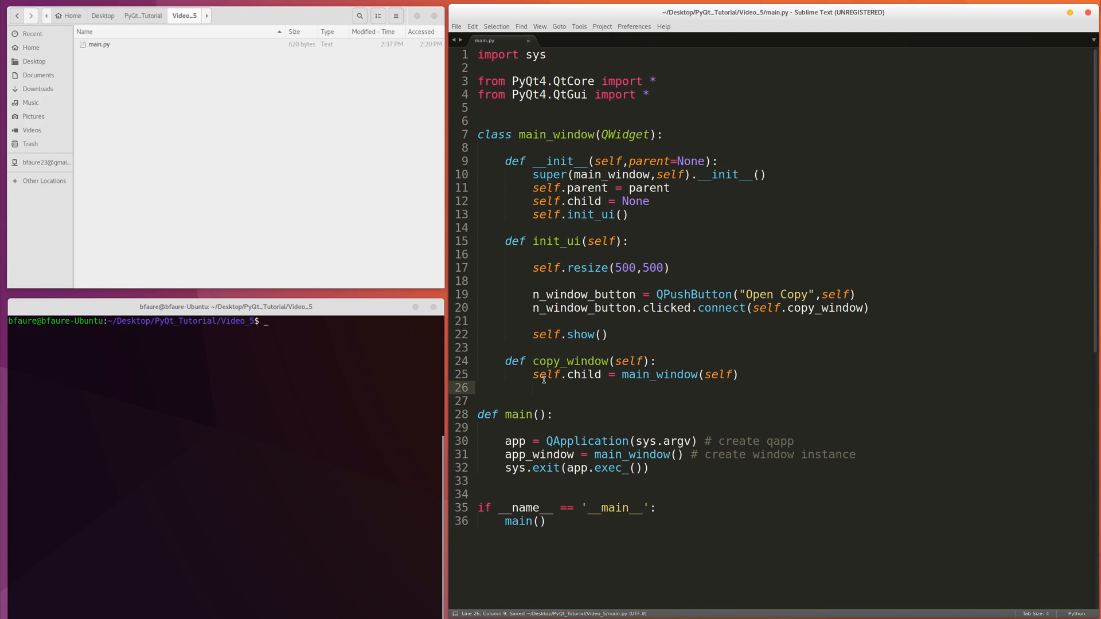
mouse_move(293, 392)
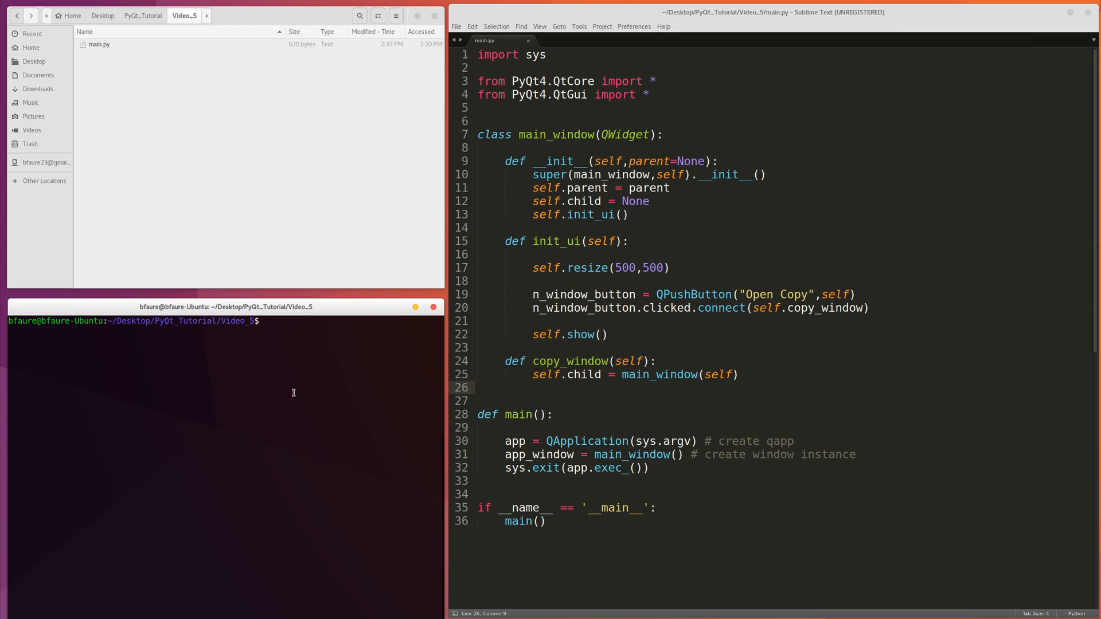
Run python main.py and spawn several copies of the demo window with Open Copy.
text(pythg)
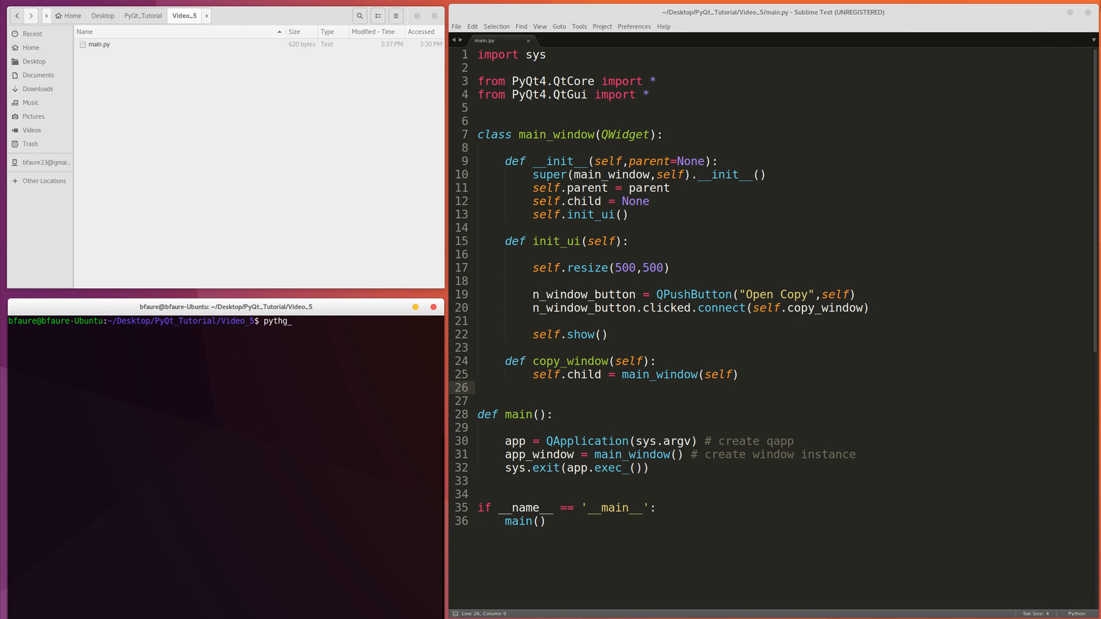
text(on main.py)
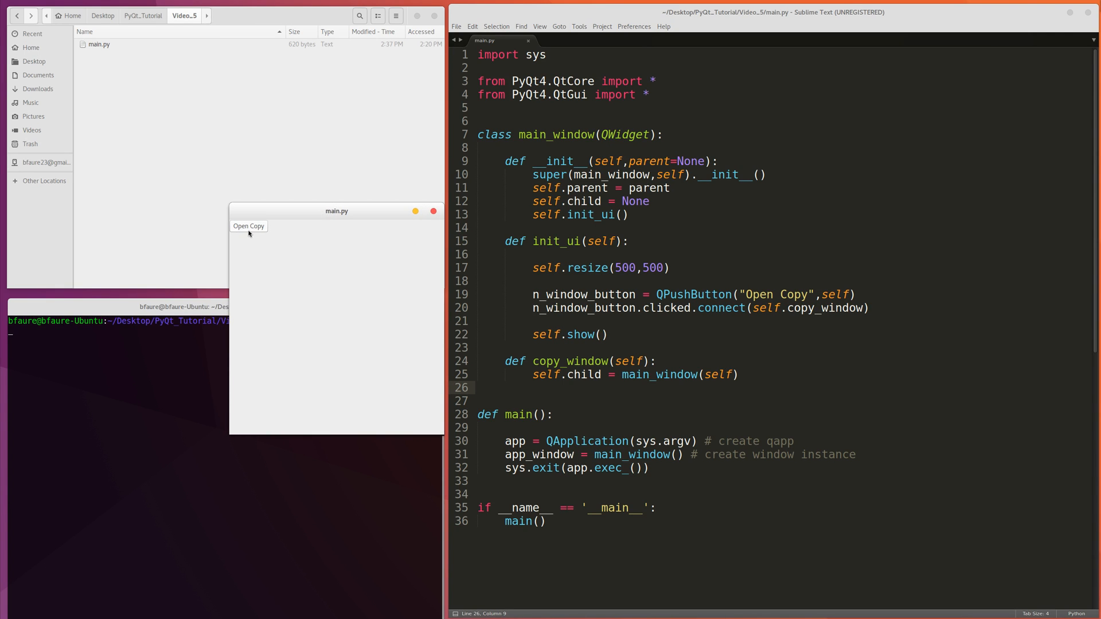
double_click(775, 295)
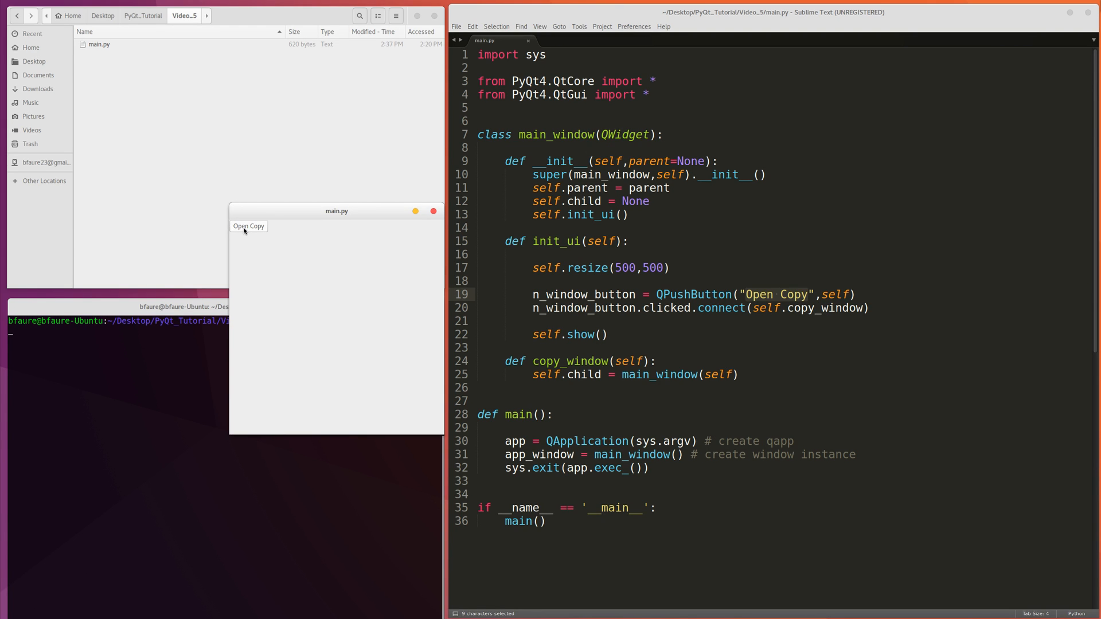
click(248, 226)
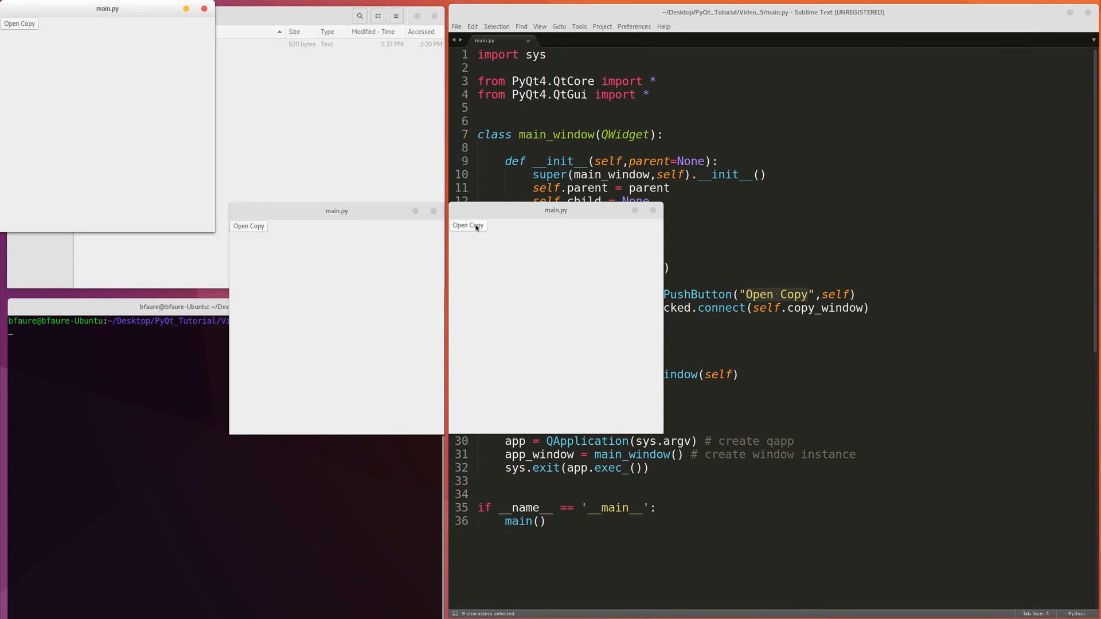
click(467, 225)
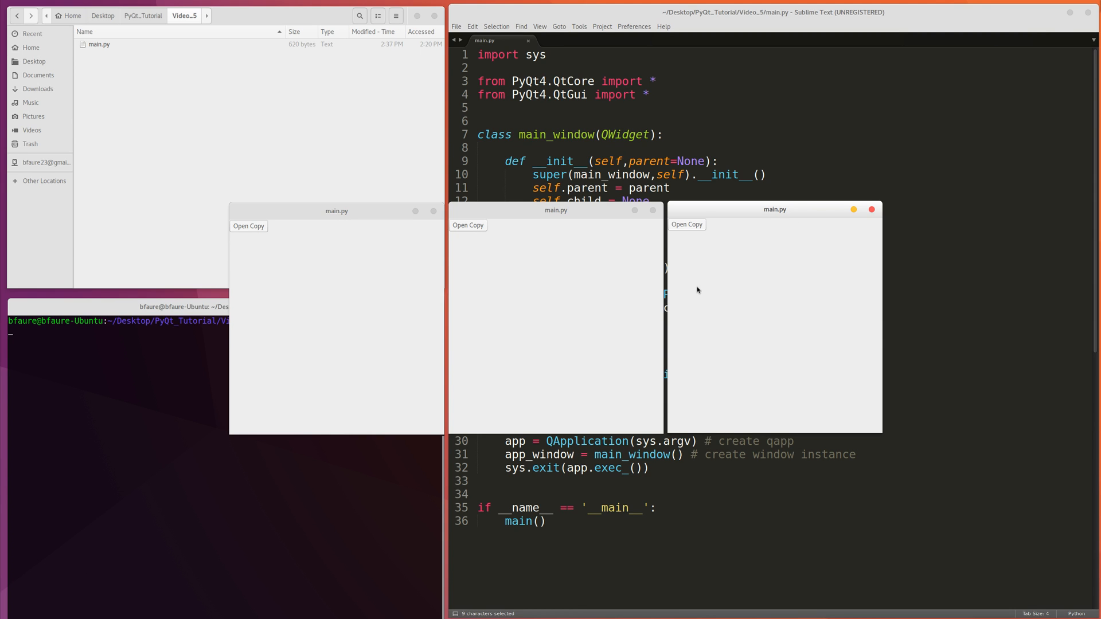
mouse_move(636, 303)
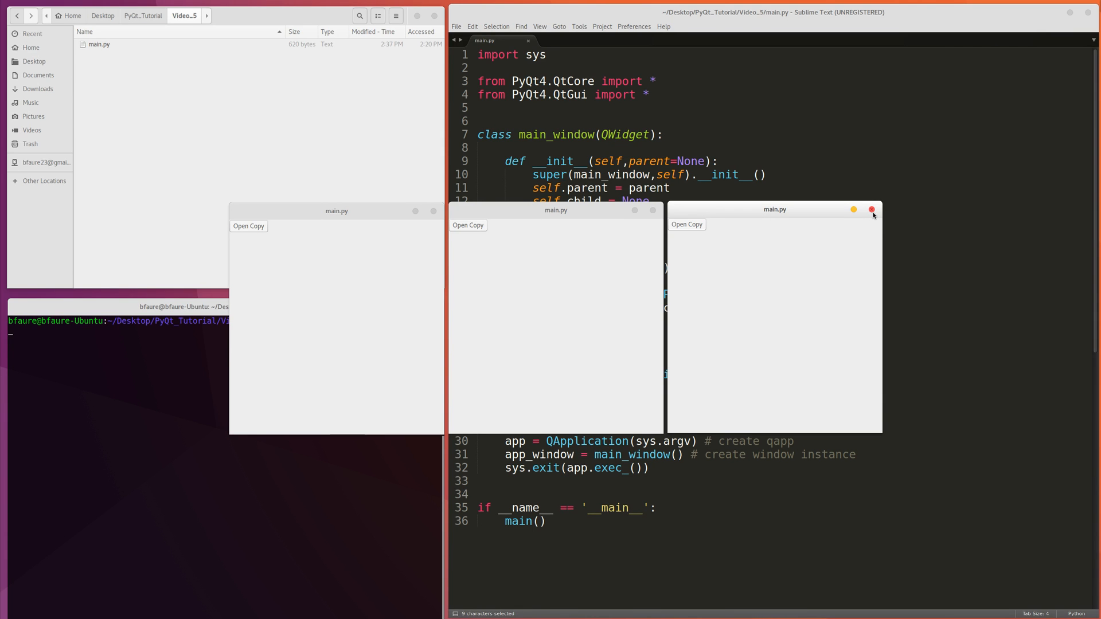
Close the three demo windows one by one, newest first, returning to the prompt.
click(872, 210)
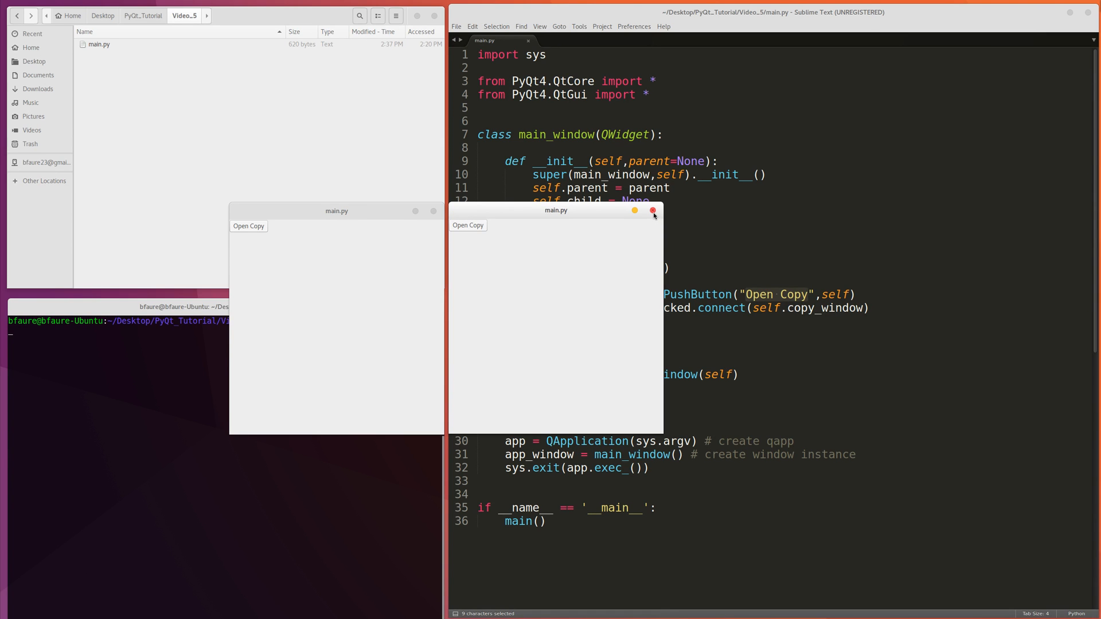
click(652, 211)
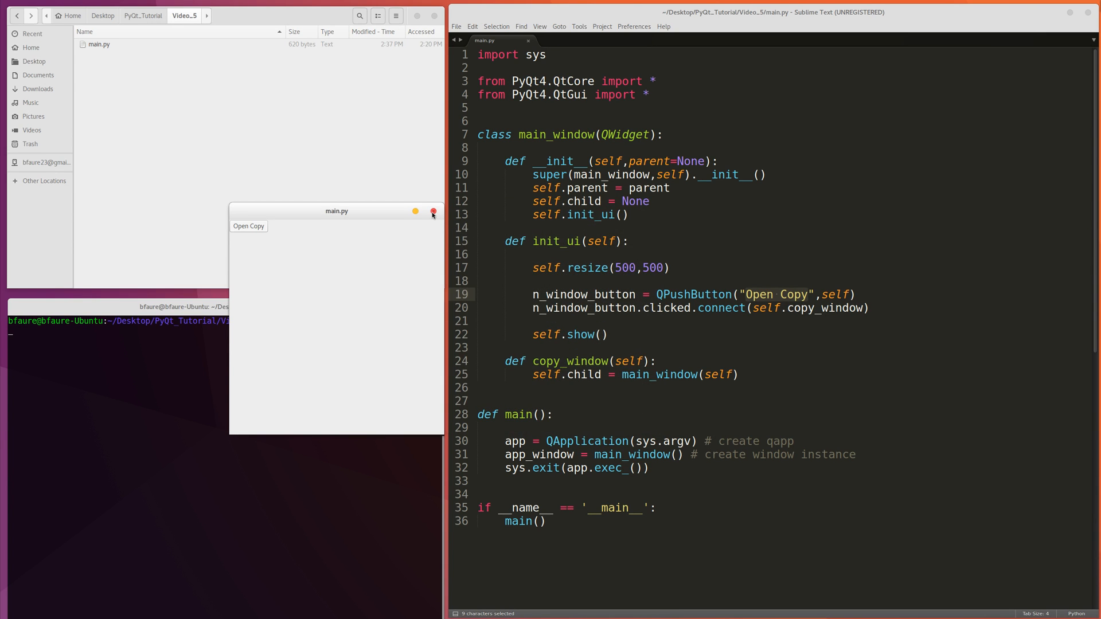
click(433, 212)
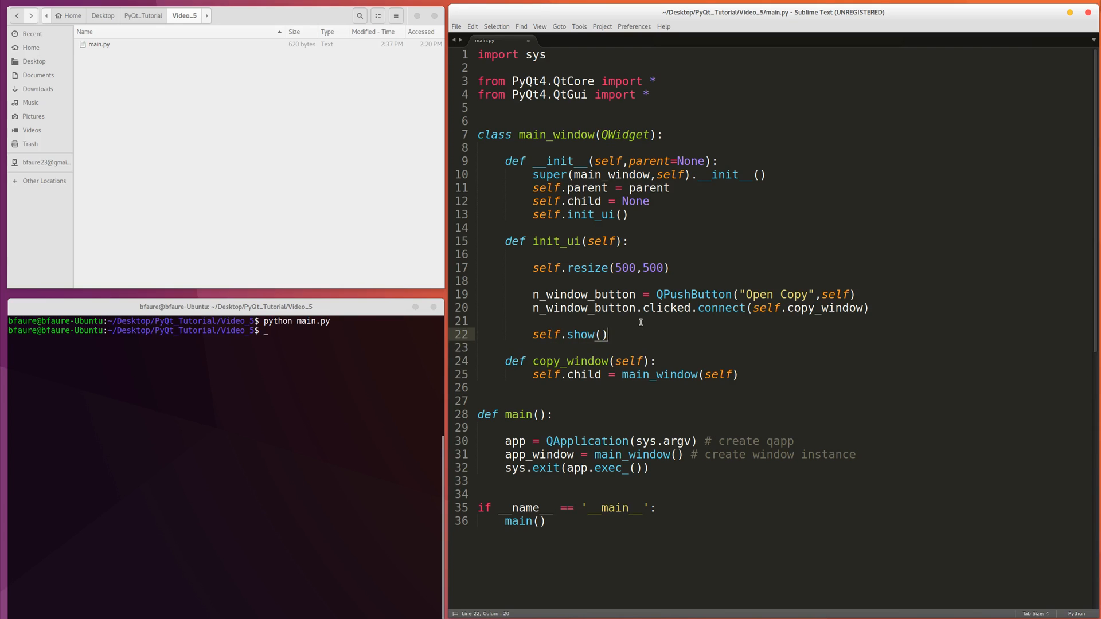
click(479, 254)
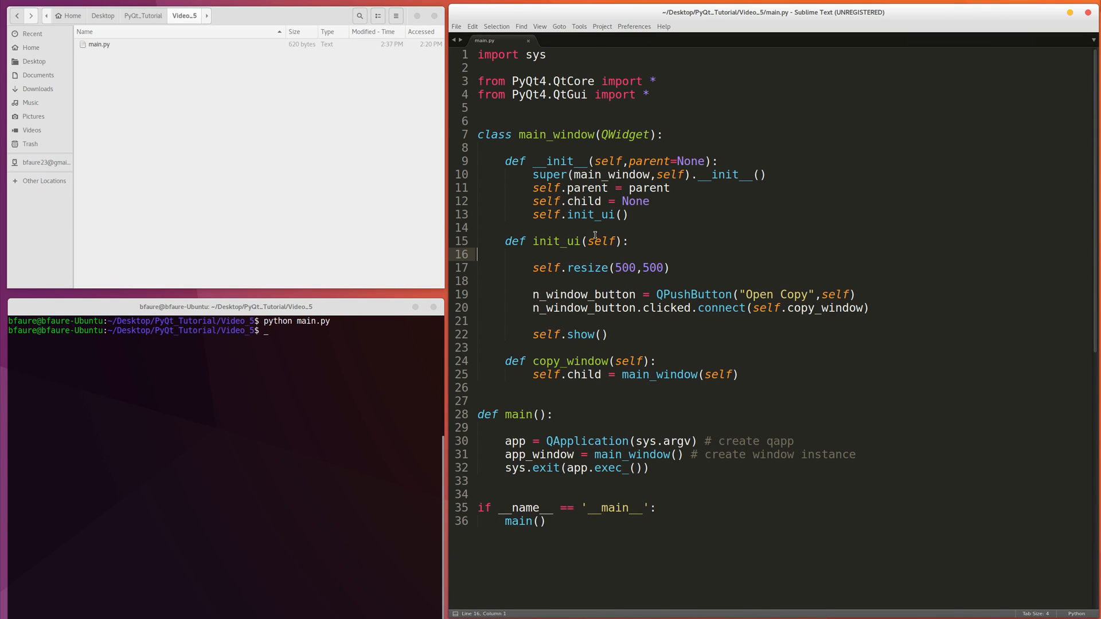
click(596, 228)
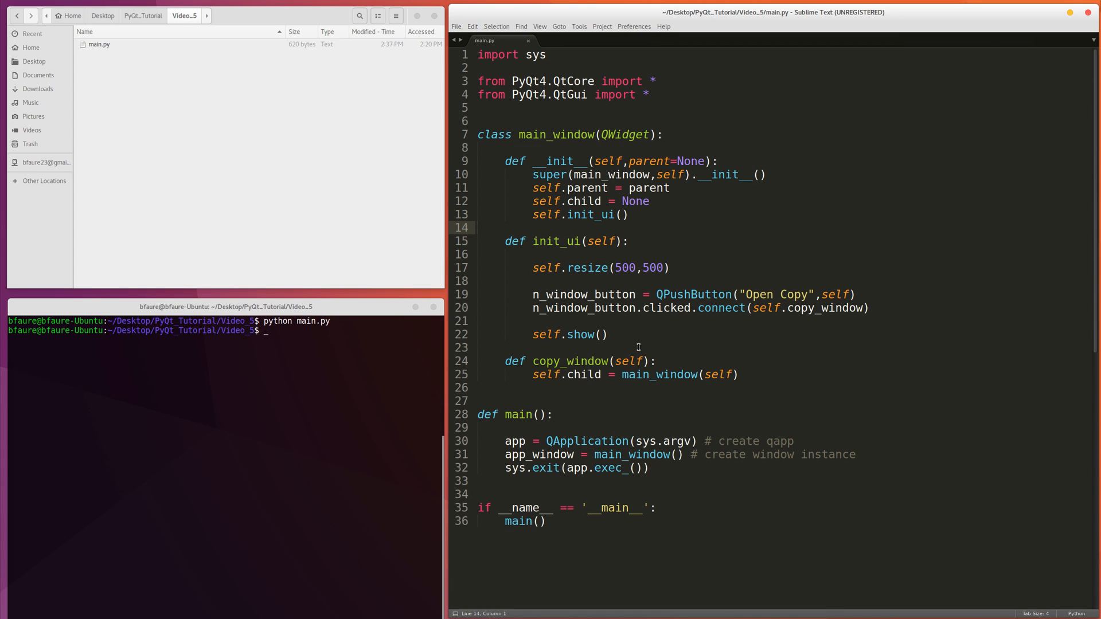
click(607, 335)
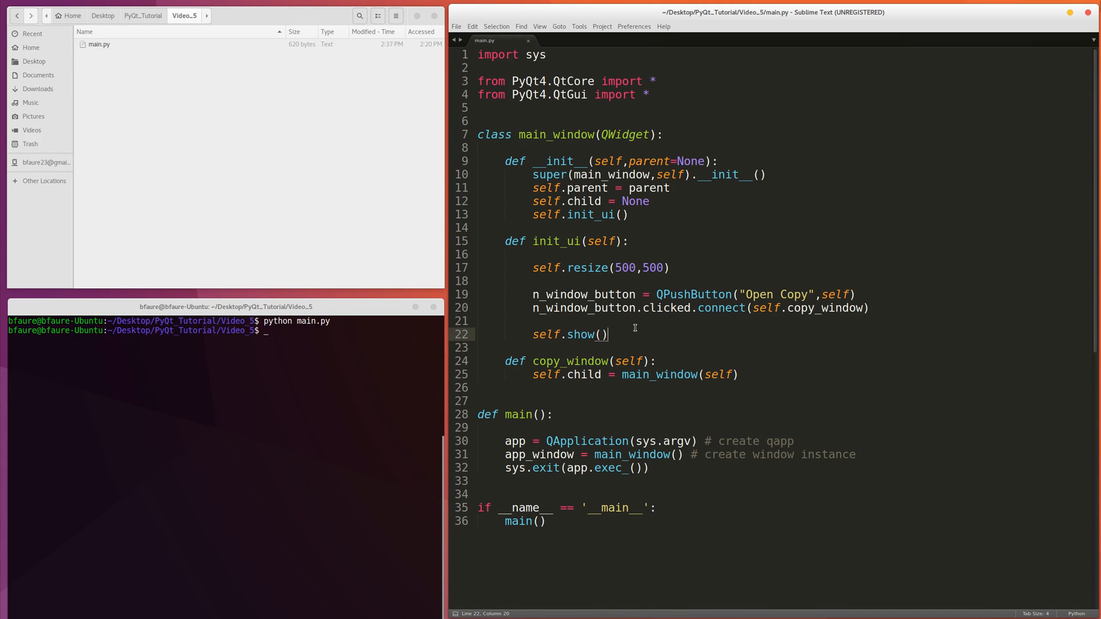
mouse_move(640, 279)
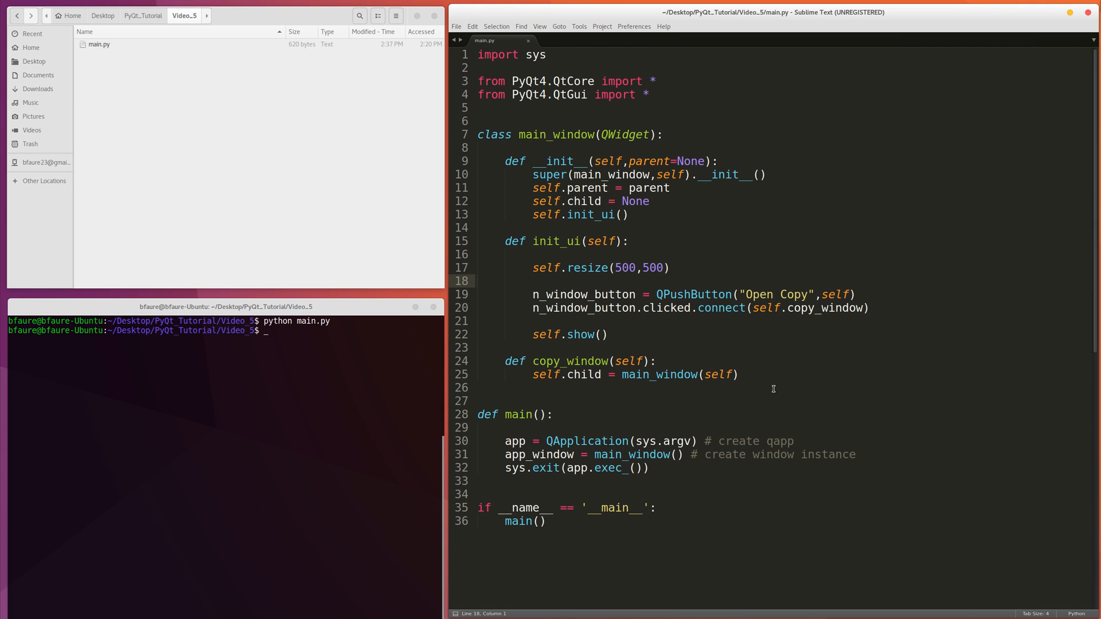
key(Return)
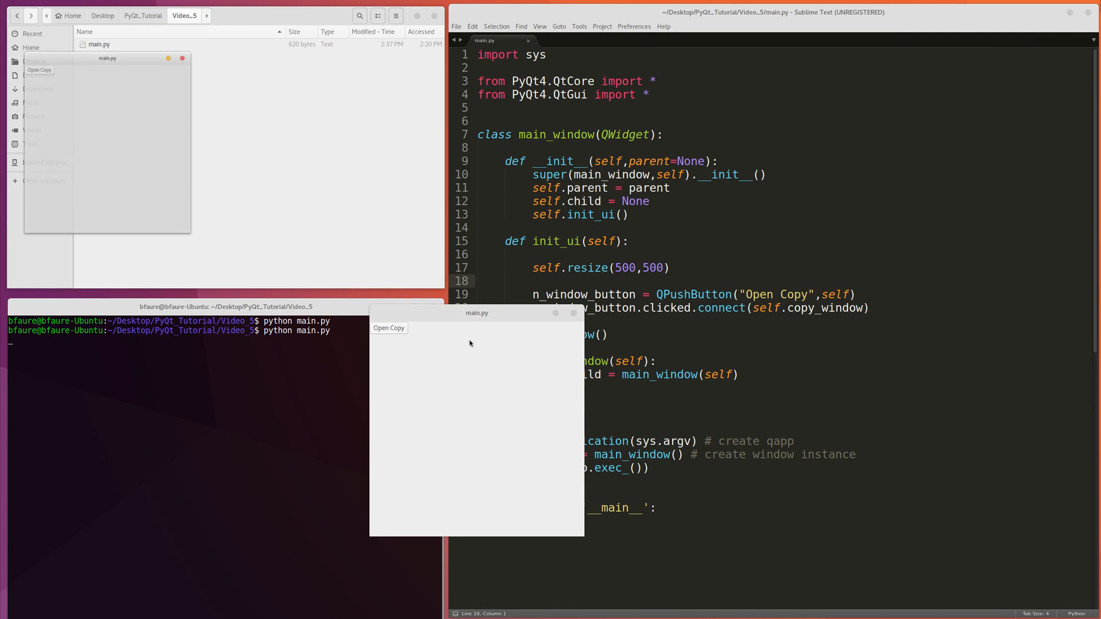
Rerun python main.py, interact with its window, then close the remaining demo window.
click(388, 328)
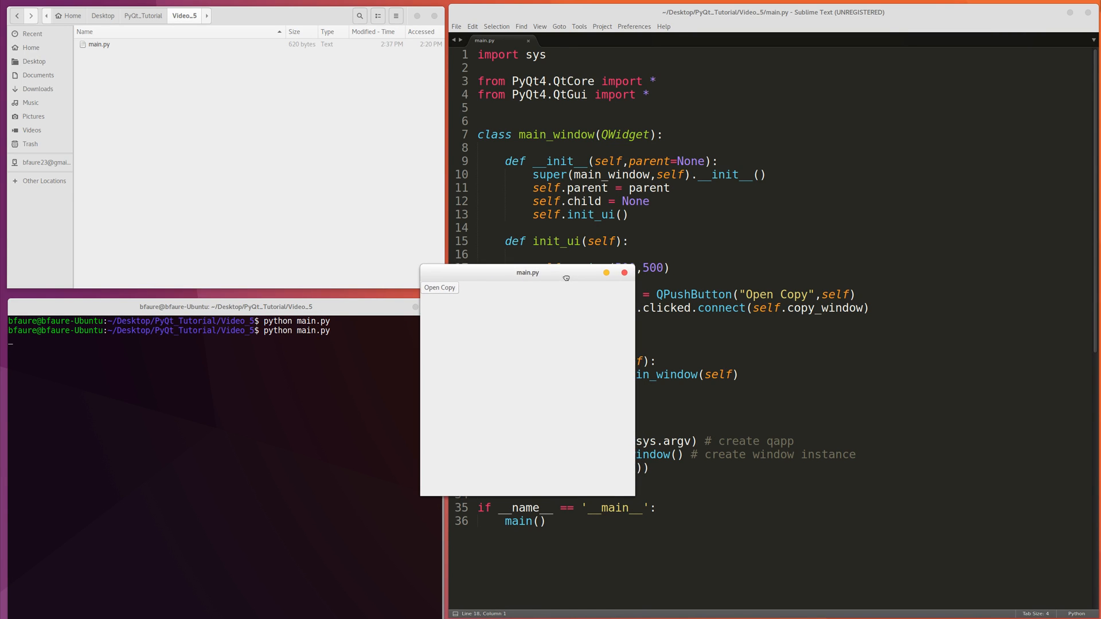
click(457, 26)
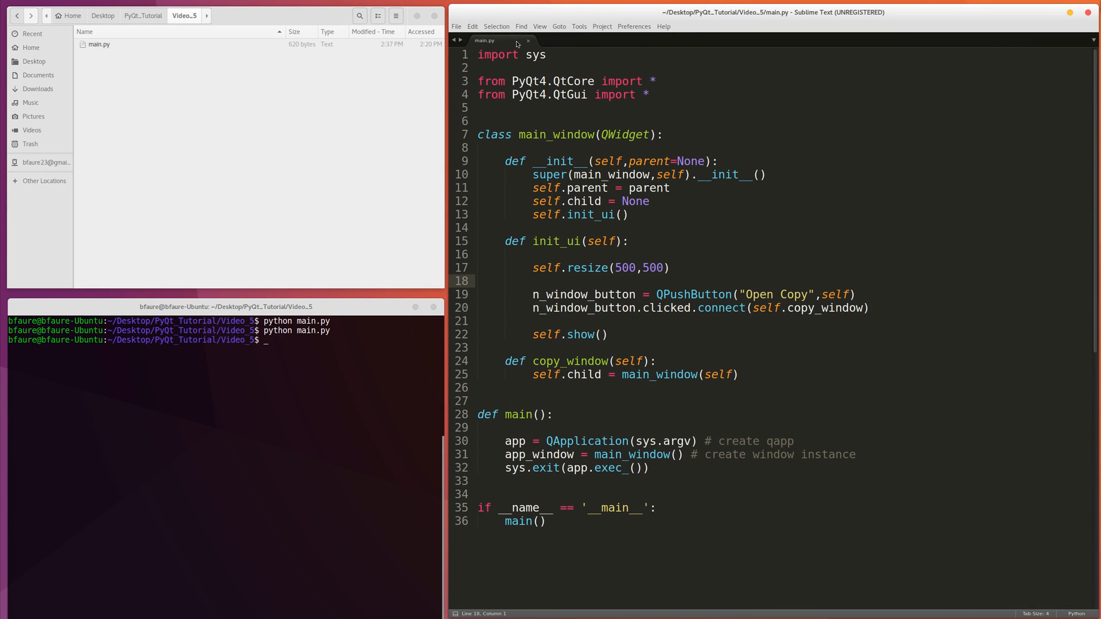
Remove the blank line under def init_ui and add empty lines below copy_window.
click(633, 26)
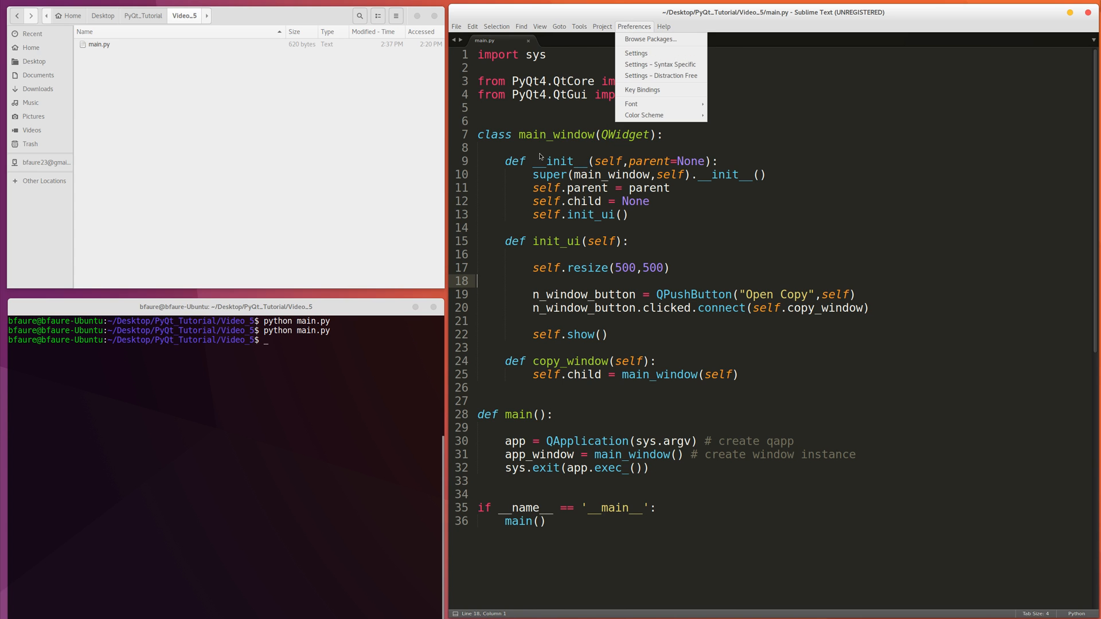
click(786, 56)
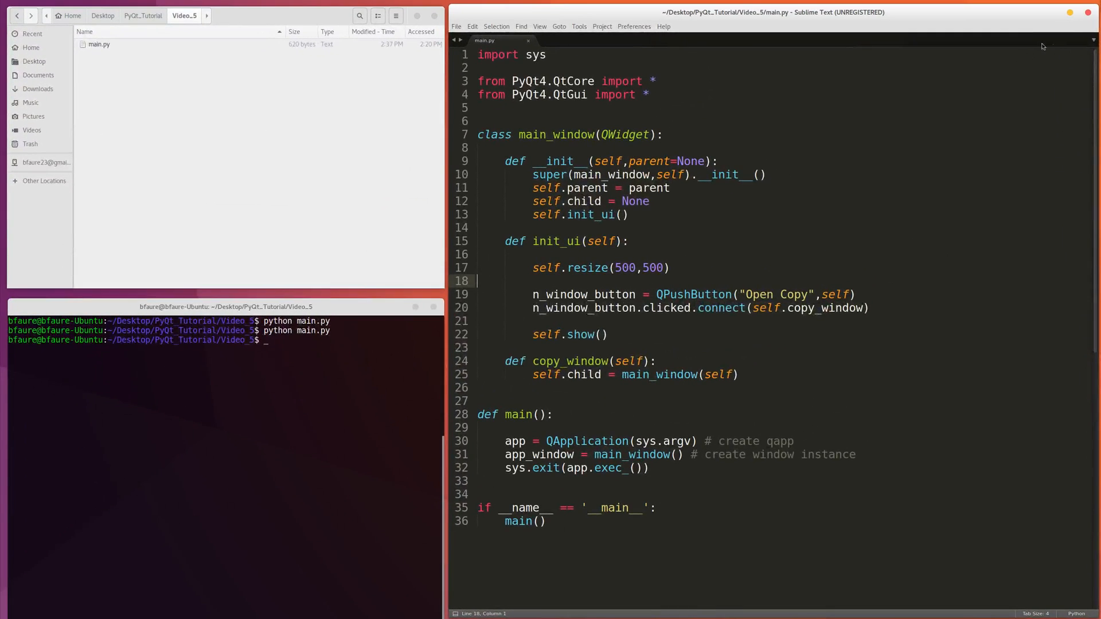
mouse_move(980, 149)
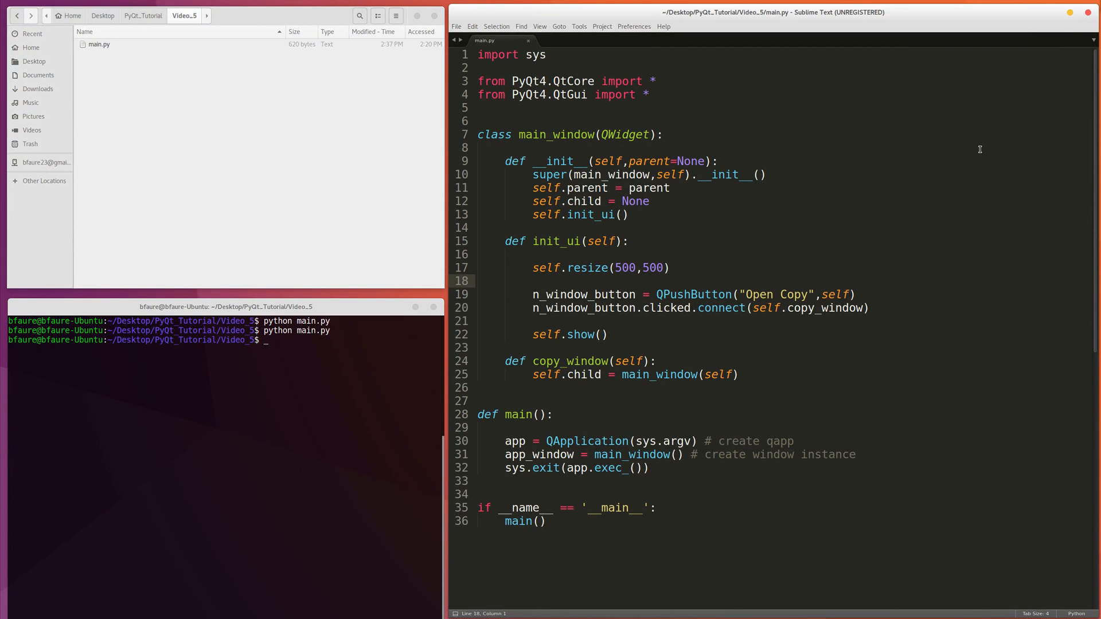
mouse_move(720, 250)
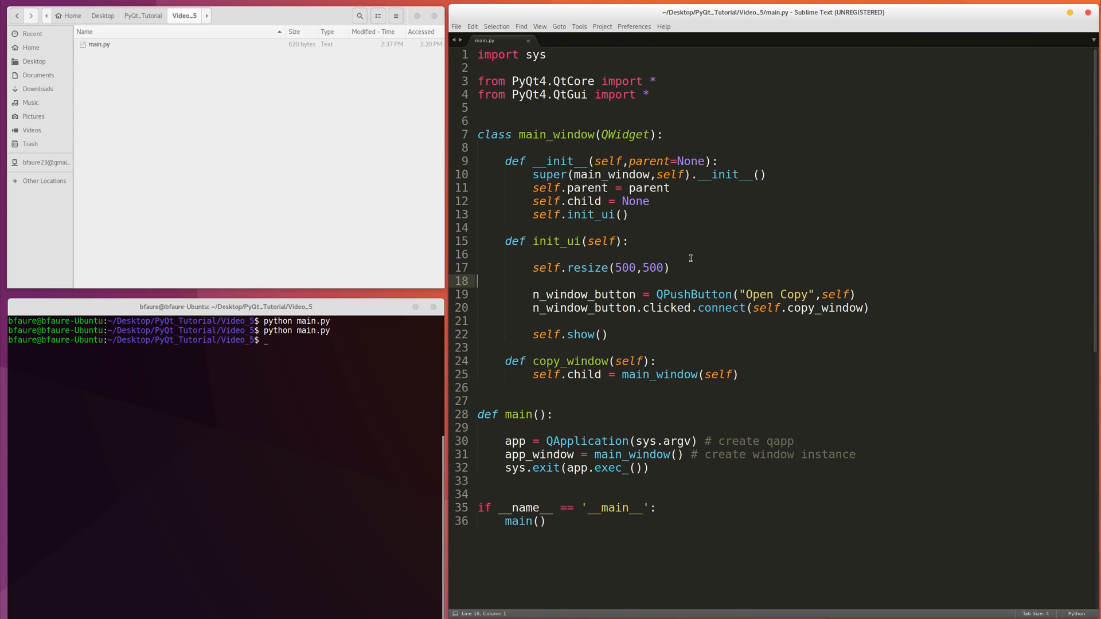
click(647, 228)
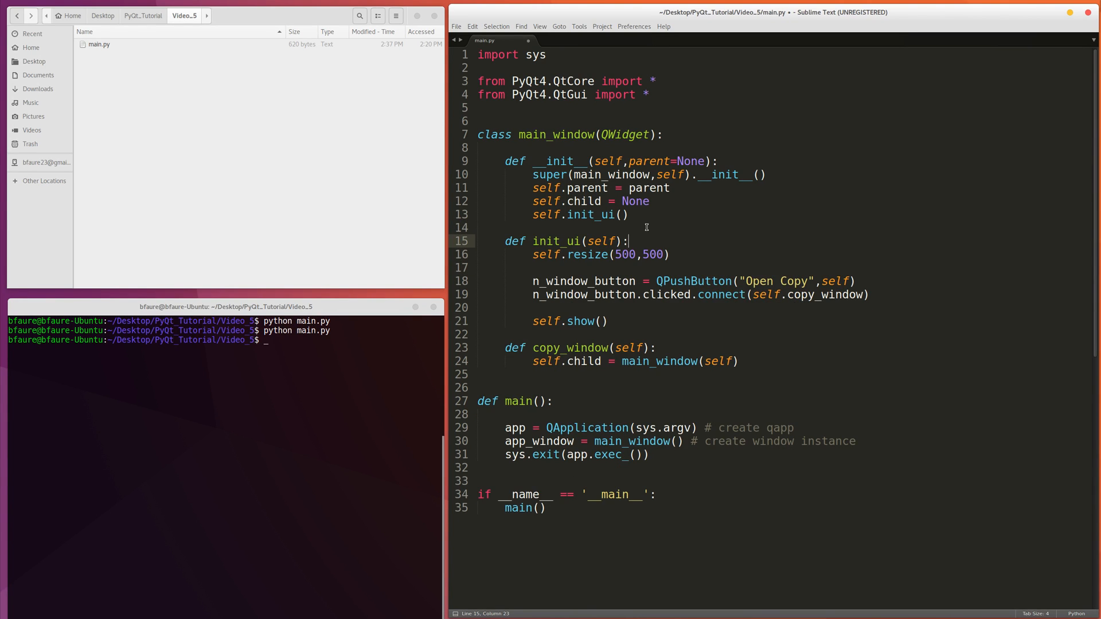
click(625, 360)
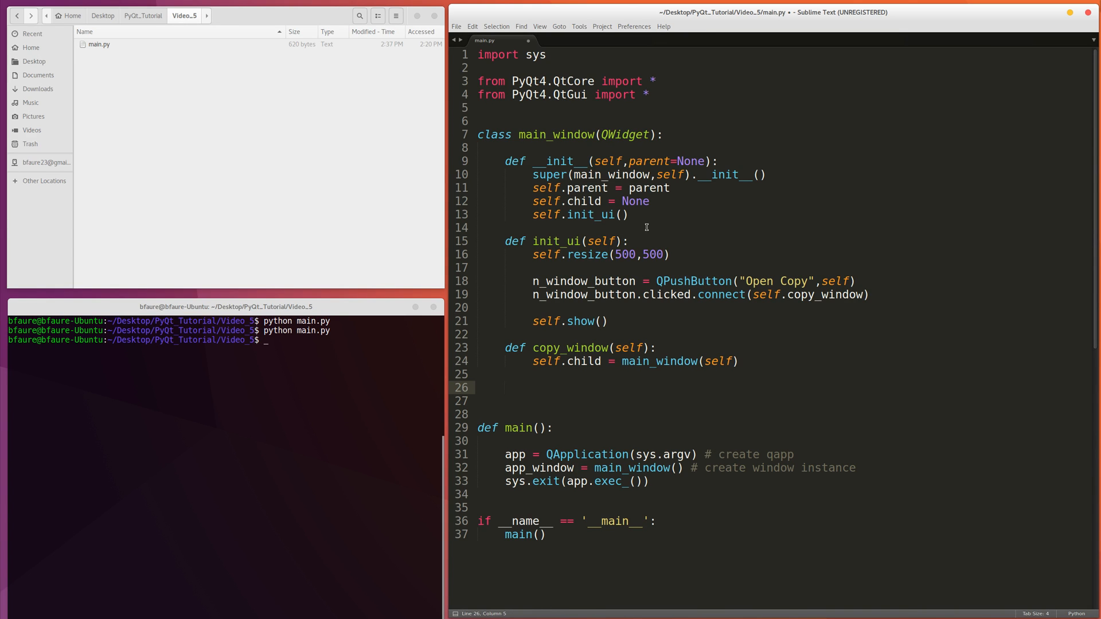
Add a def closeEvent(self,e): method whose body calls self.close().
click(504, 387)
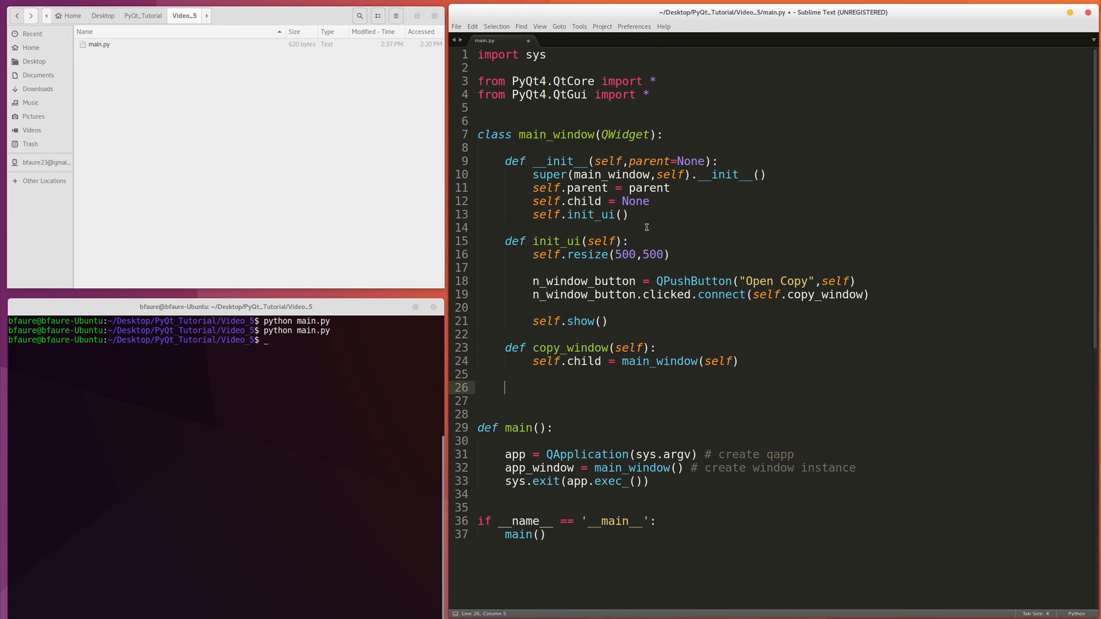
text(def)
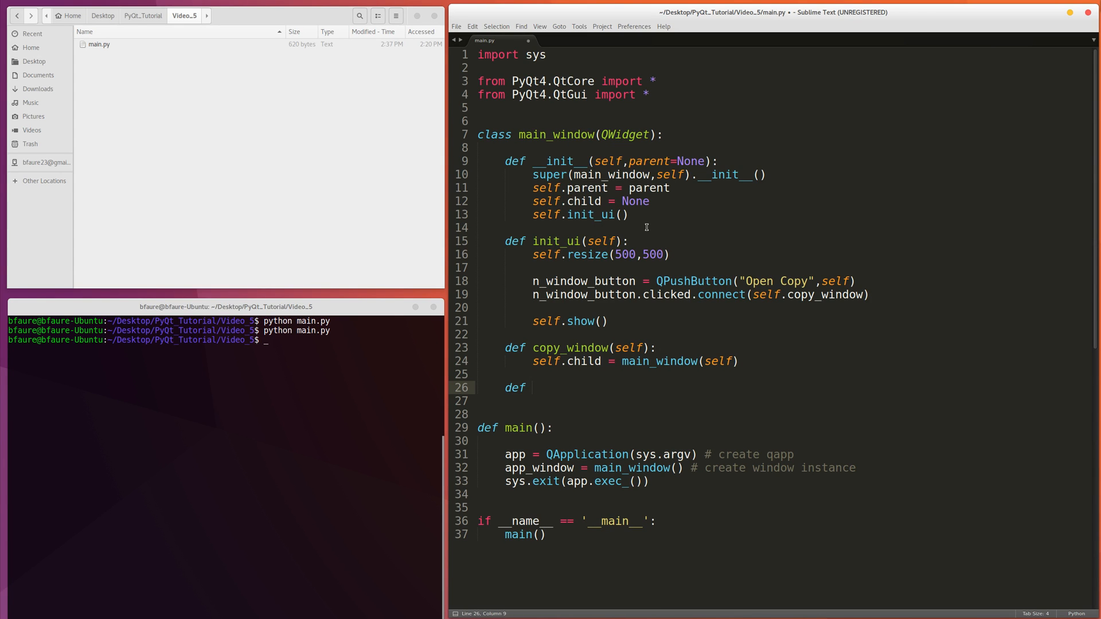
text(closeEvent)
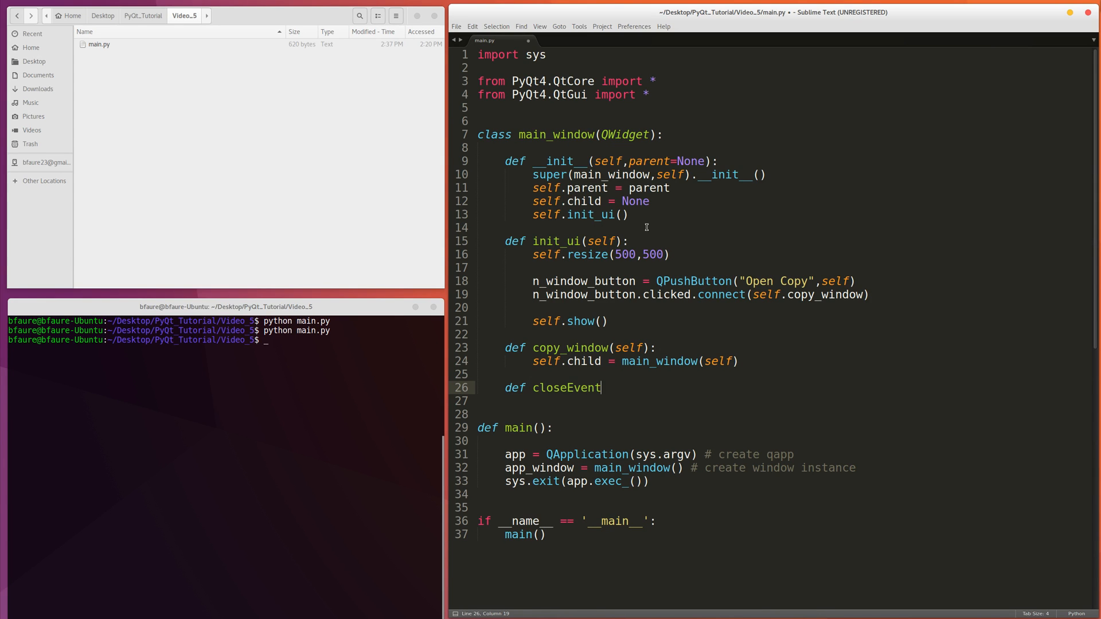
text((self,)
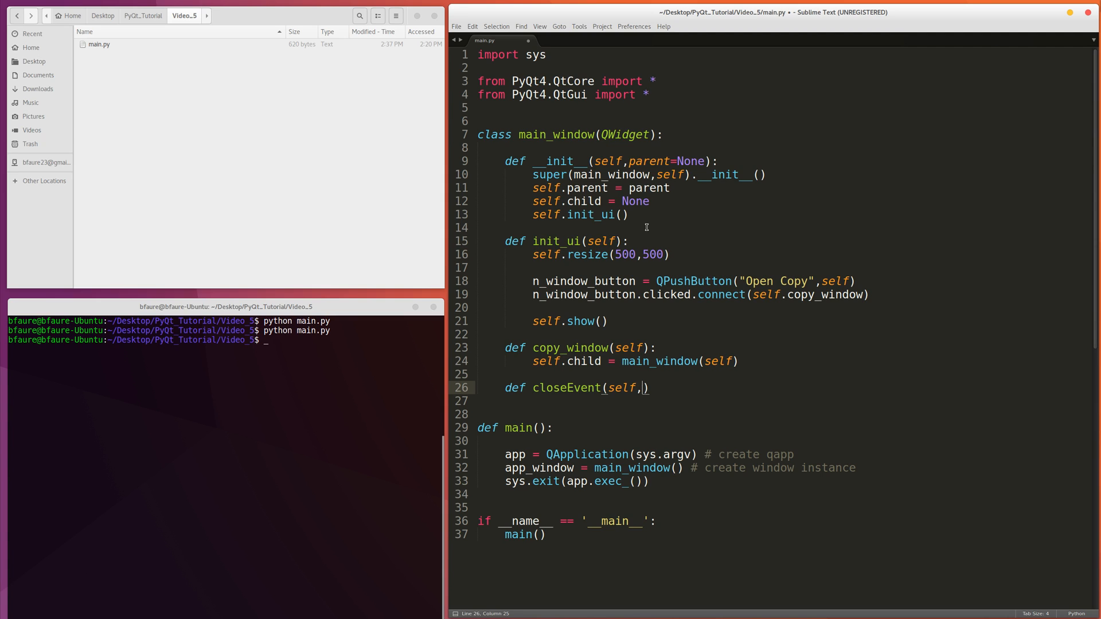
text(e):)
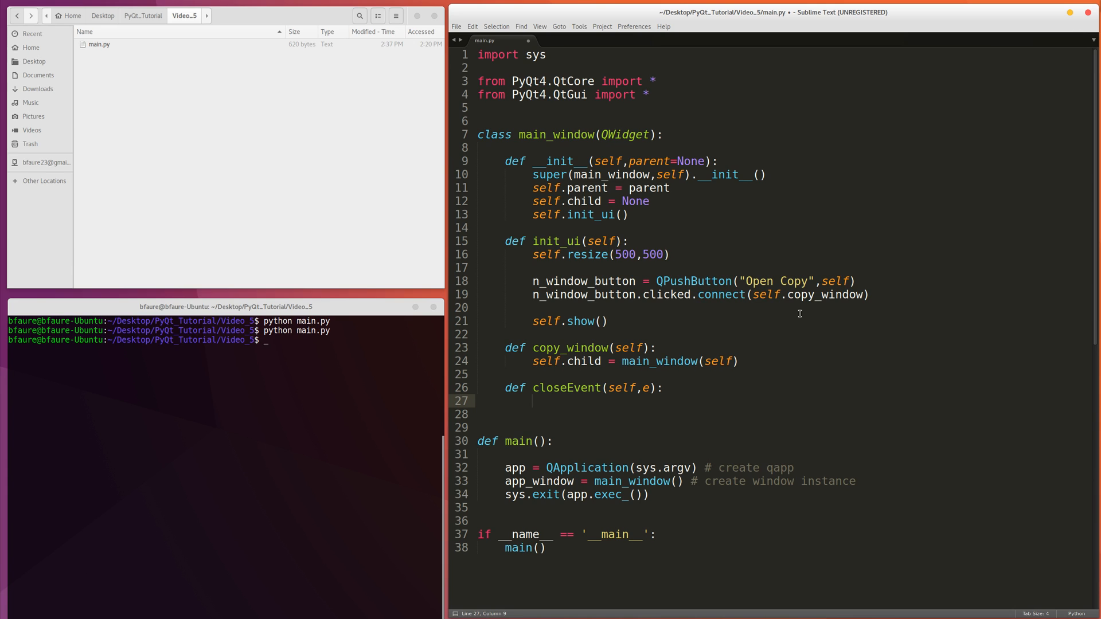
key(Return)
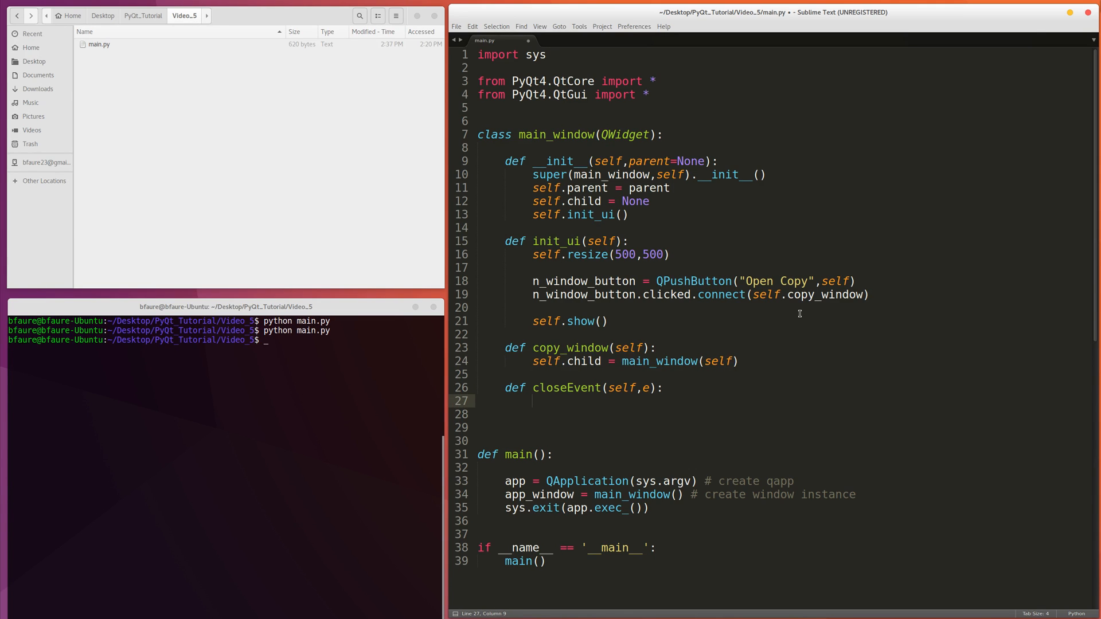
text(self.close())
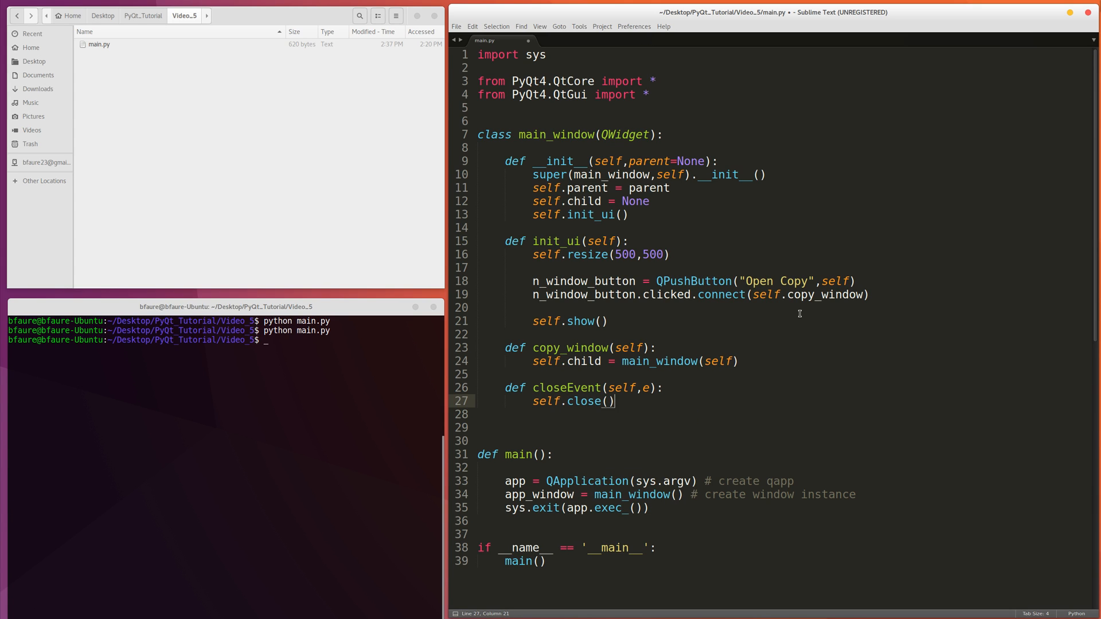
key(Return)
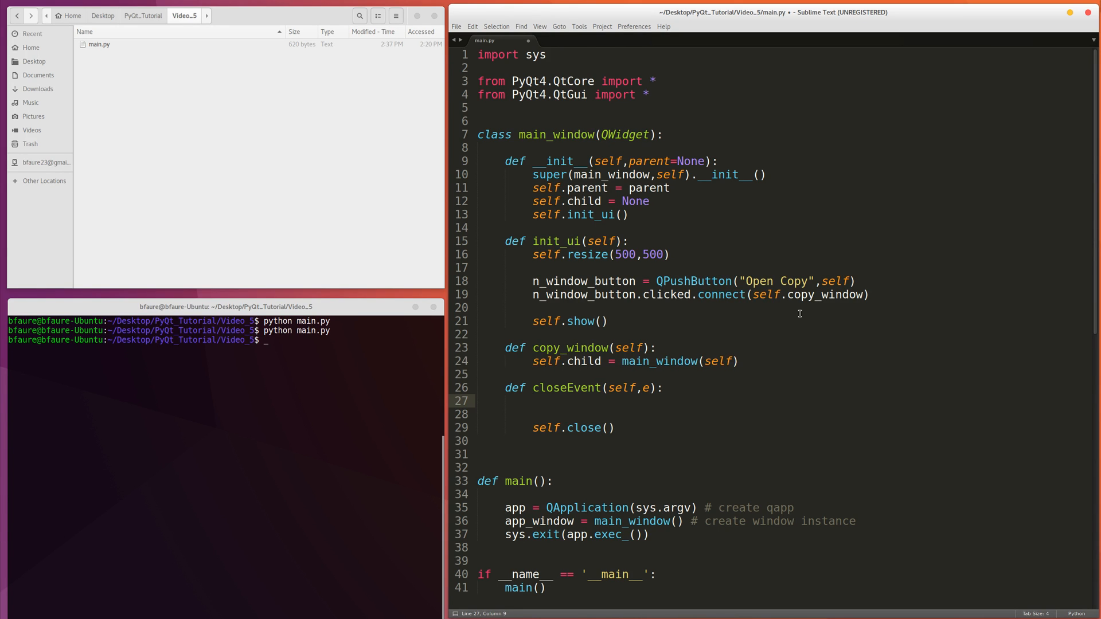
Insert 'if self.parent is not None: self.parent.close()' above self.close().
click(534, 401)
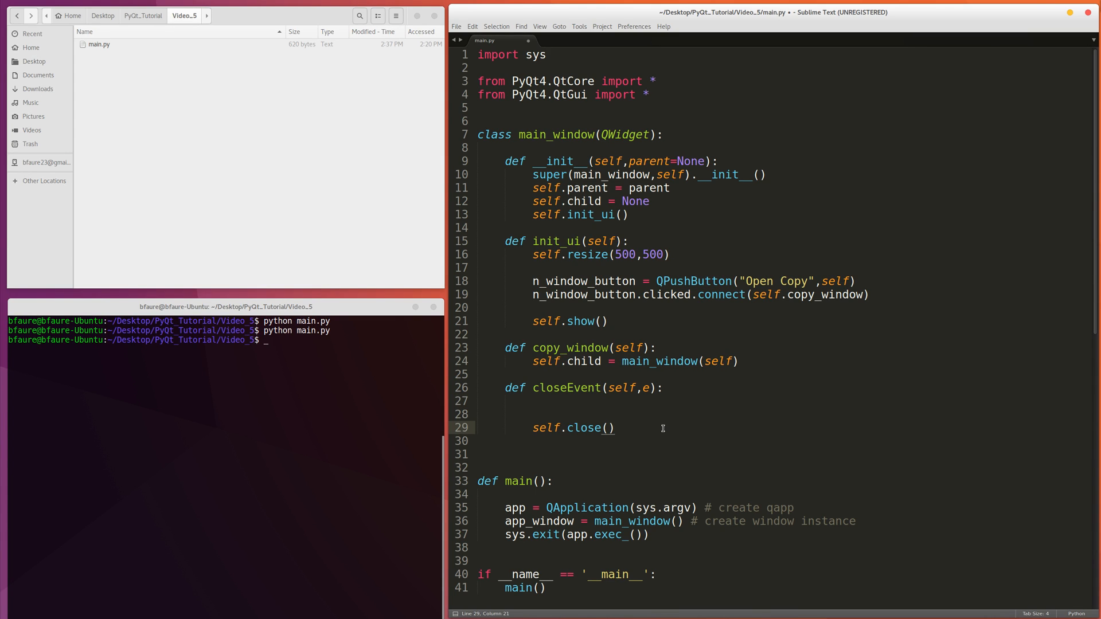
click(480, 400)
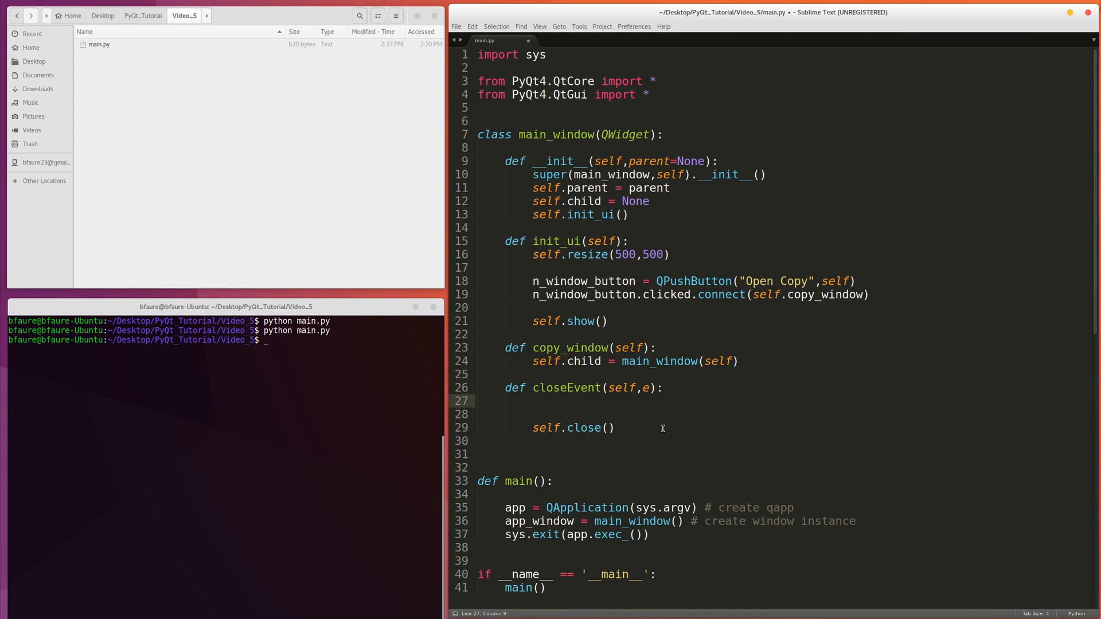
click(534, 400)
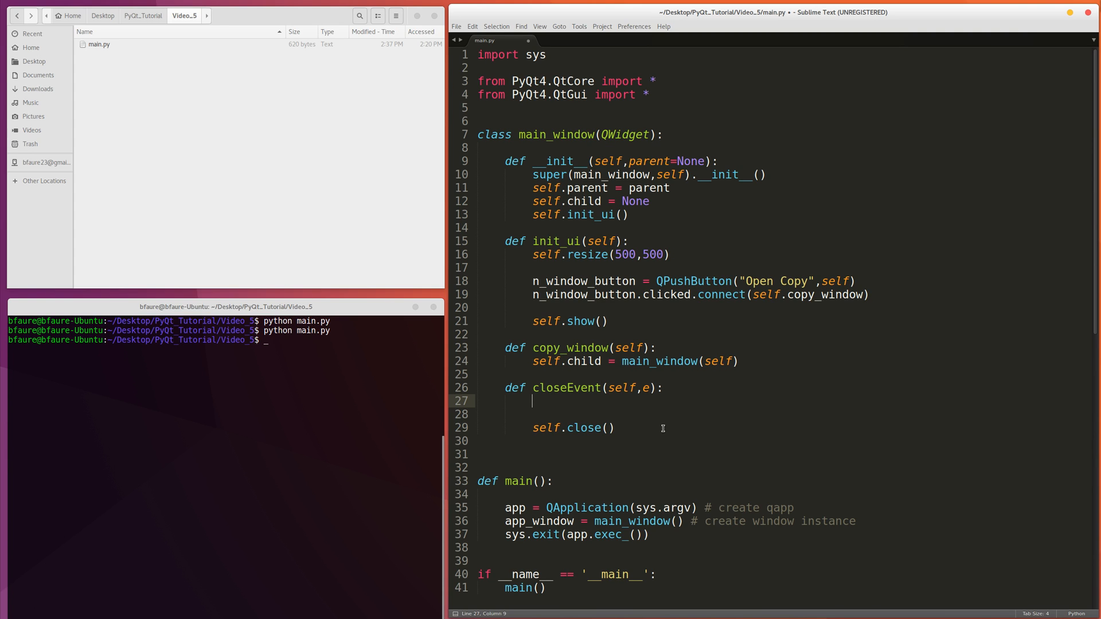
text(if)
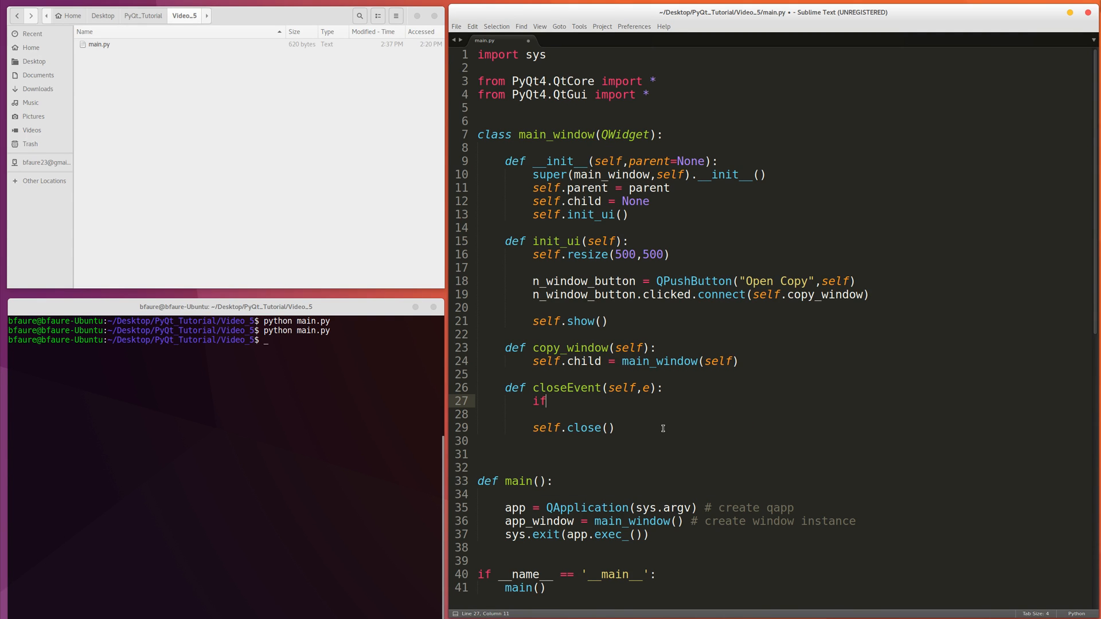
text(self.)
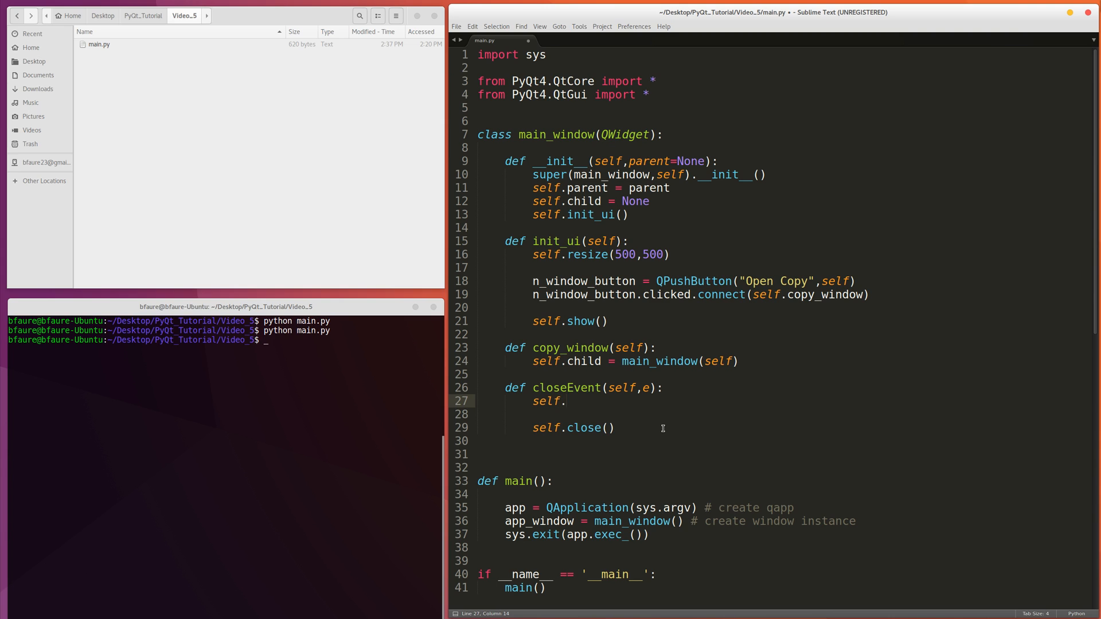
text(parent.close())
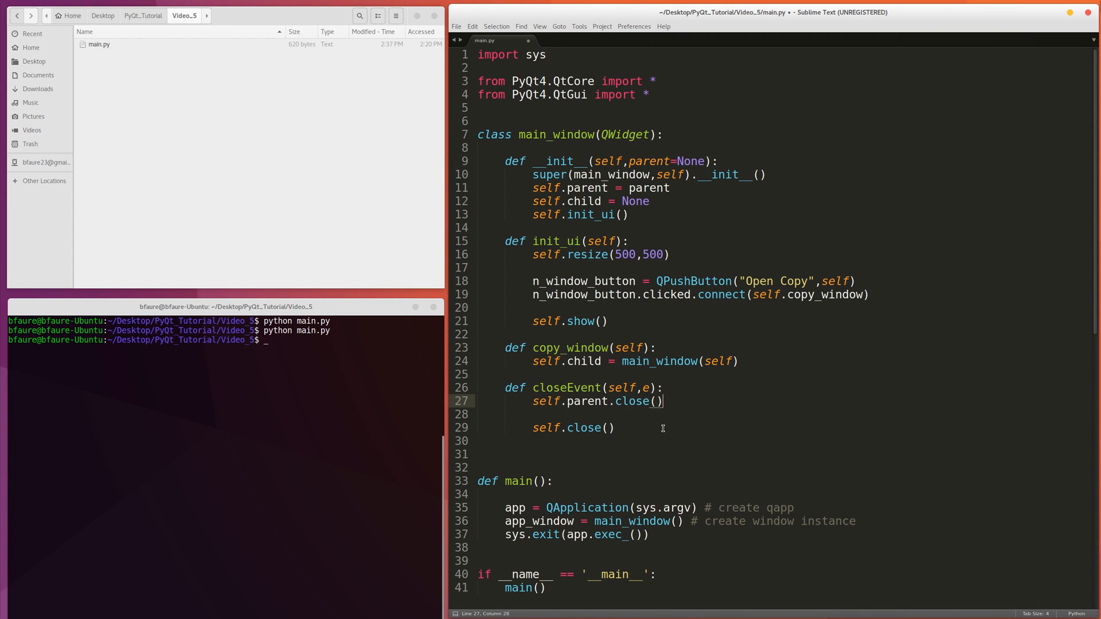
click(534, 401)
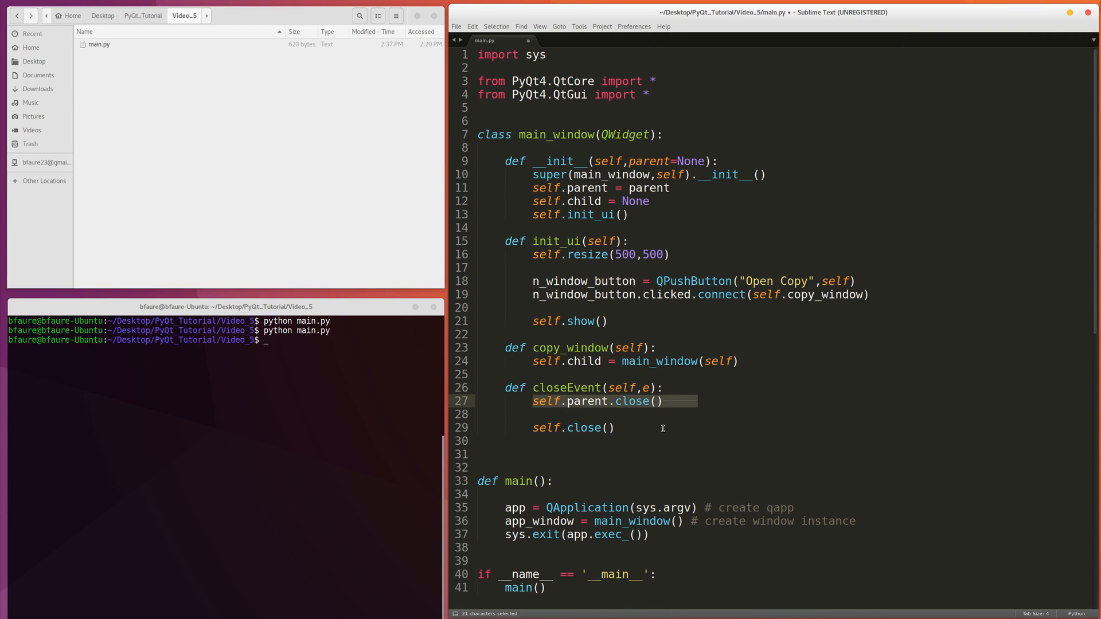
click(533, 400)
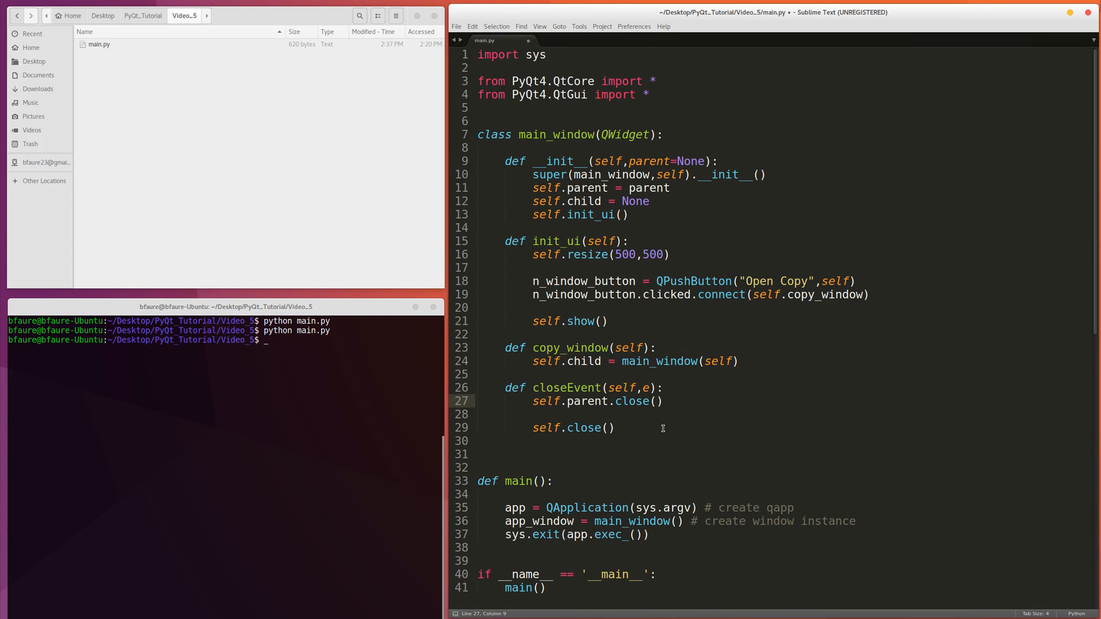
text(if self.p;a)
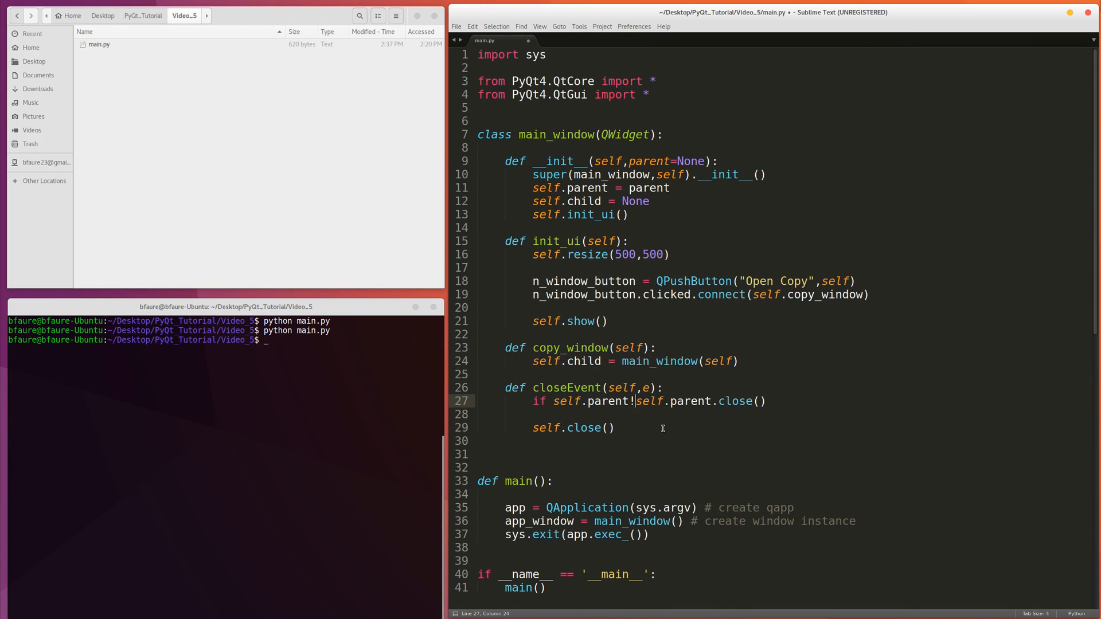
text(is not)
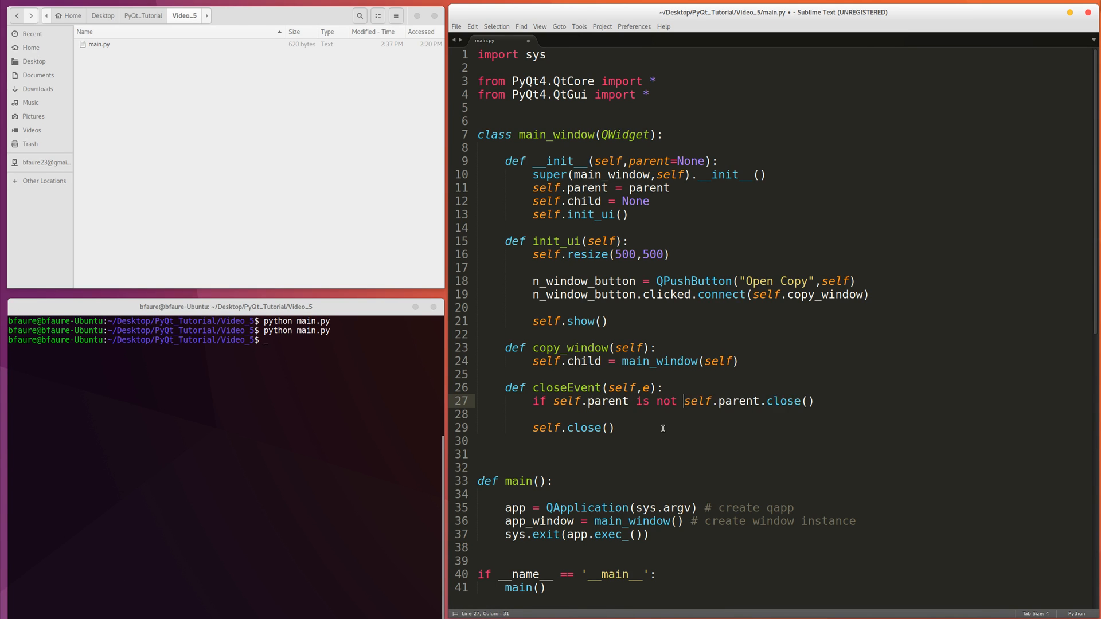
text(None:)
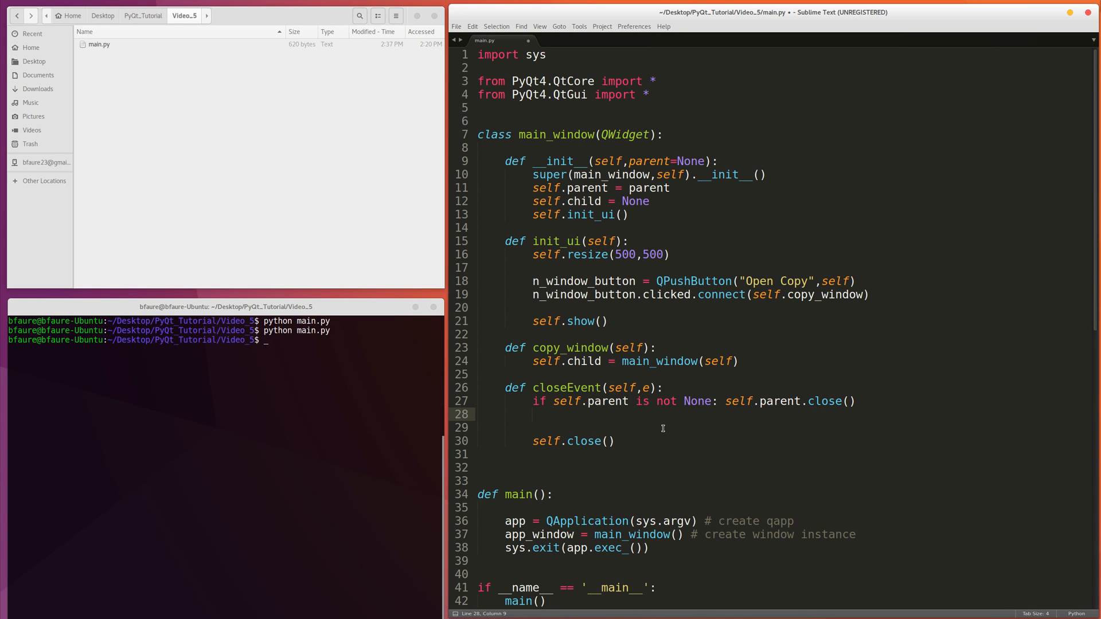
Add 'if self.child is not None: self.child.close()' below the parent check.
text(if s)
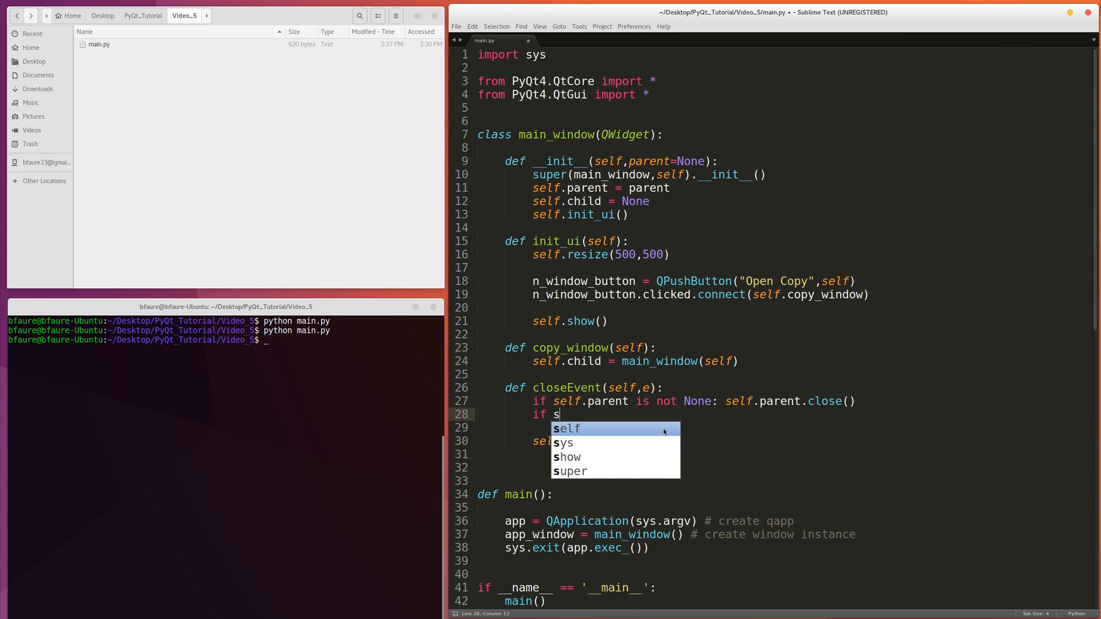
text(elf.child is)
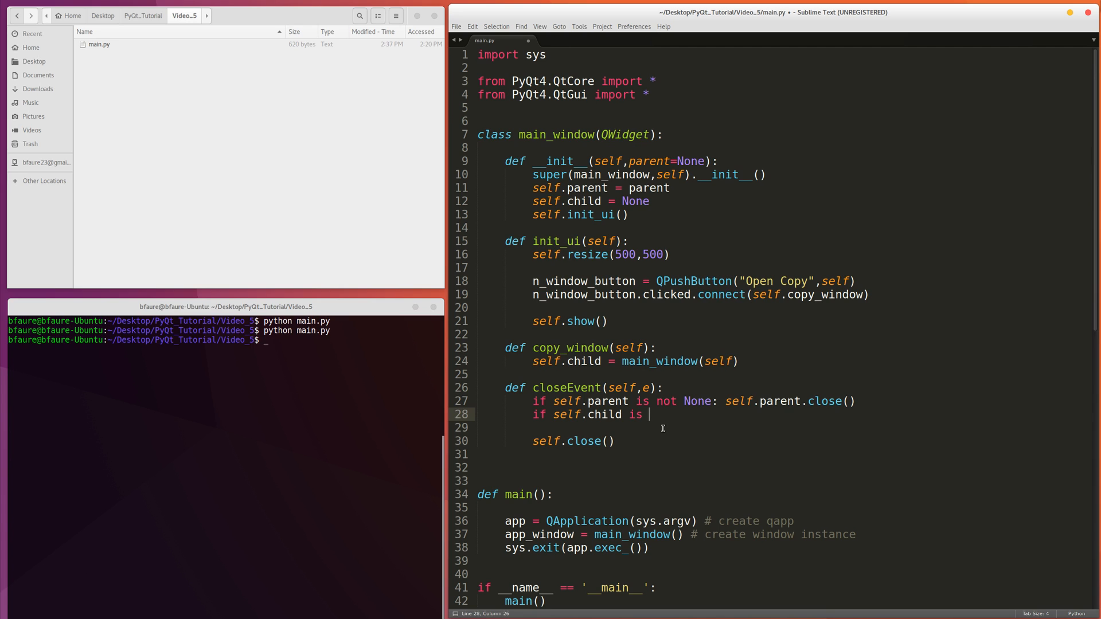
text(not None: self.child.)
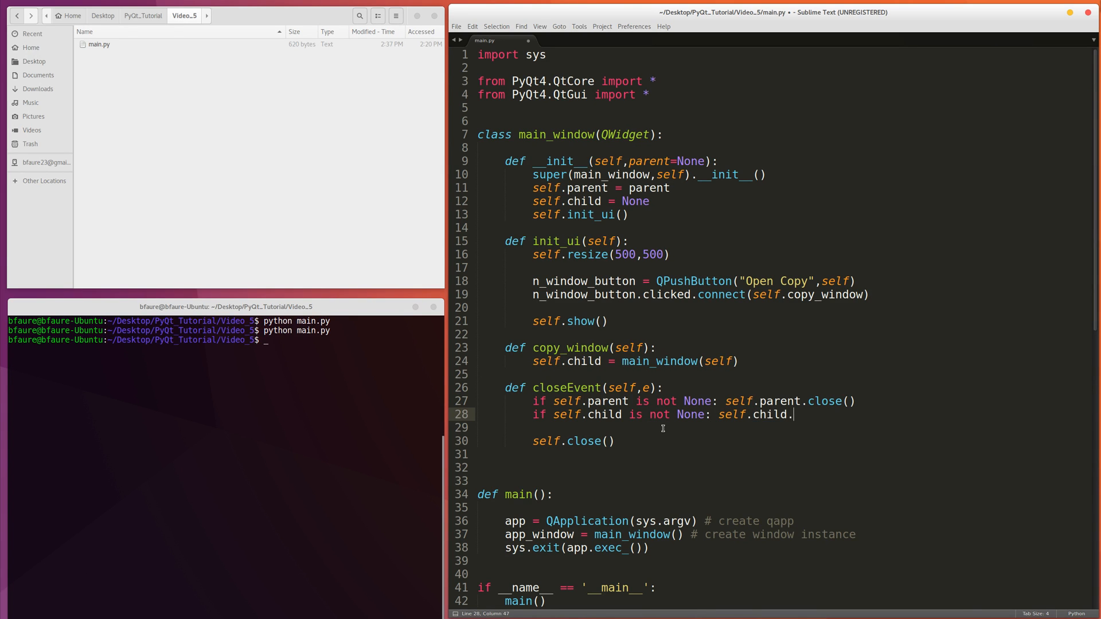
text(close())
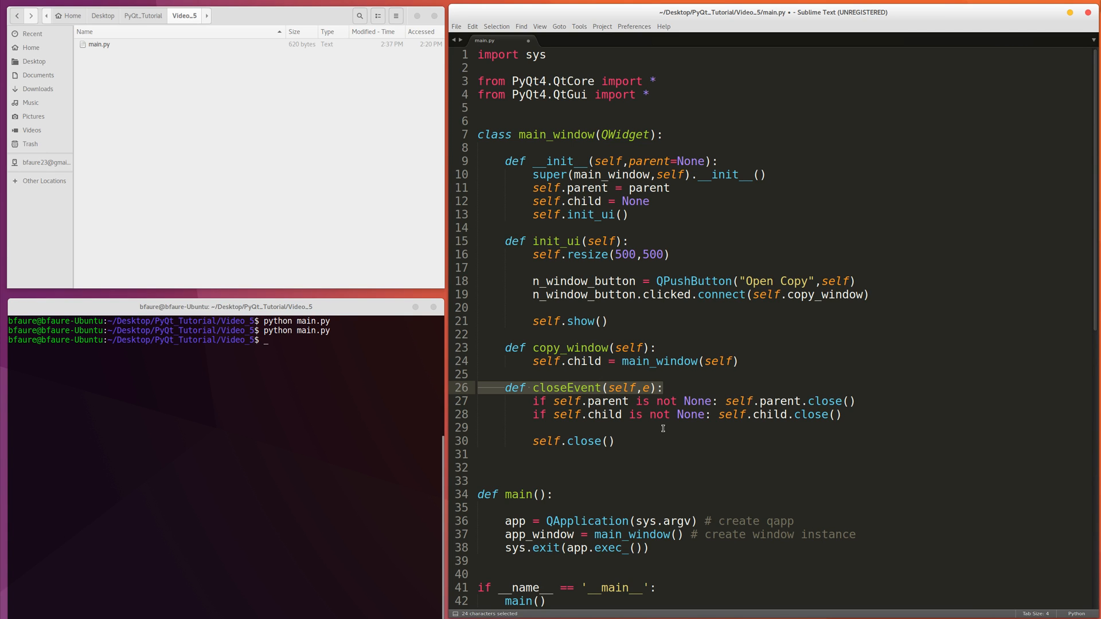
Remove the extra blank lines around self.close() in closeEvent.
click(658, 414)
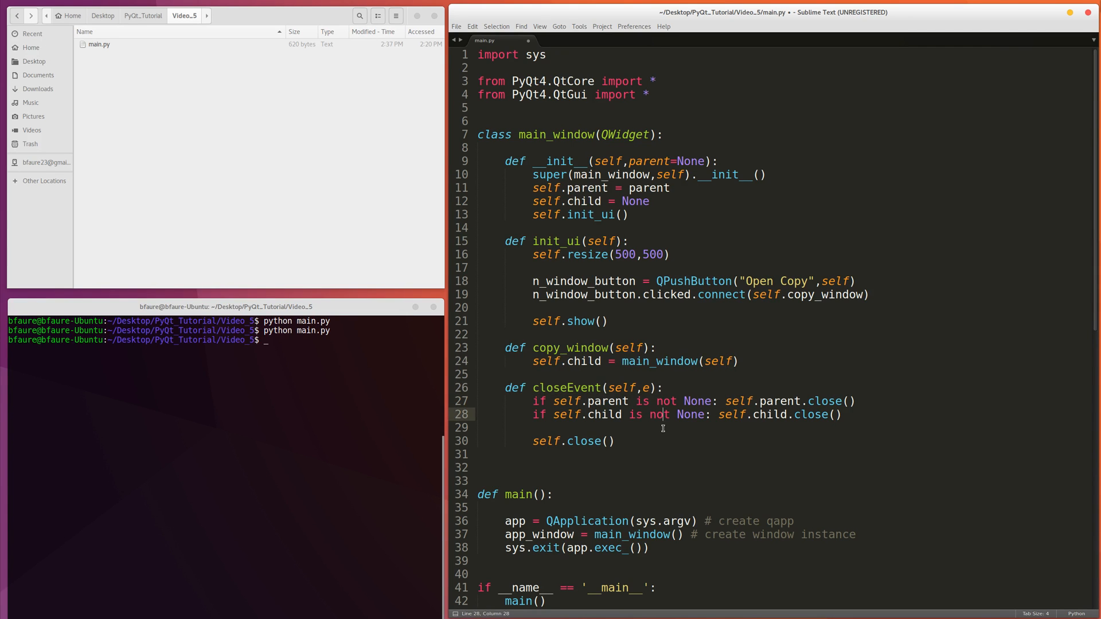
click(616, 441)
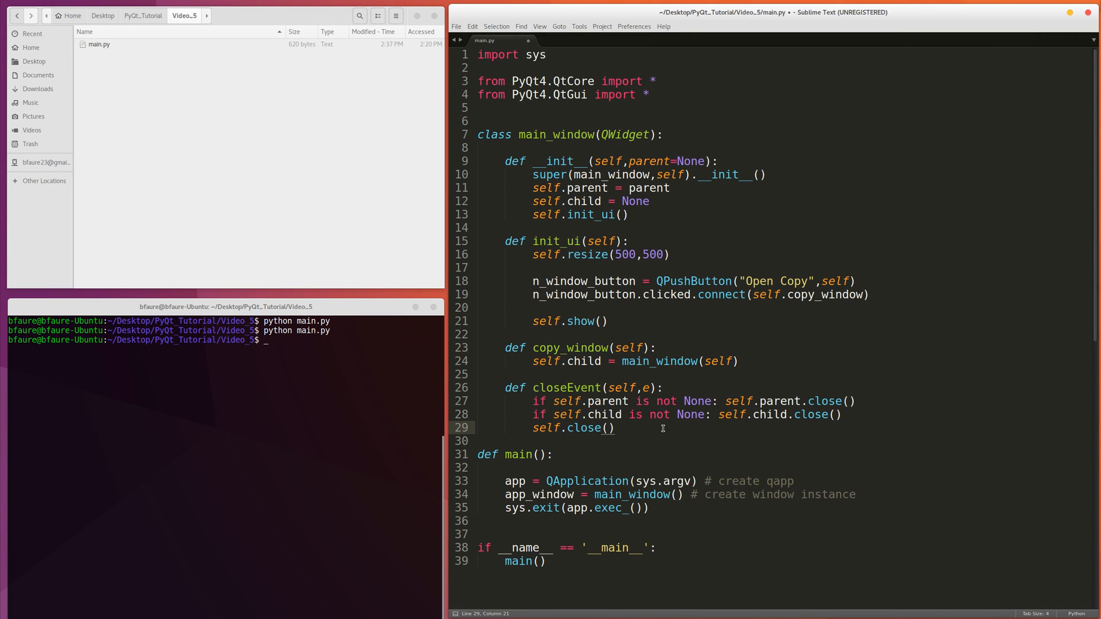
click(506, 375)
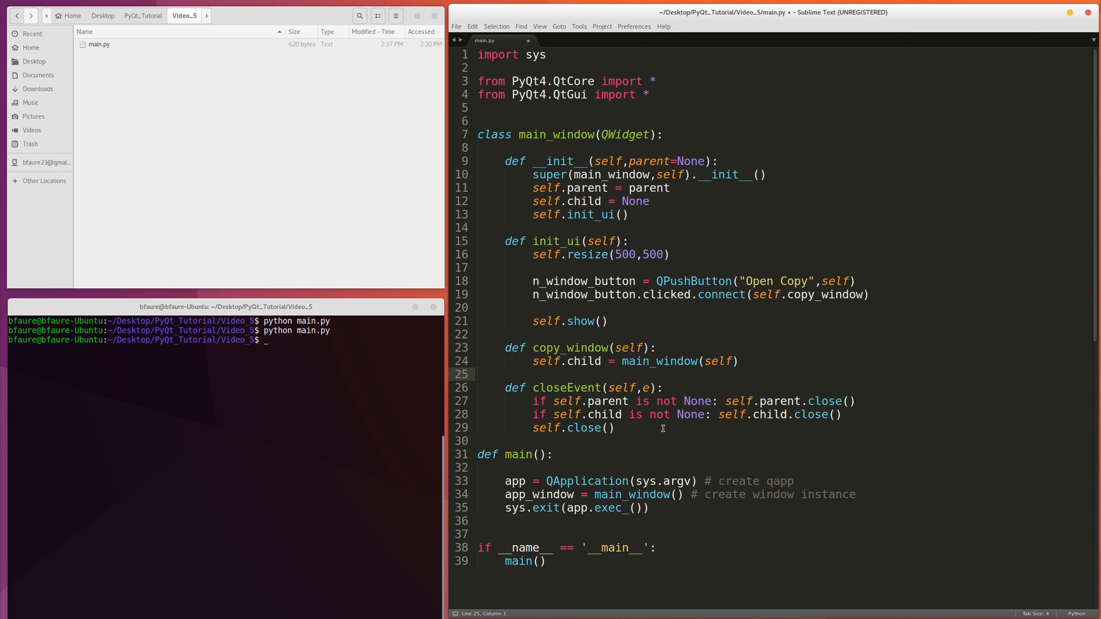
Save main.py, run it, open two copies, close the newest, then relaunch.
key(ctrl+s)
text(python main.py)
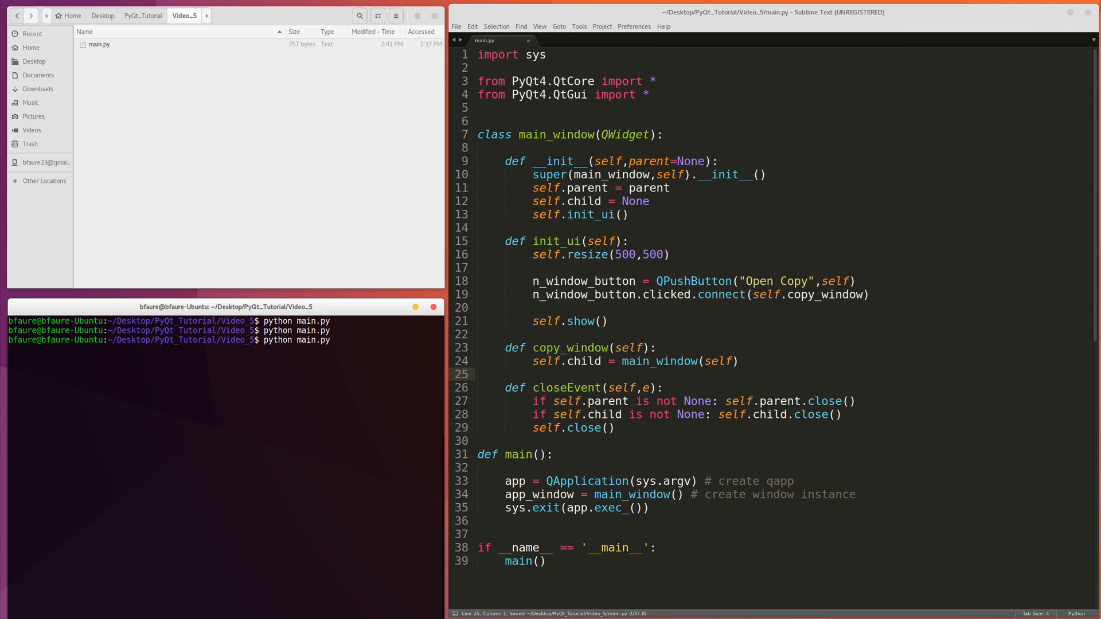
key(Return)
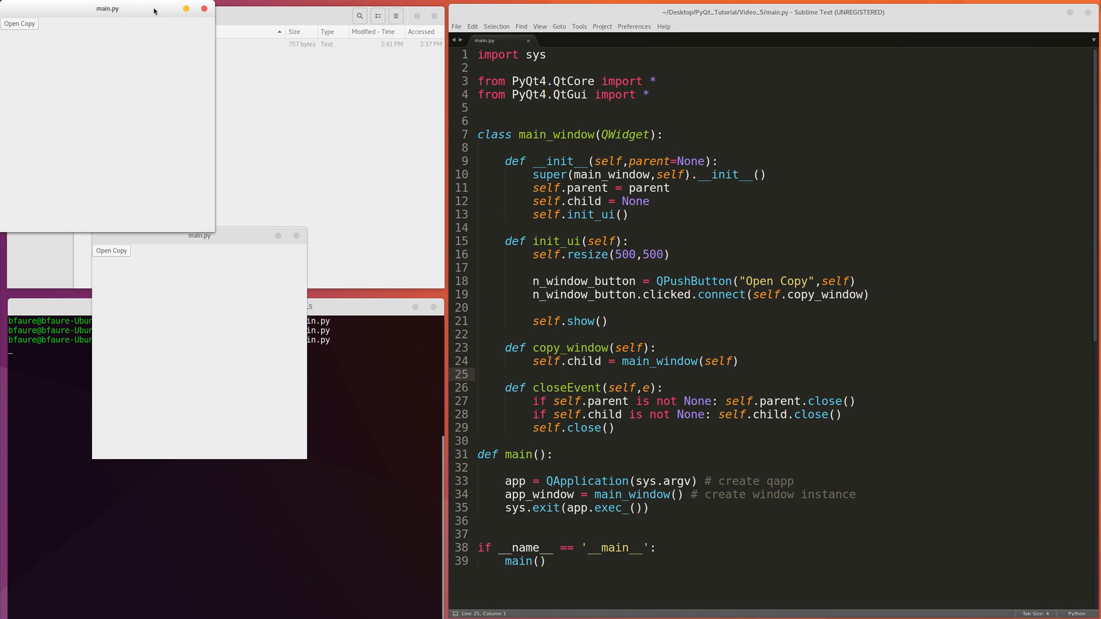
click(111, 250)
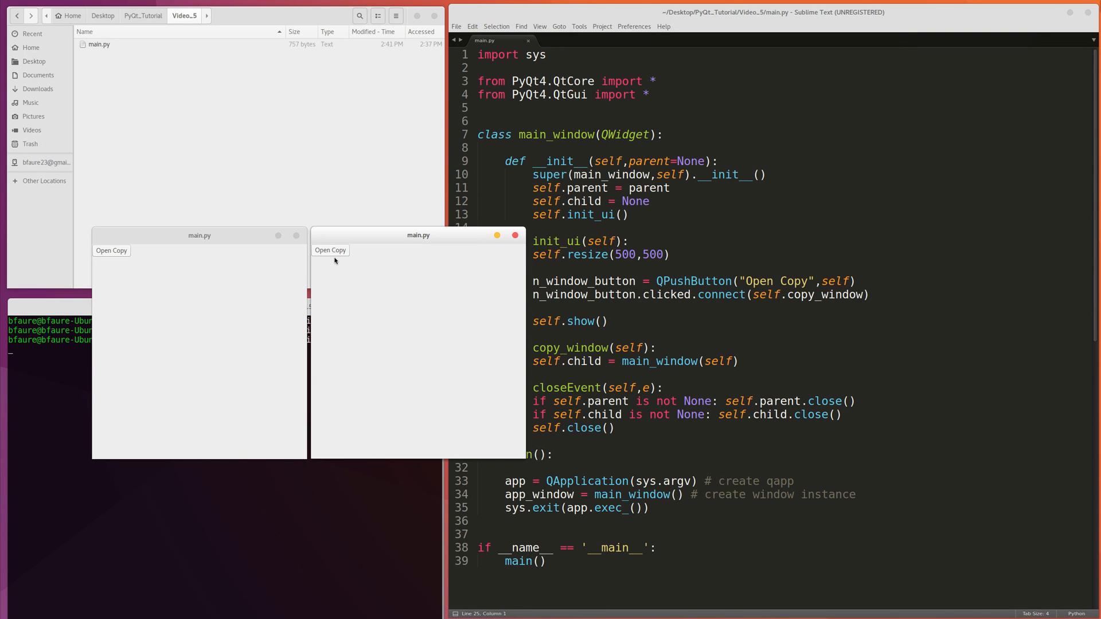
click(330, 250)
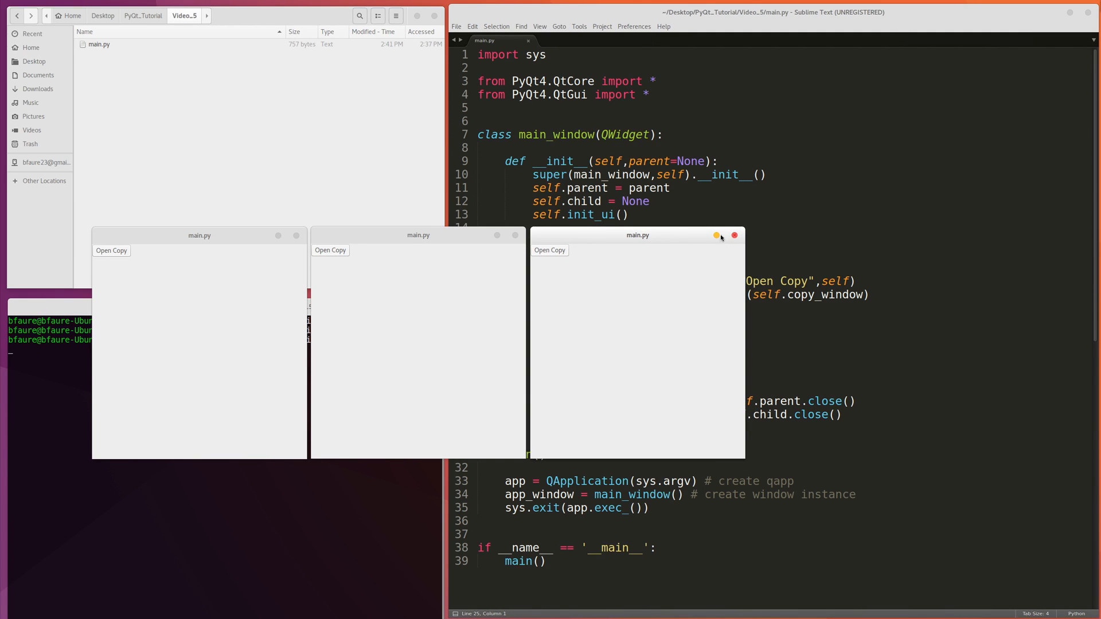
mouse_move(239, 293)
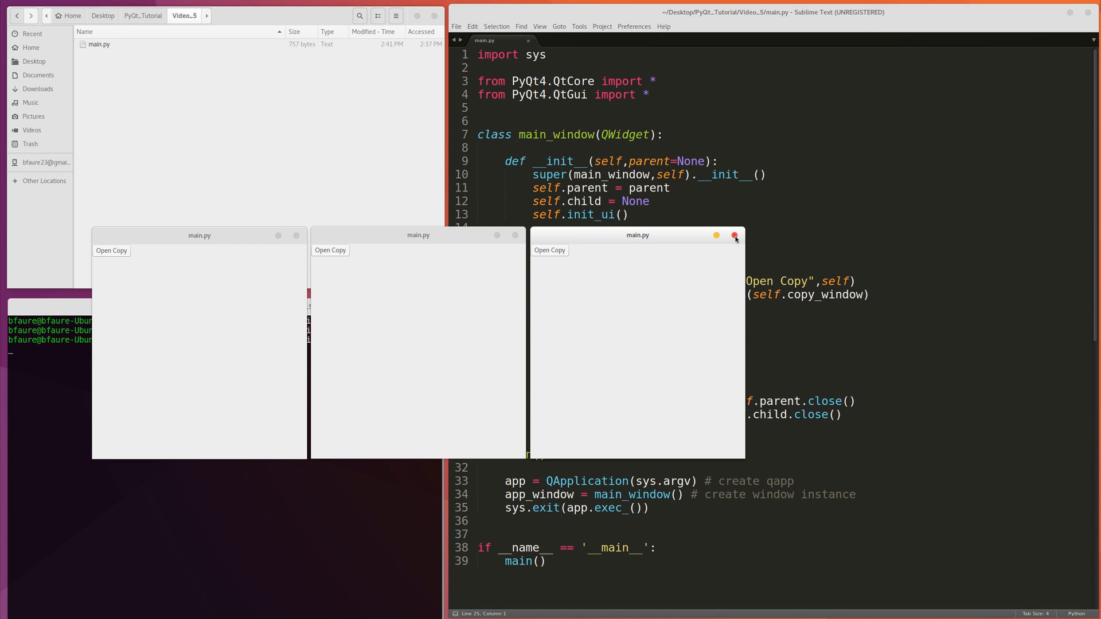
click(734, 235)
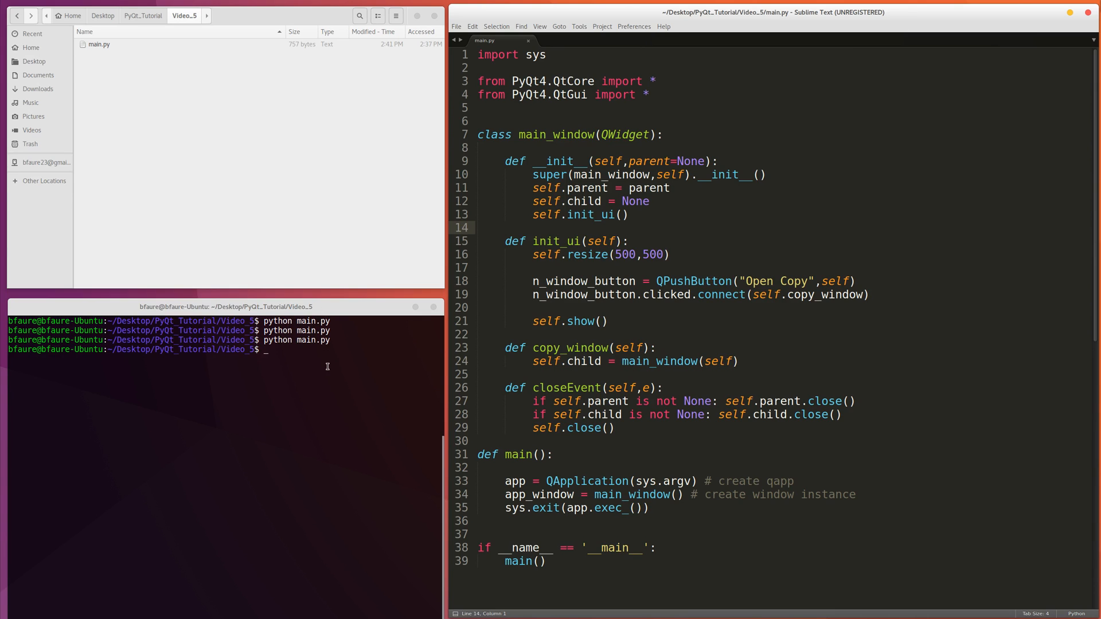
key(Return)
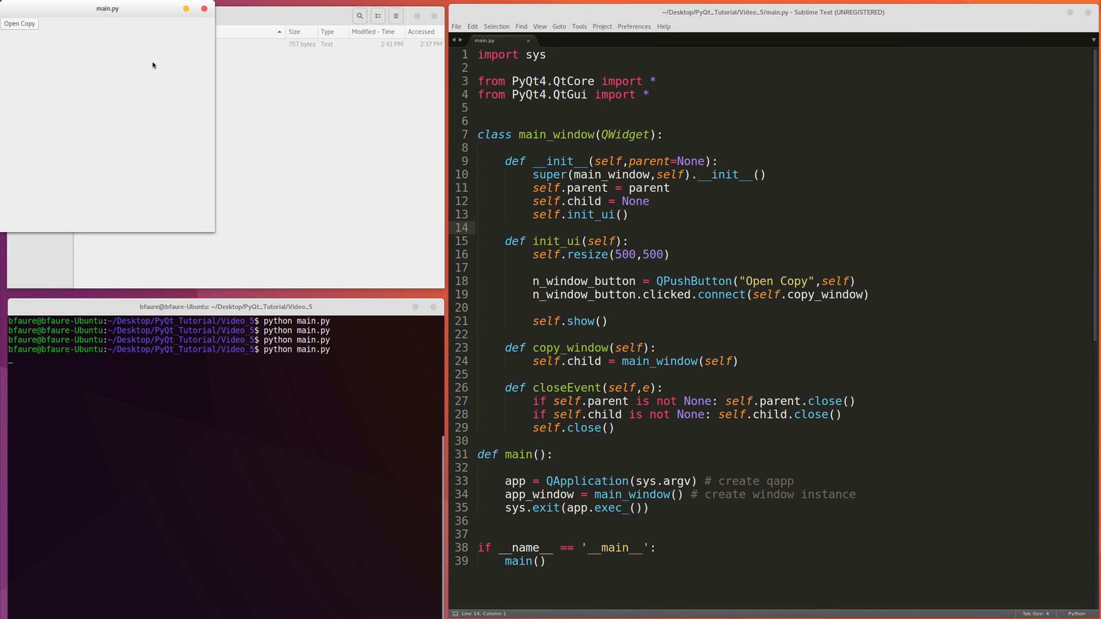
Open two copies, close the middle of the three windows, and relaunch main.py.
click(19, 23)
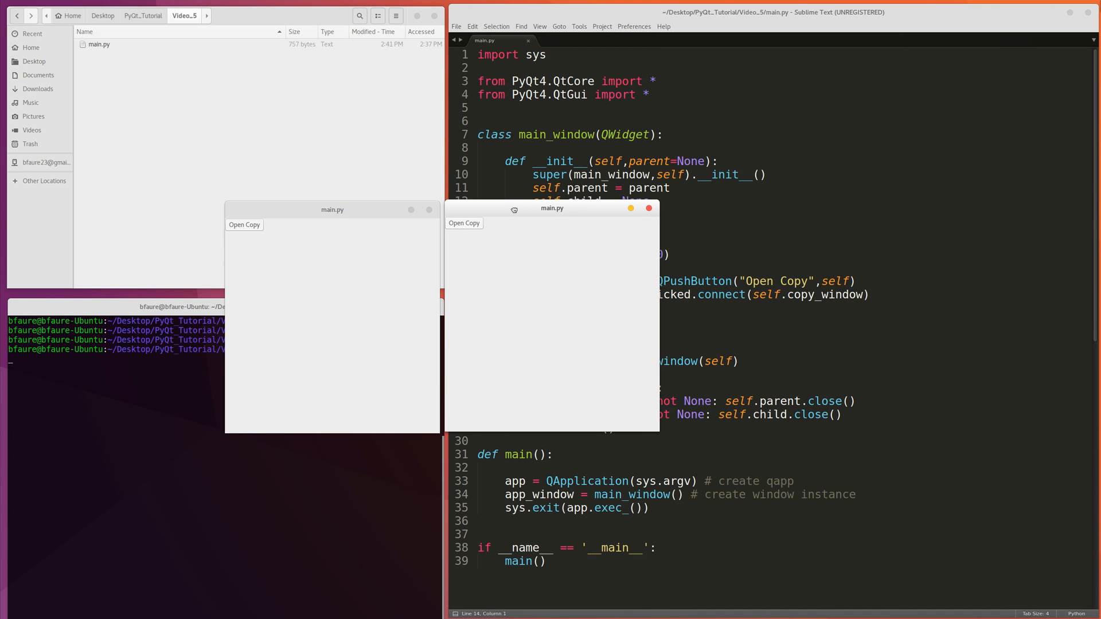
click(463, 223)
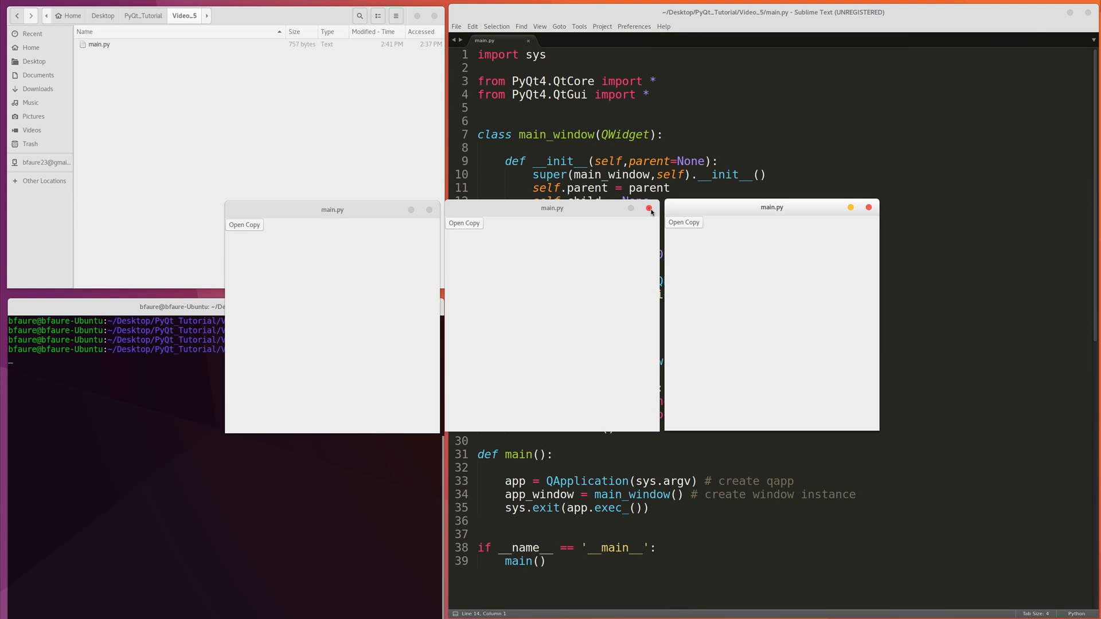
click(647, 208)
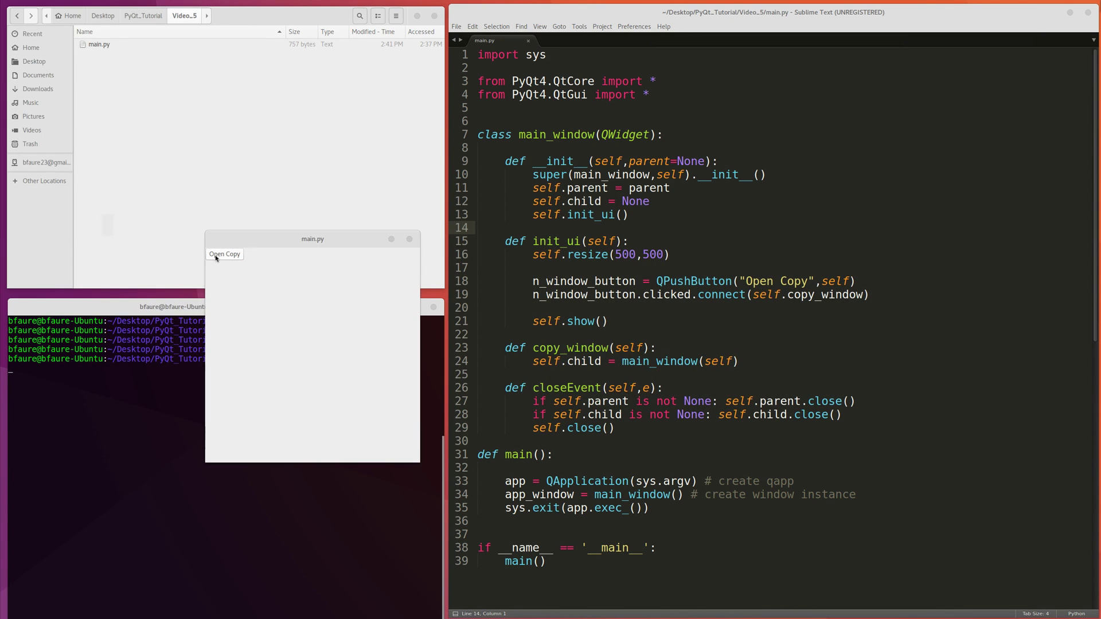
Open copies to get three windows, then close the original leftmost window.
click(225, 253)
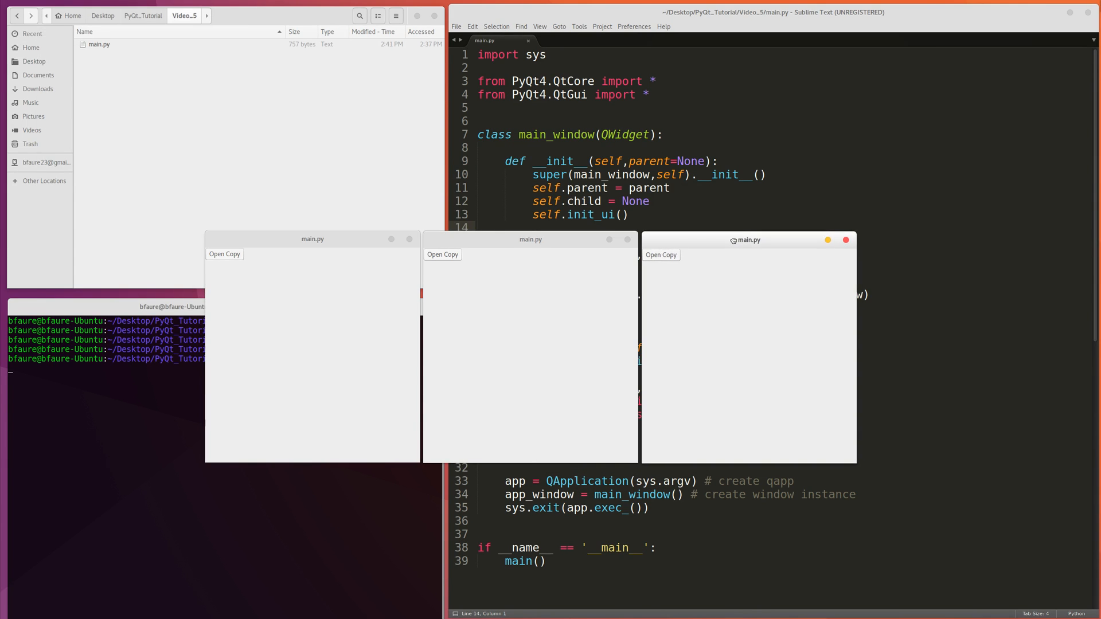
mouse_move(331, 287)
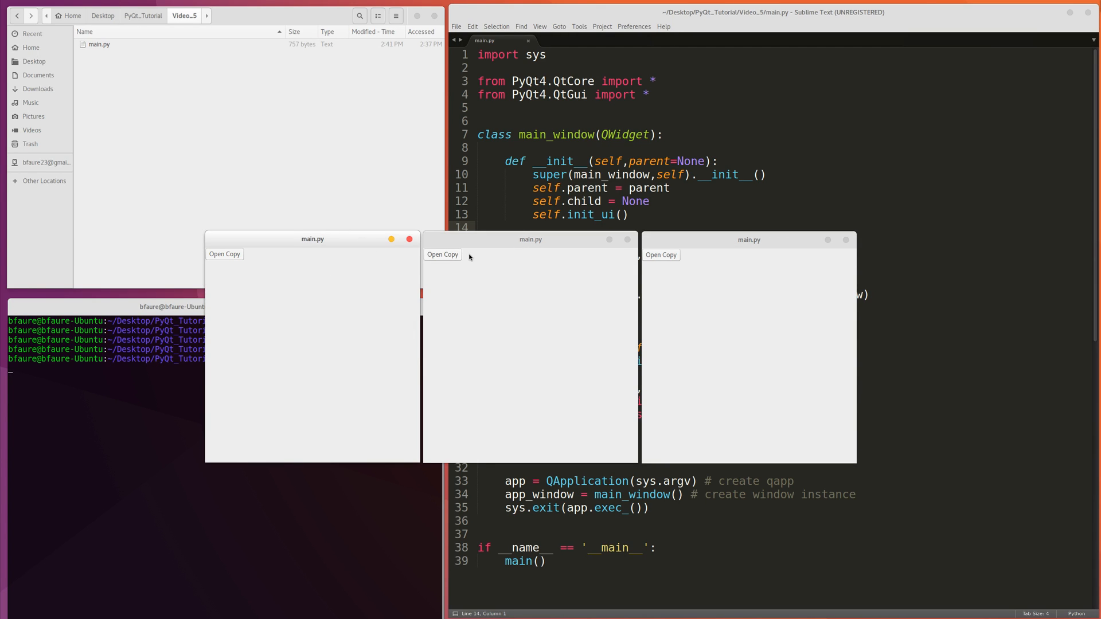
mouse_move(338, 245)
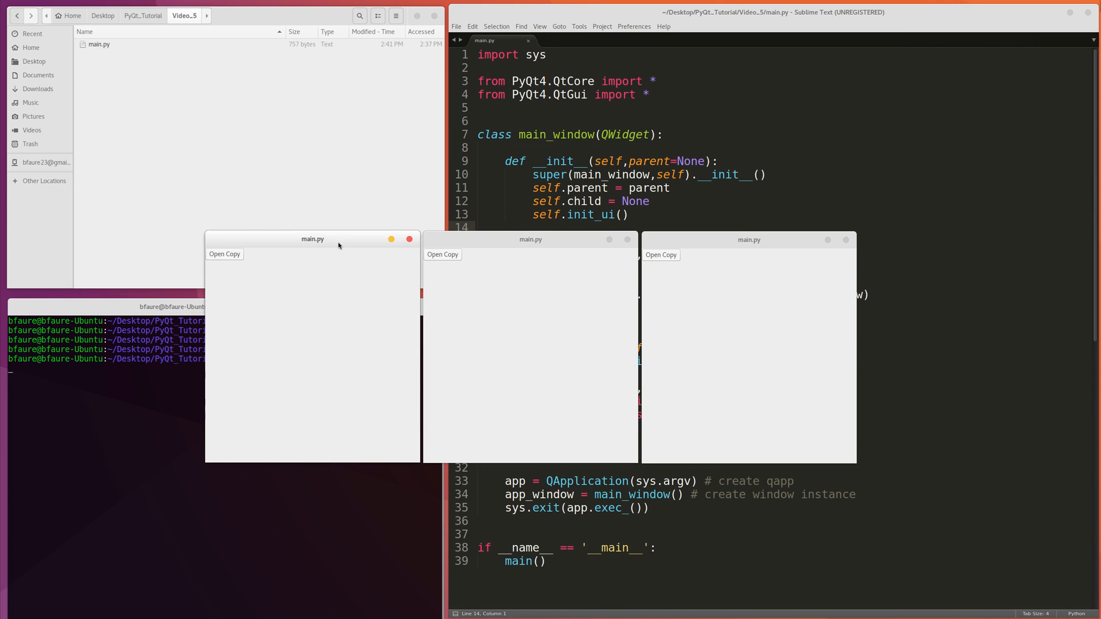
mouse_move(444, 262)
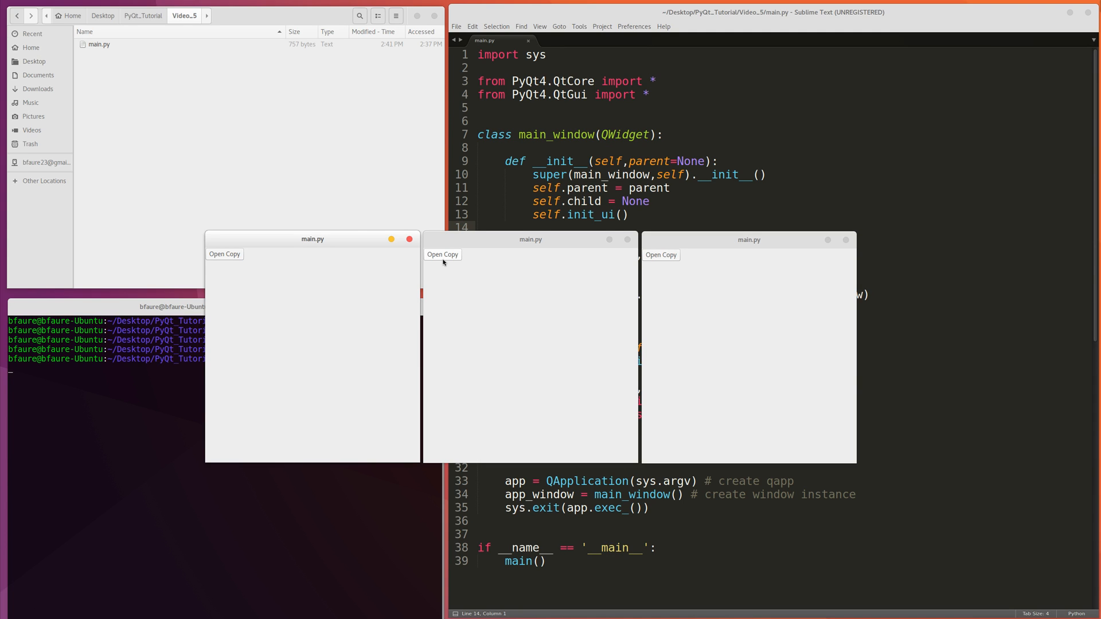
mouse_move(529, 266)
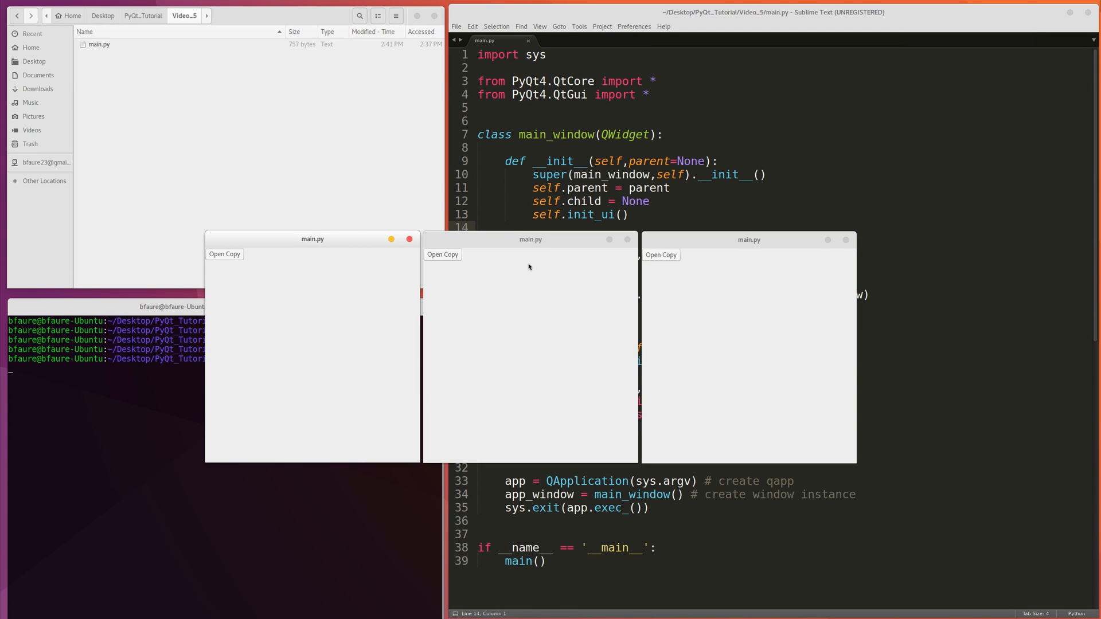
mouse_move(522, 266)
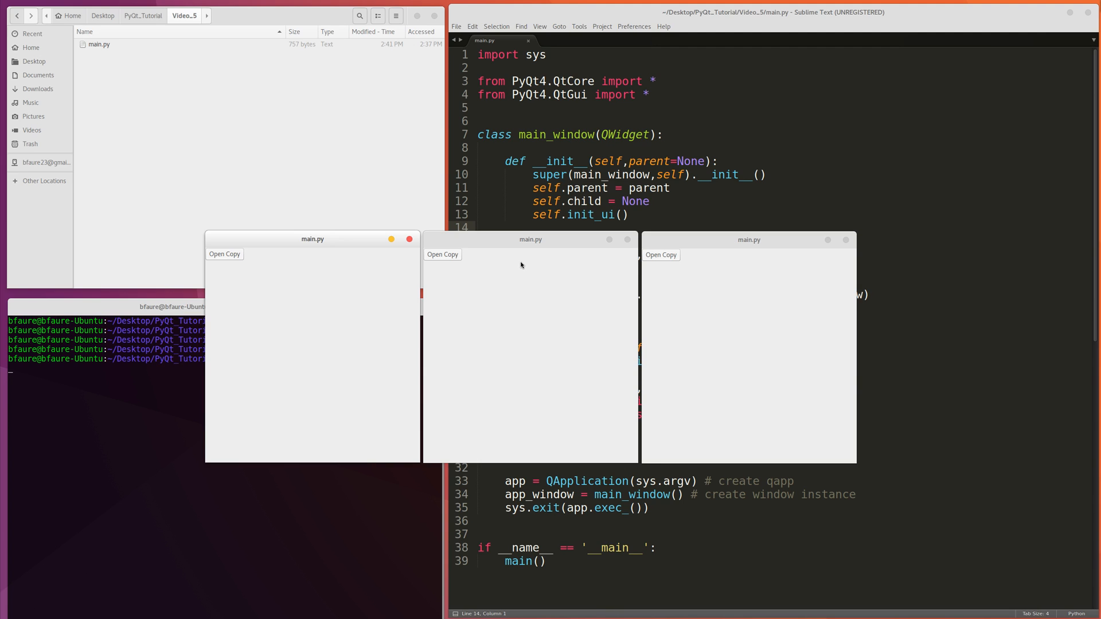
mouse_move(325, 240)
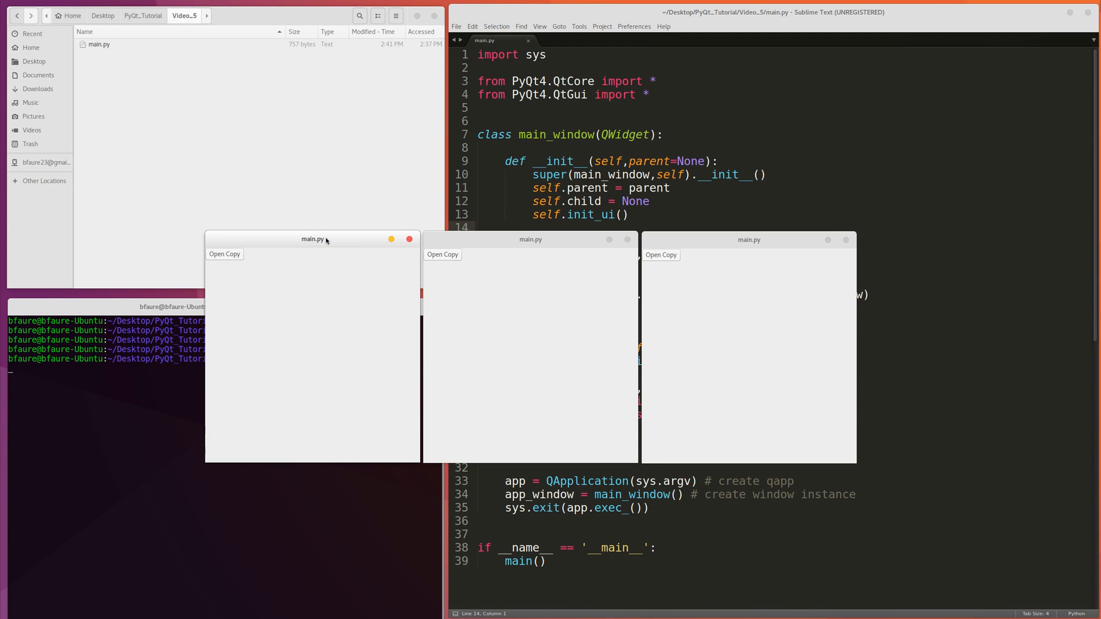
mouse_move(414, 246)
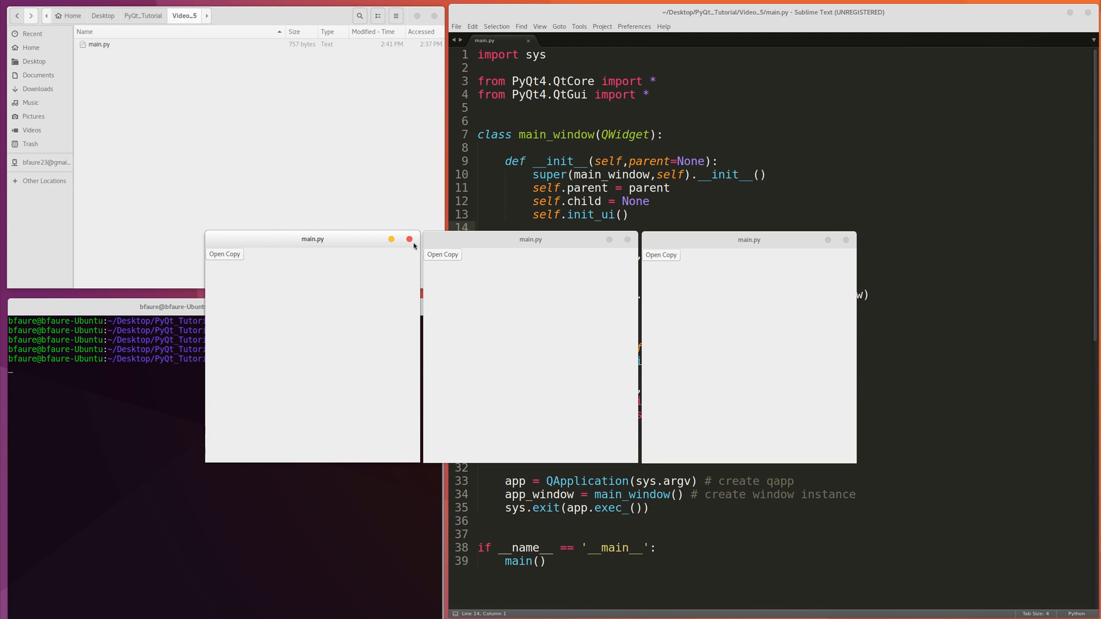
click(409, 239)
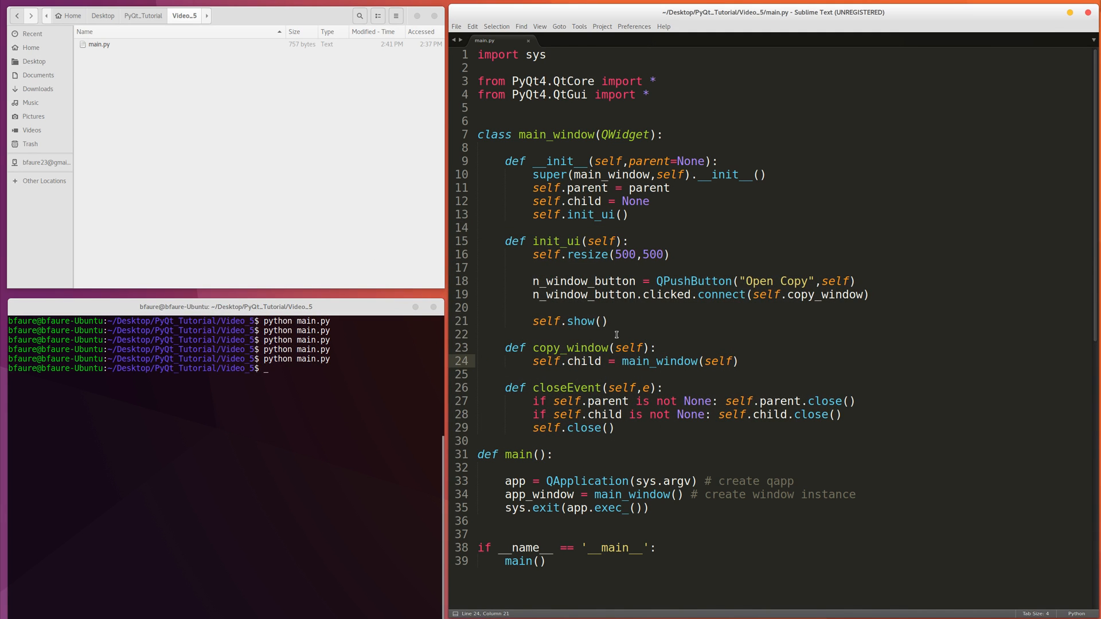
click(478, 335)
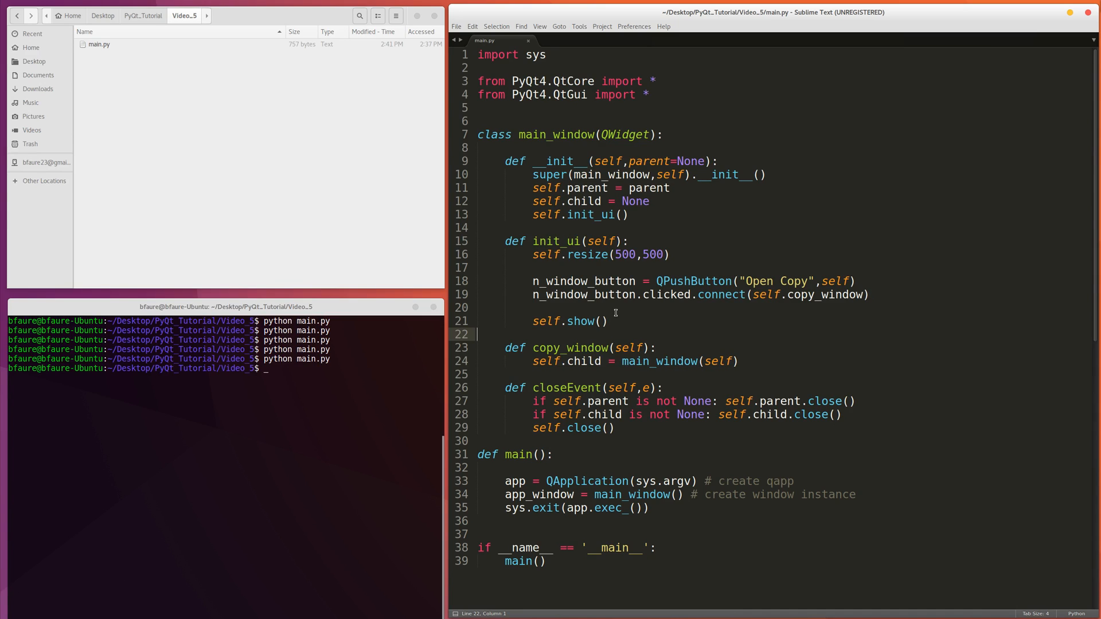
click(603, 267)
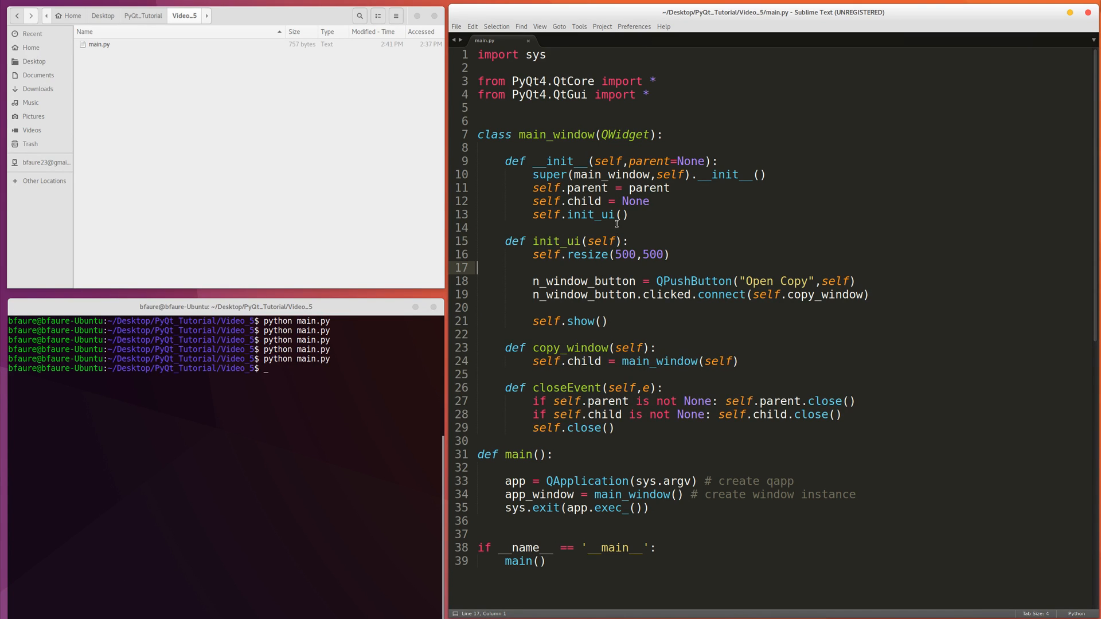
click(695, 201)
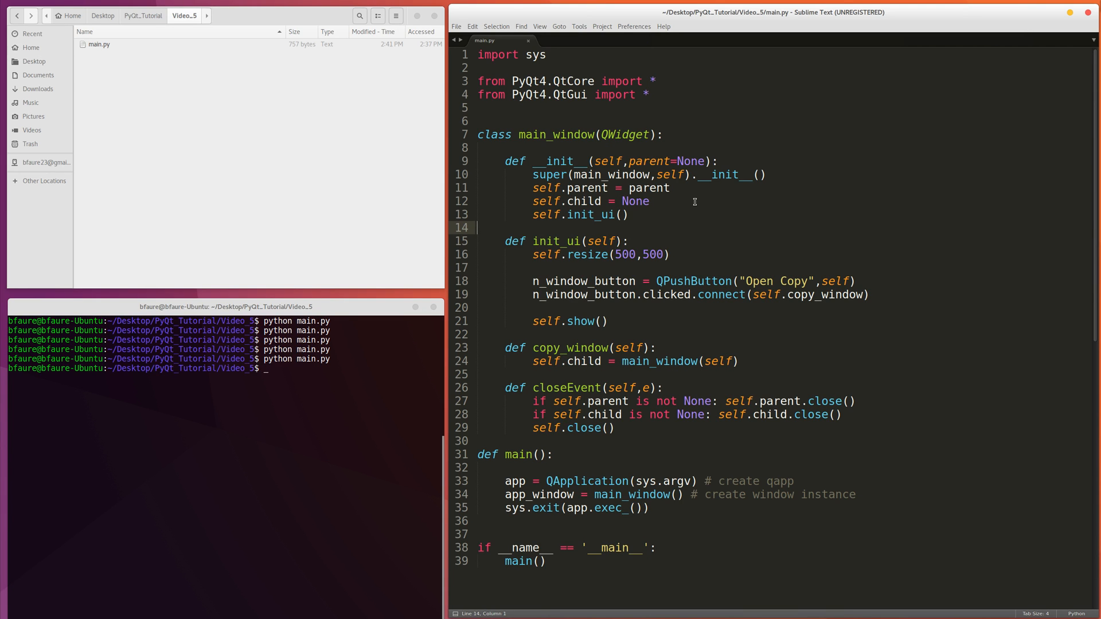
mouse_move(576, 323)
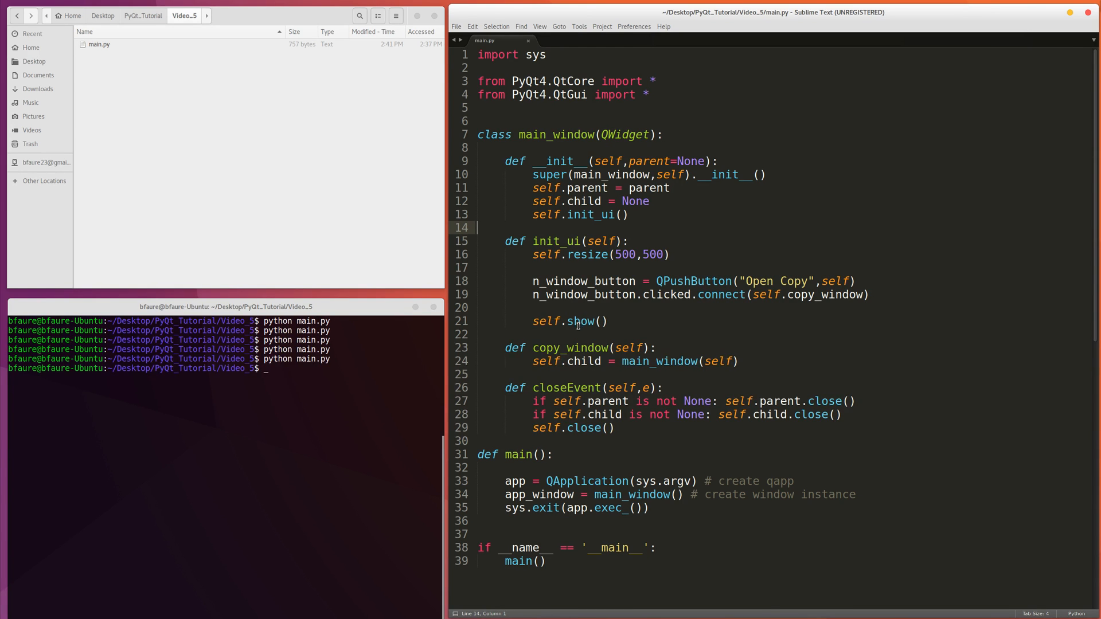